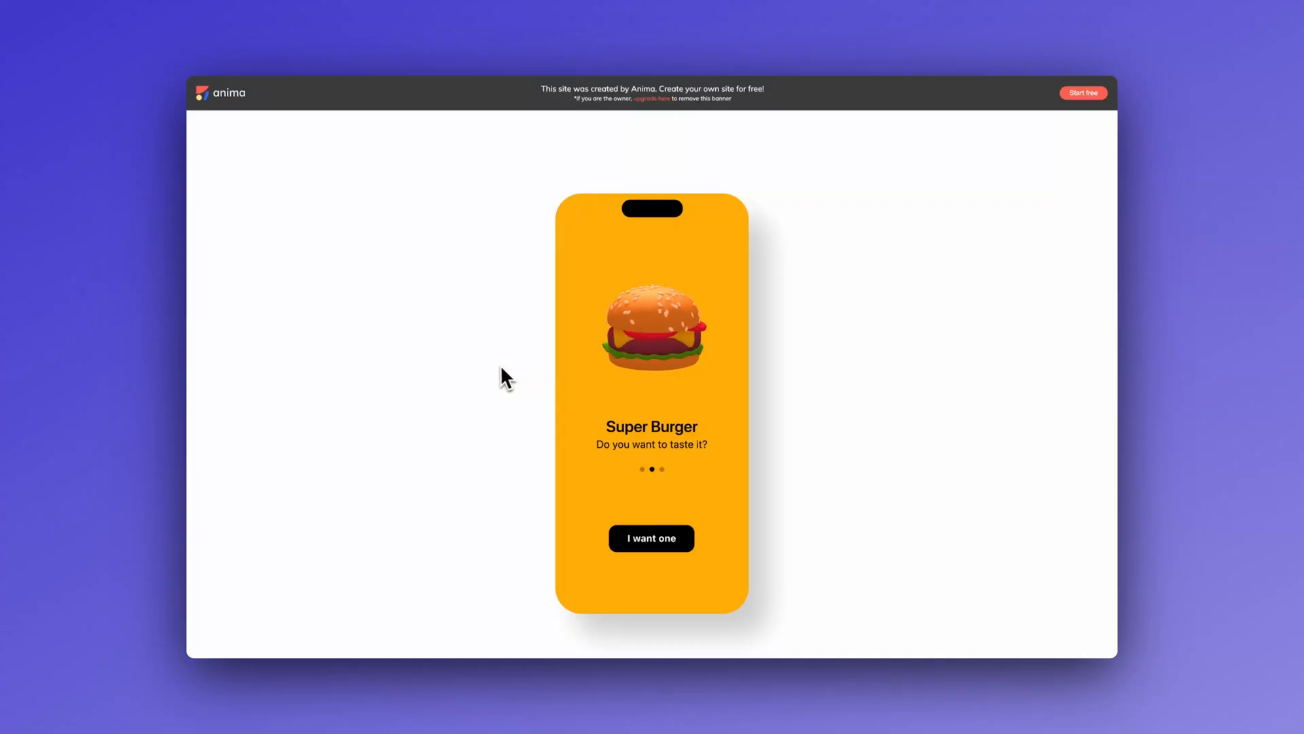
mouse_move(796, 408)
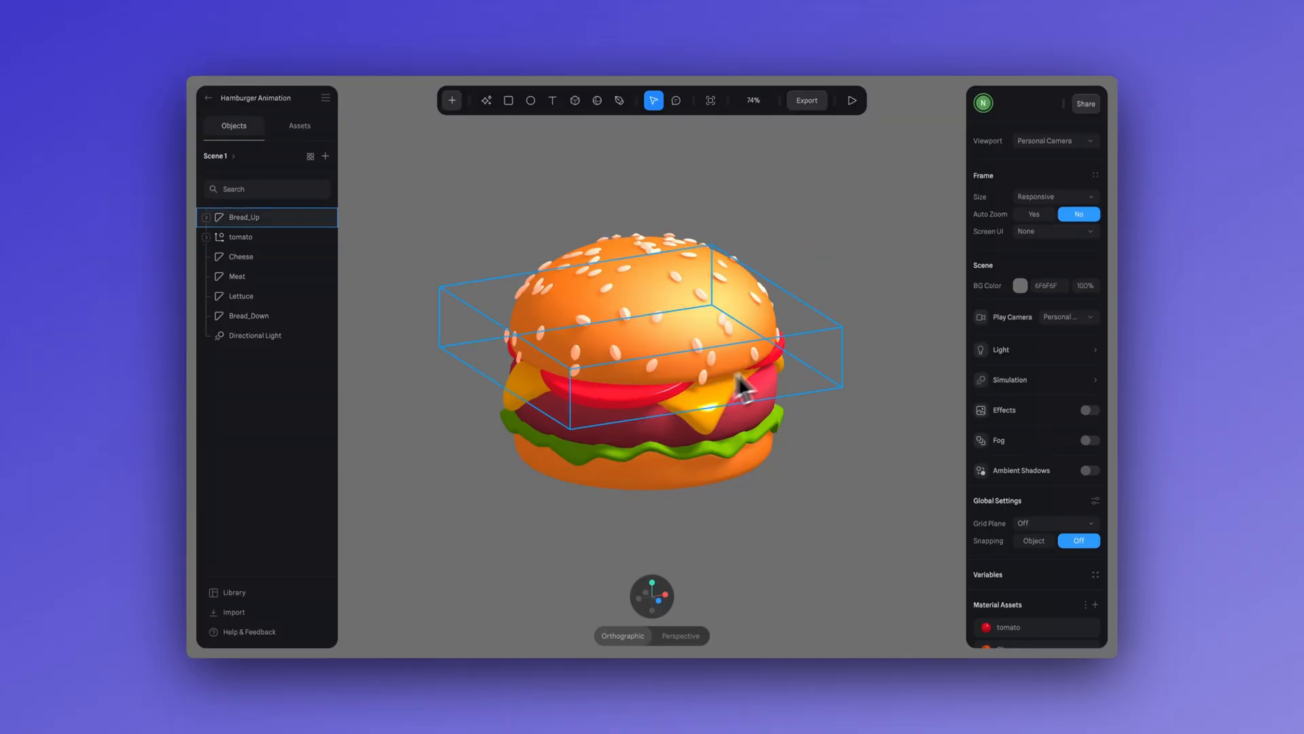
Select the top bun (Bread_Up) so its States and Events properties are shown
click(470, 459)
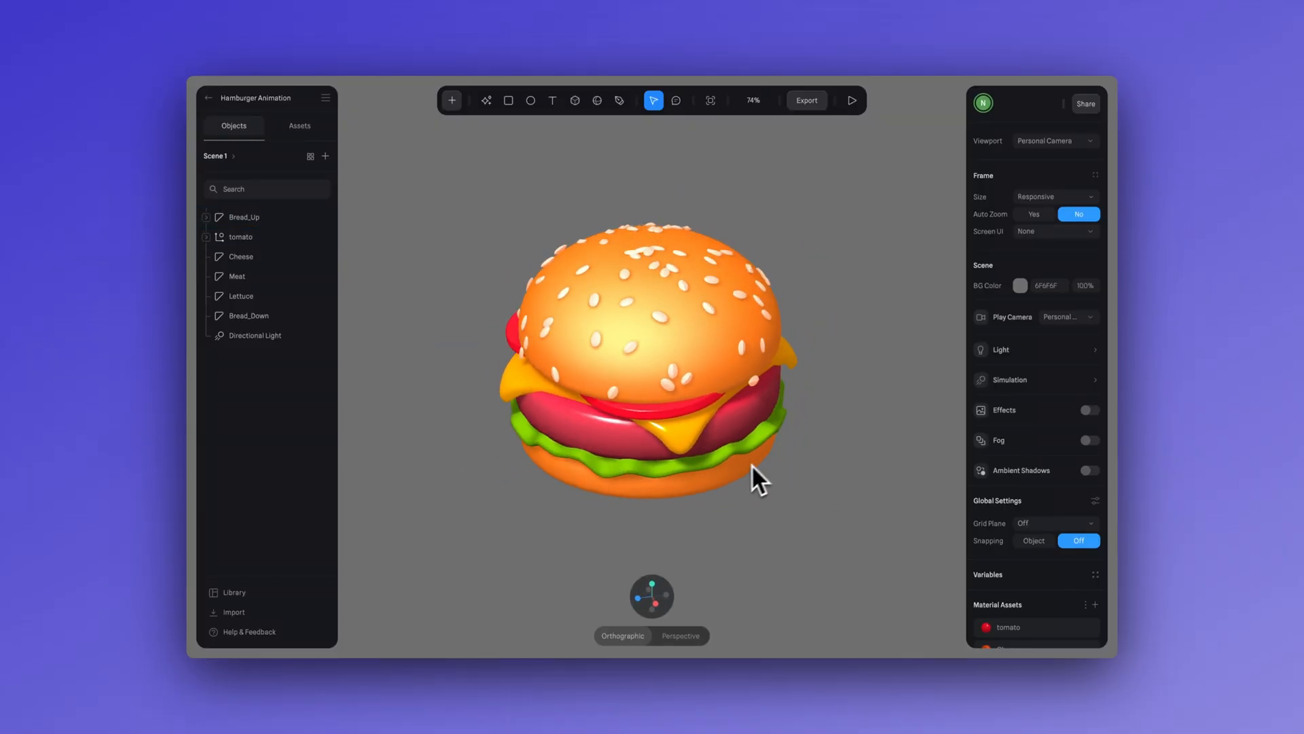
click(242, 255)
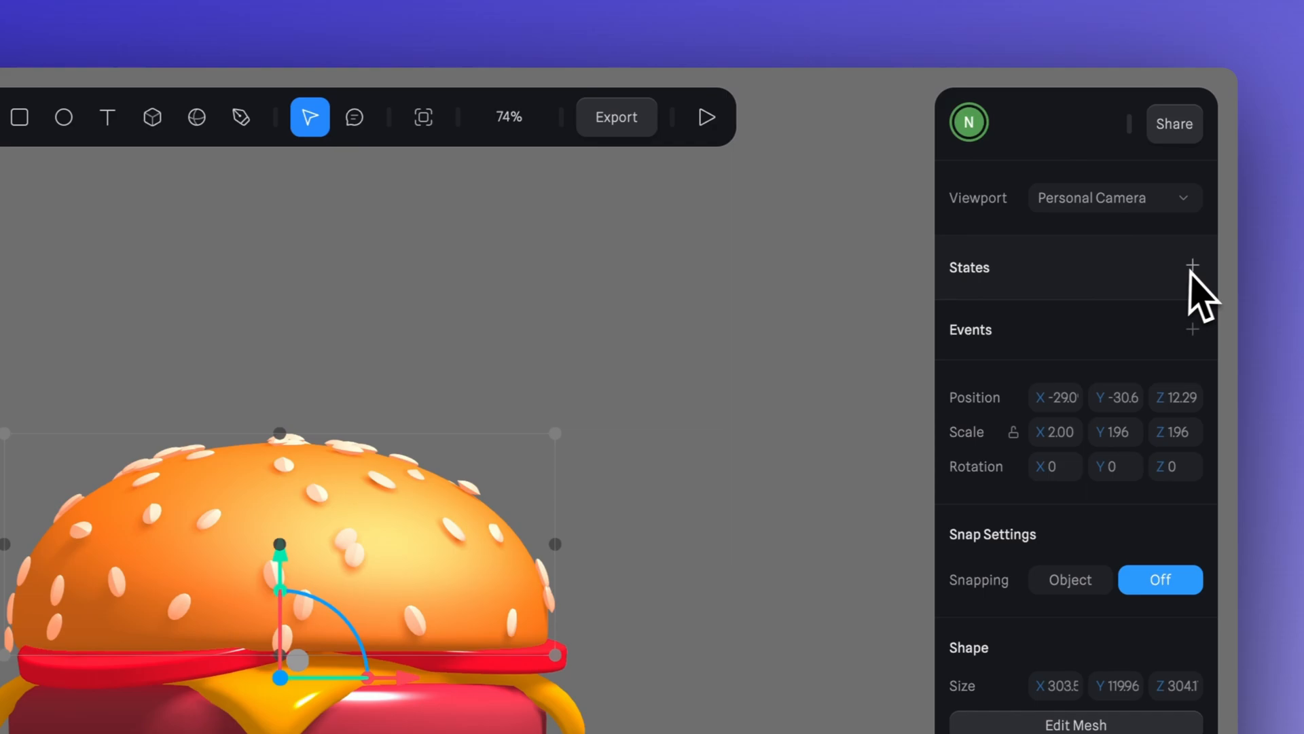
Add a new State and pull the bun, tomato, lettuce and meat apart along Y into an exploded stack
click(1193, 280)
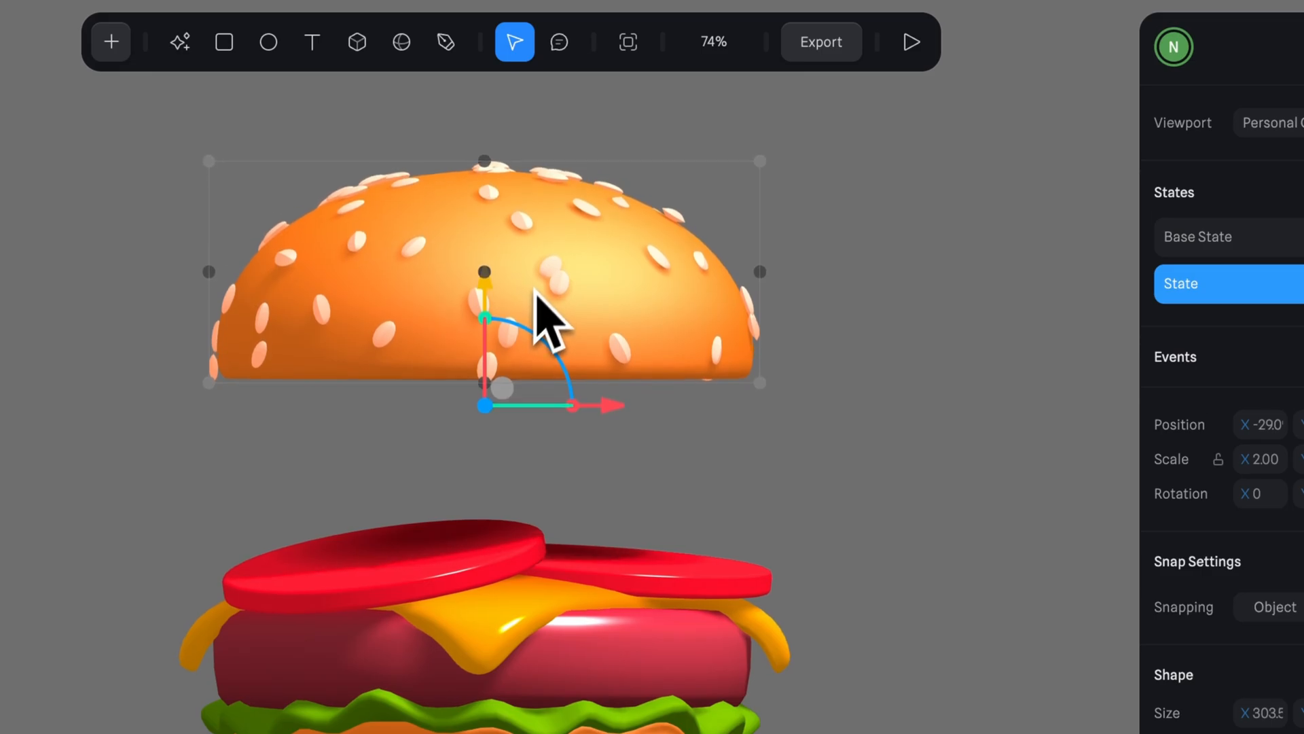
drag(549, 324, 690, 432)
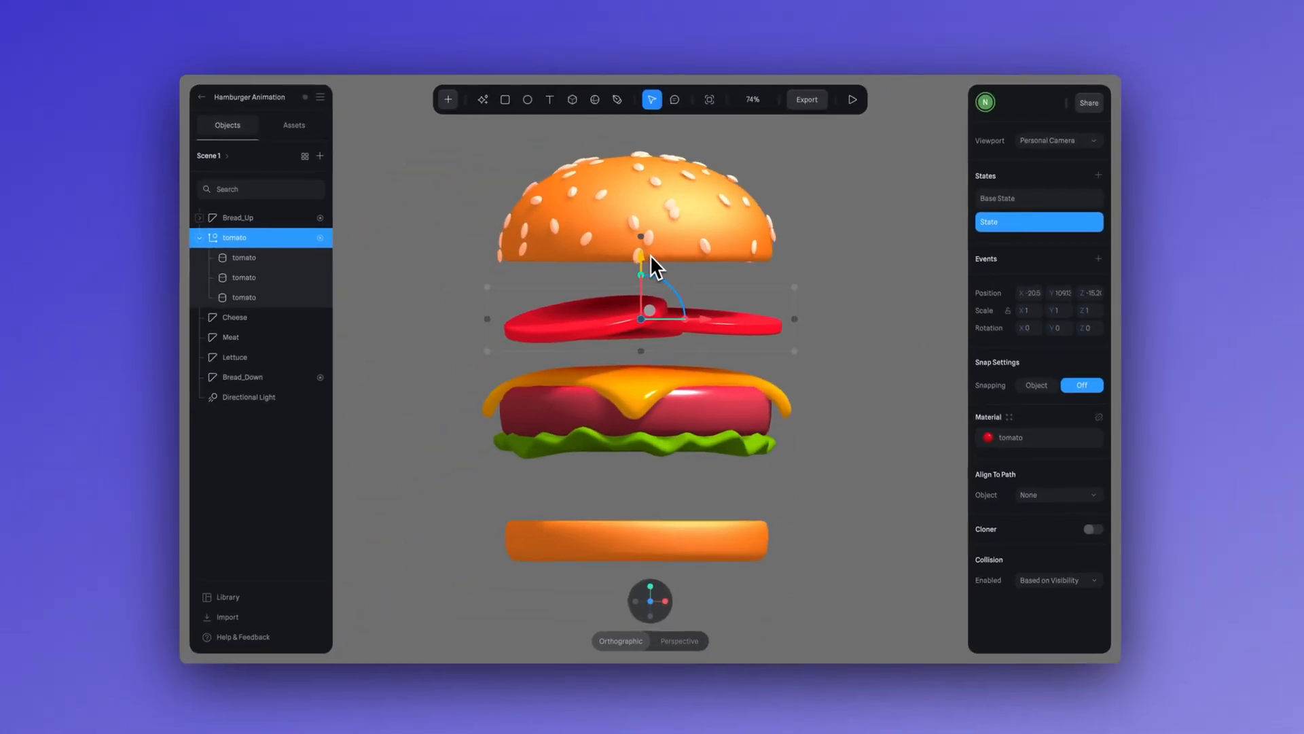
click(241, 356)
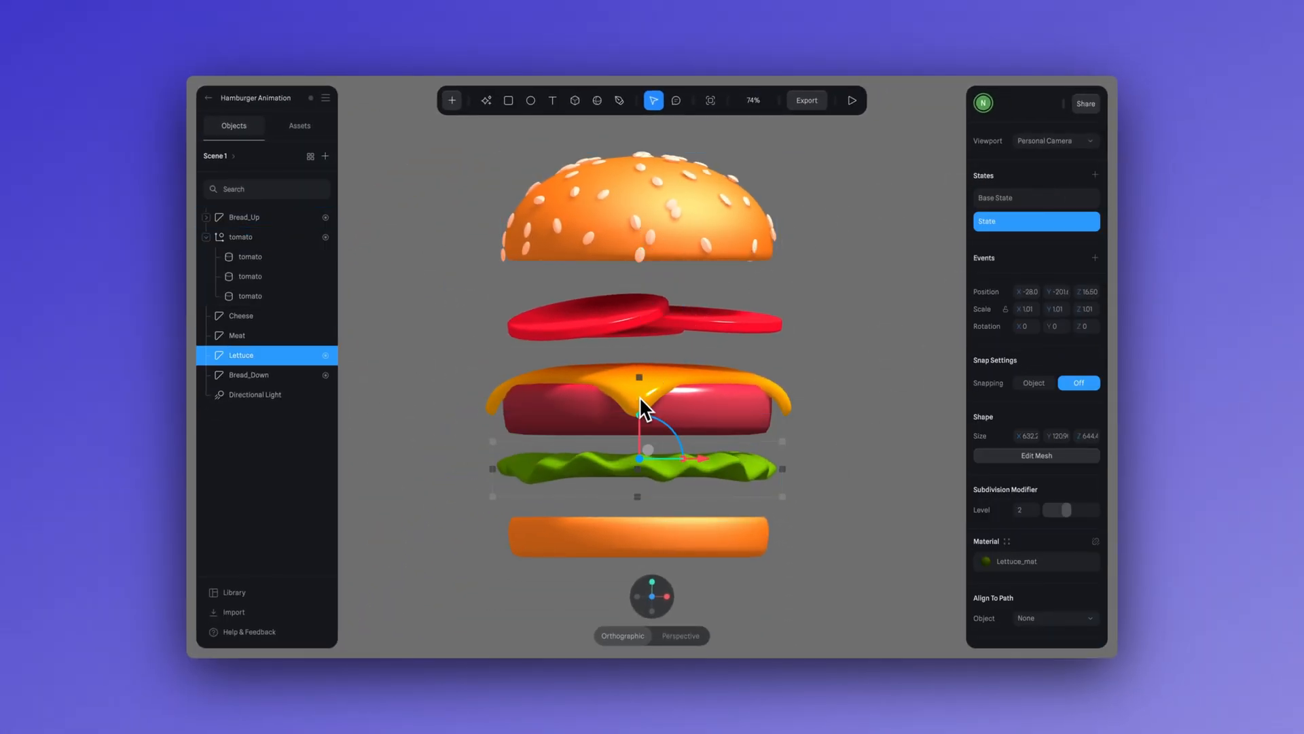
click(237, 334)
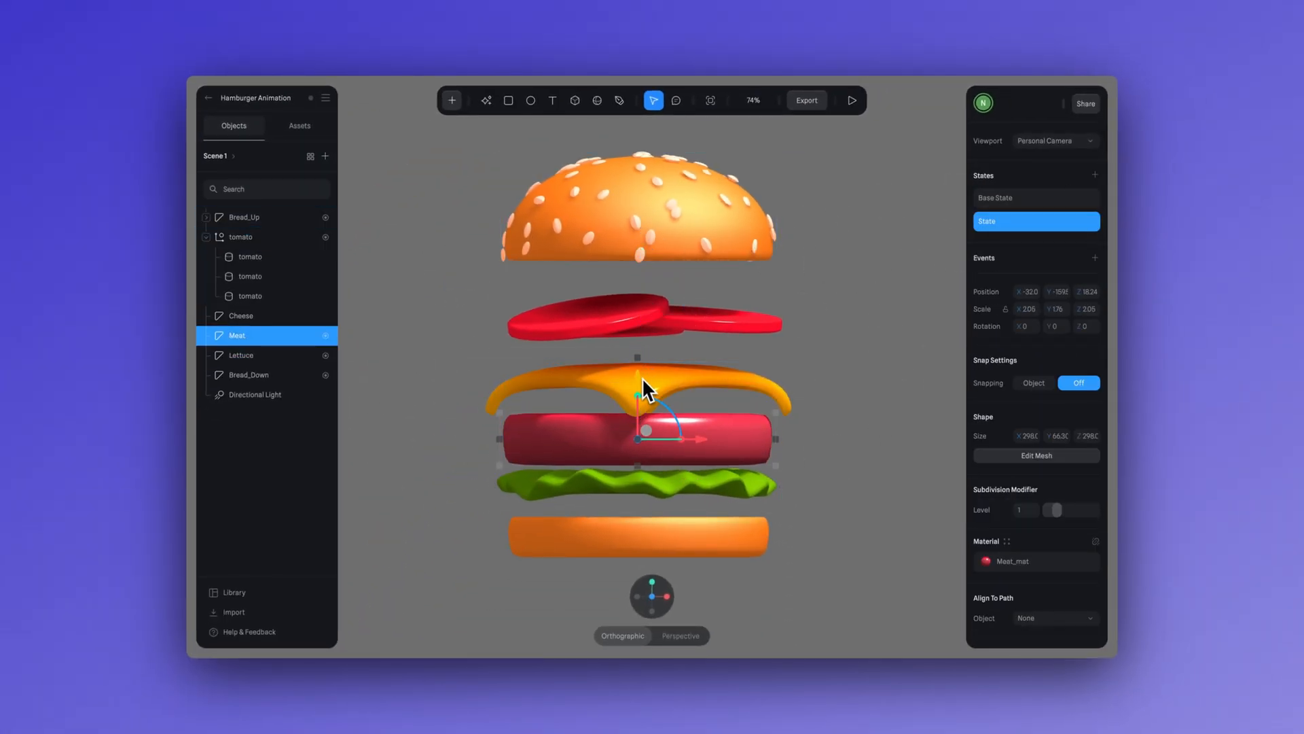
click(248, 375)
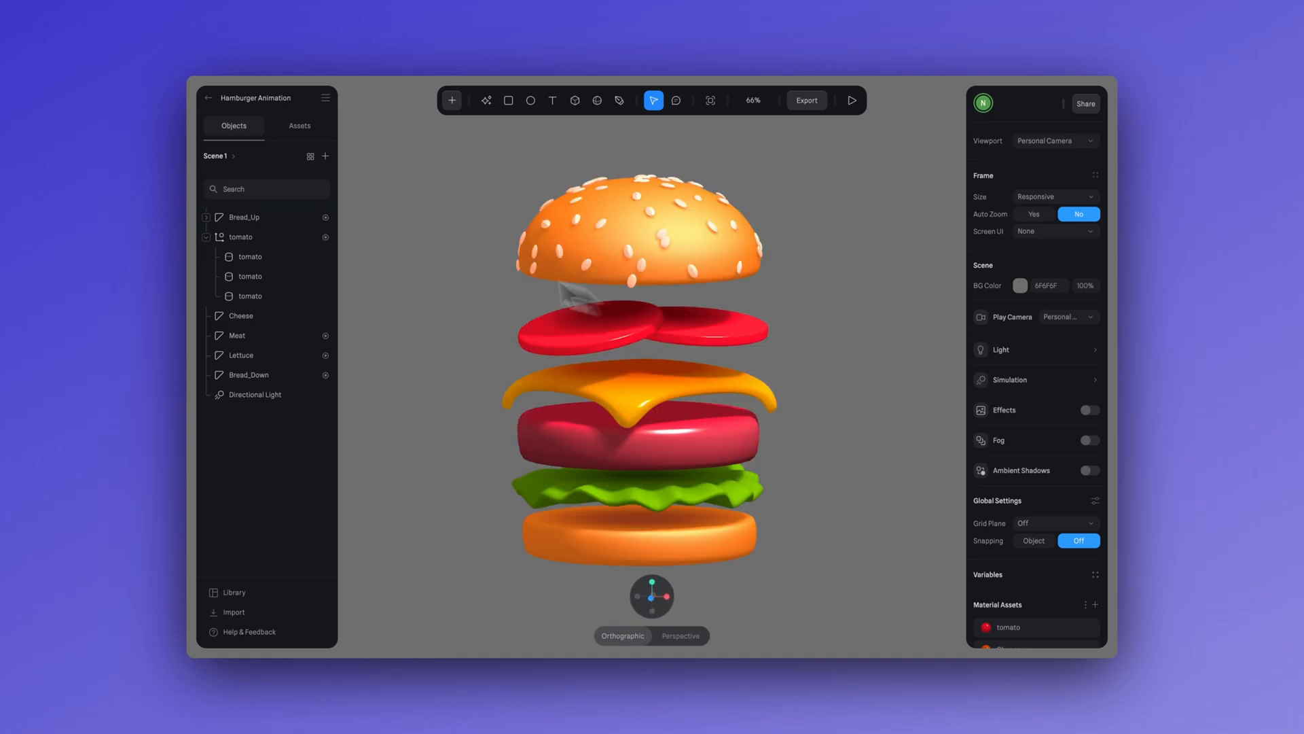
Group Bread_Up through Bread_Down with Cmd+G and rename the group Hamburger
click(207, 237)
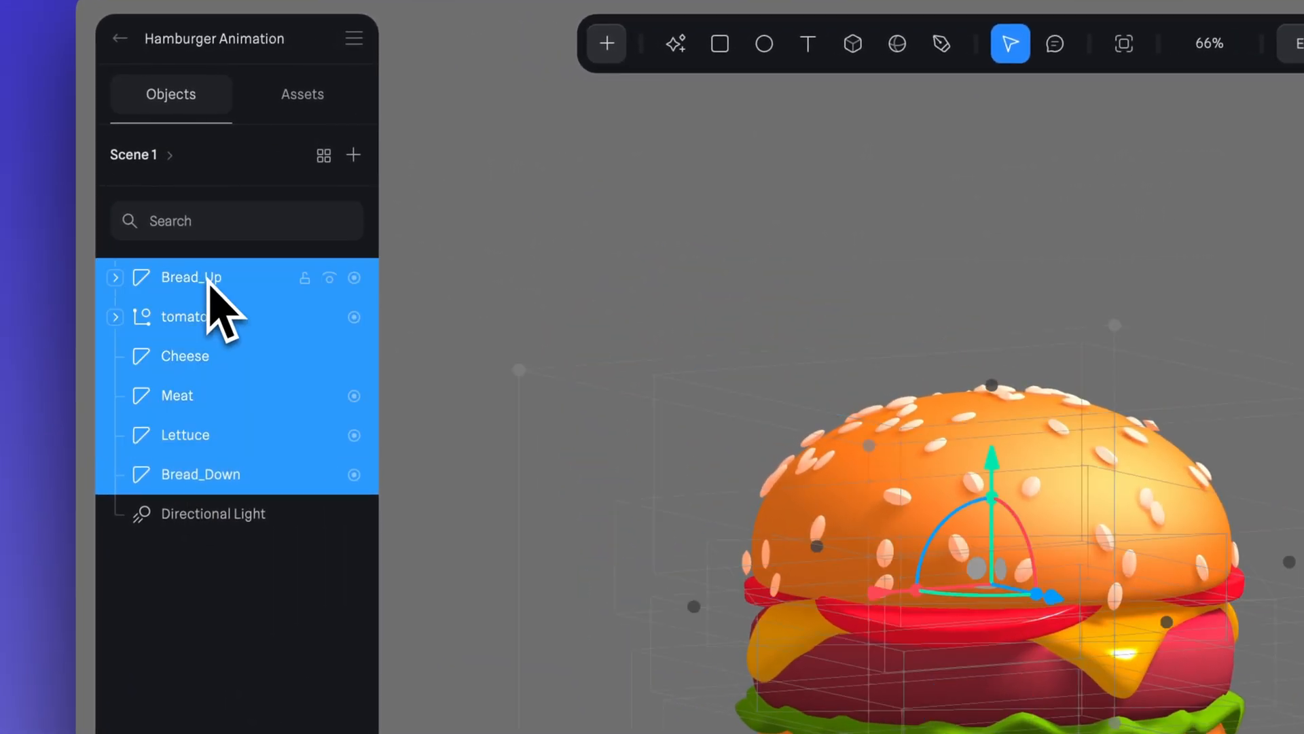
key(Cmd+G)
text(Hambur)
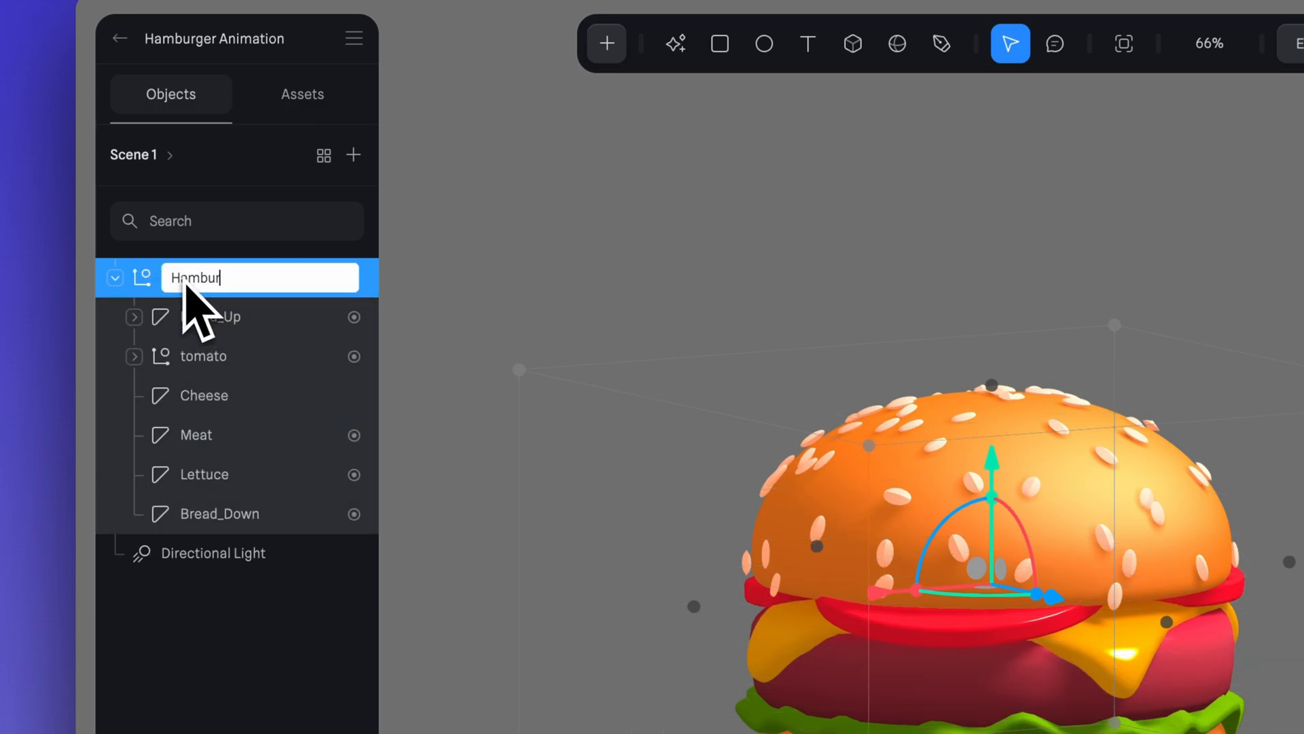
text(ger)
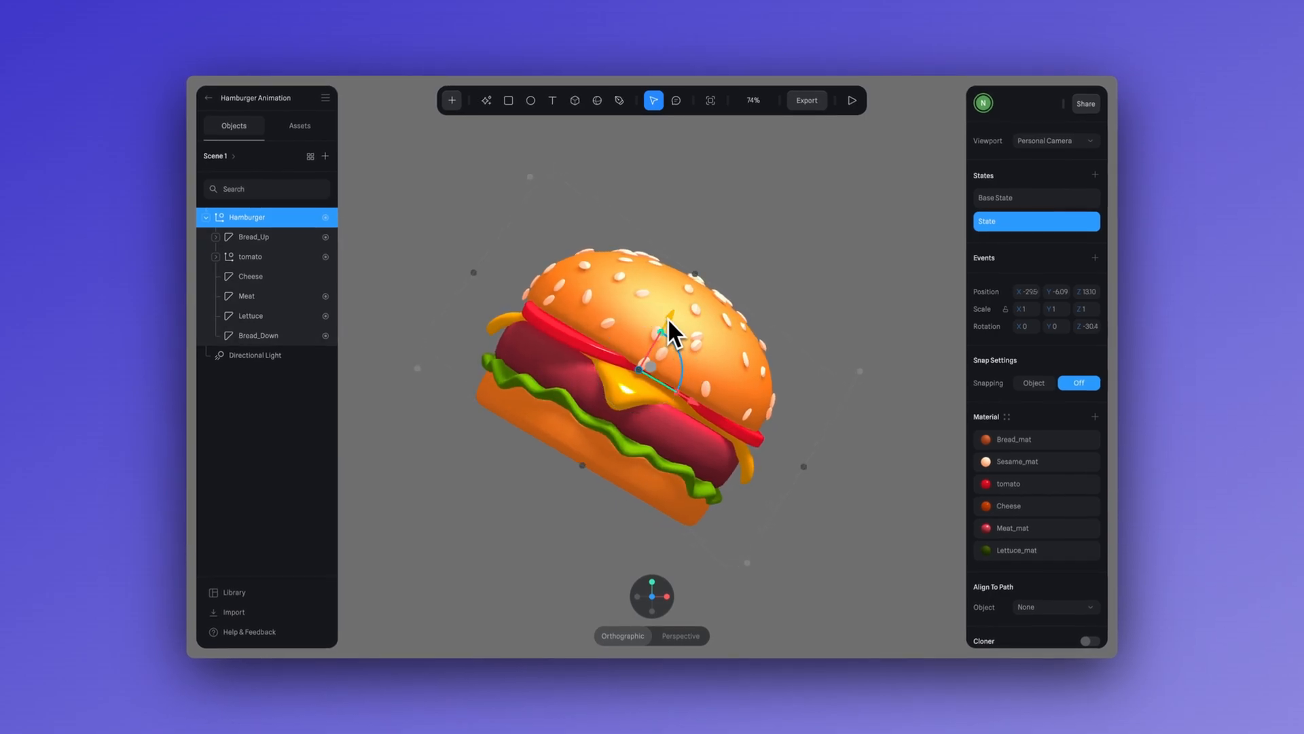
Reposition the tilted Hamburger group in its second State, then return to Base State
drag(666, 333, 687, 312)
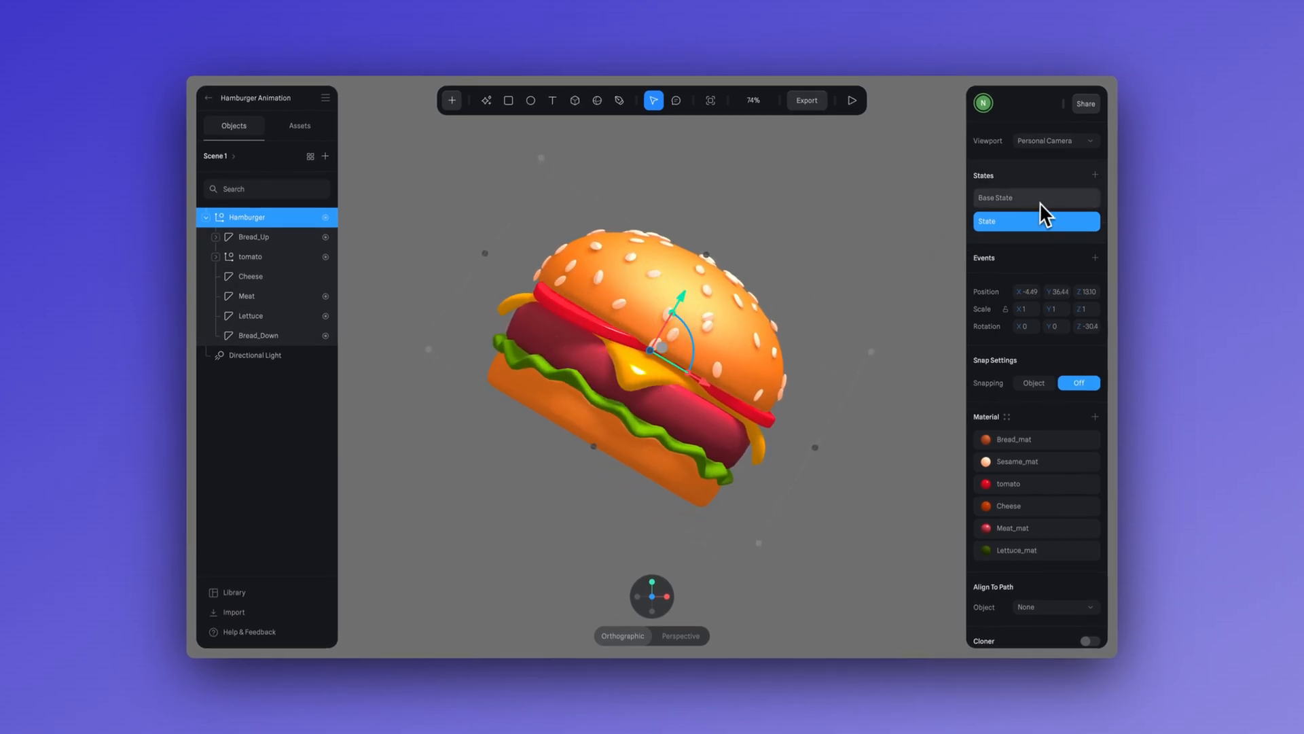
click(1036, 199)
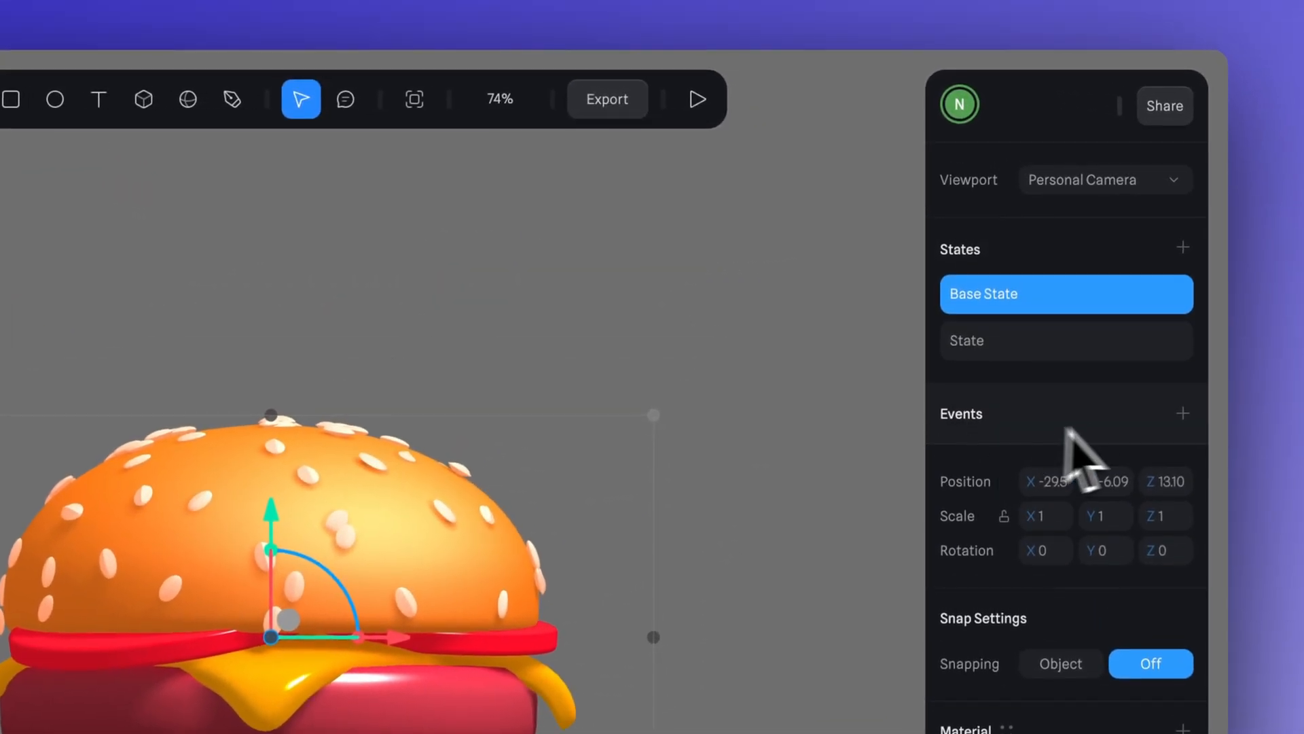
Add a Mouse Down event carrying a Transition action
click(1183, 413)
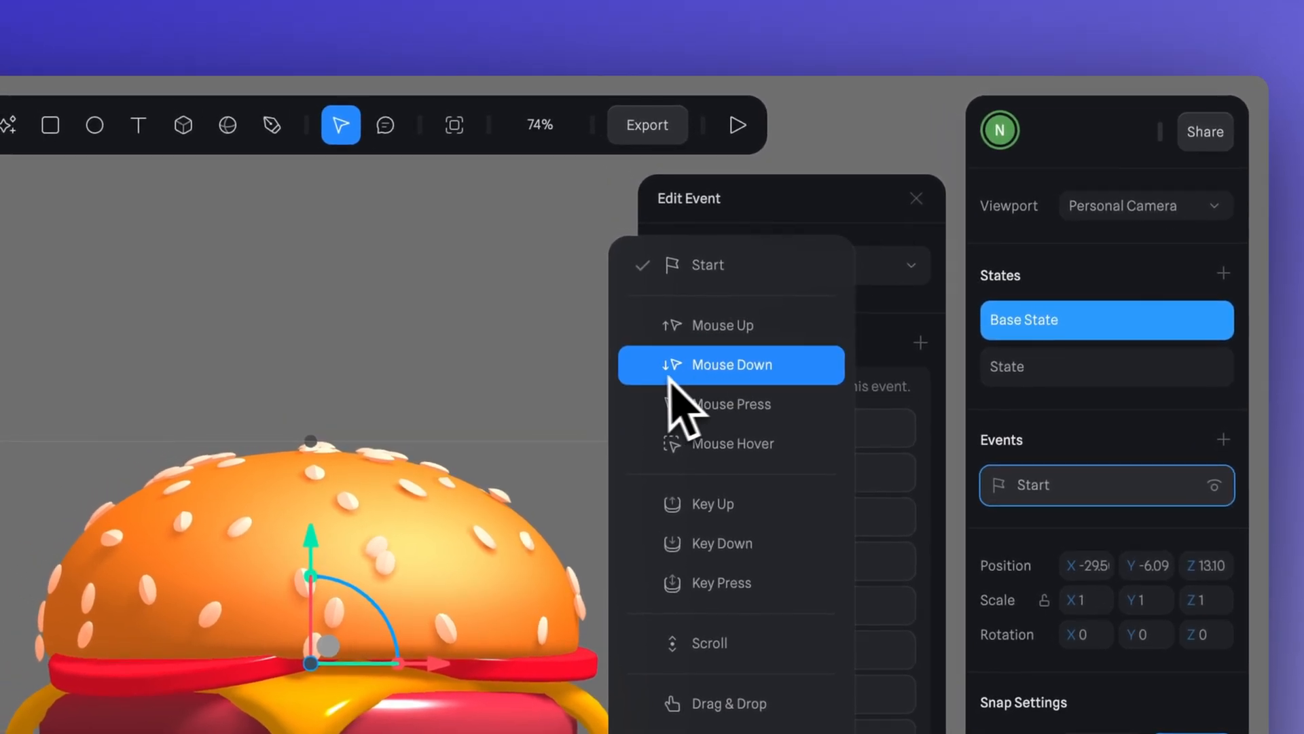
click(731, 365)
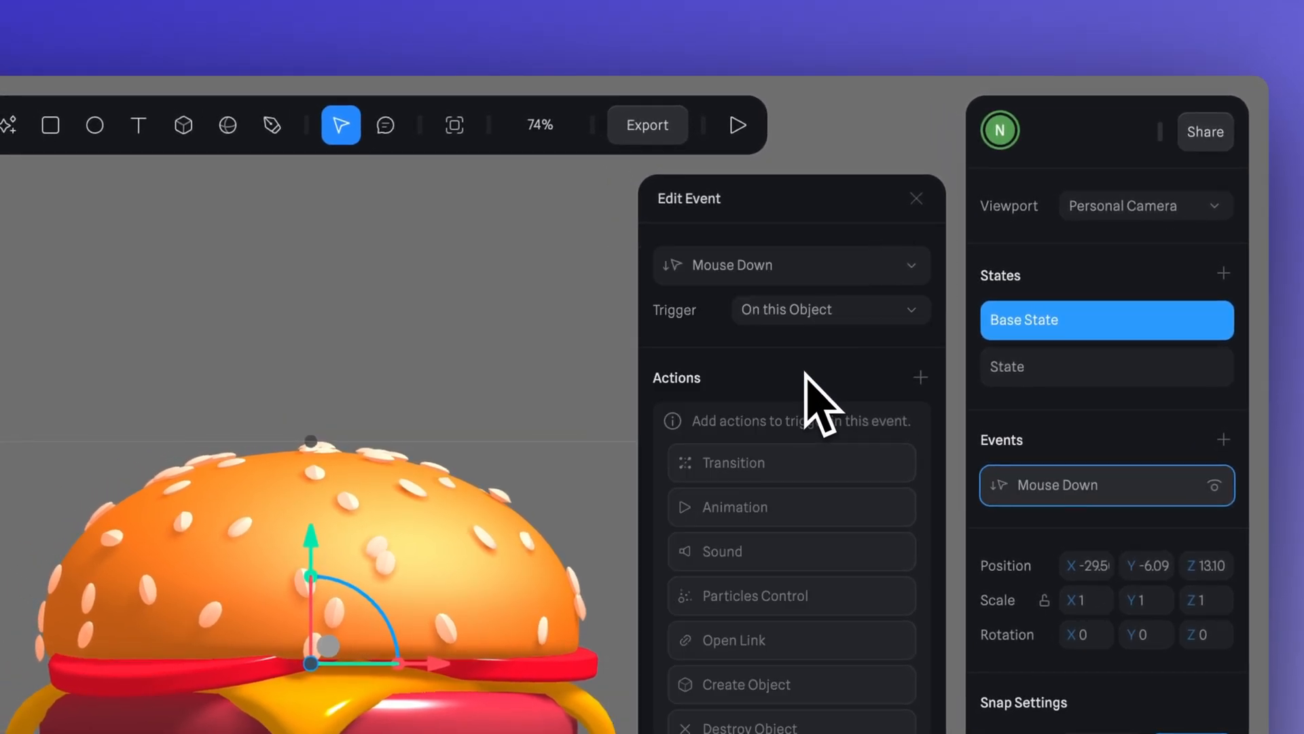
mouse_move(767, 348)
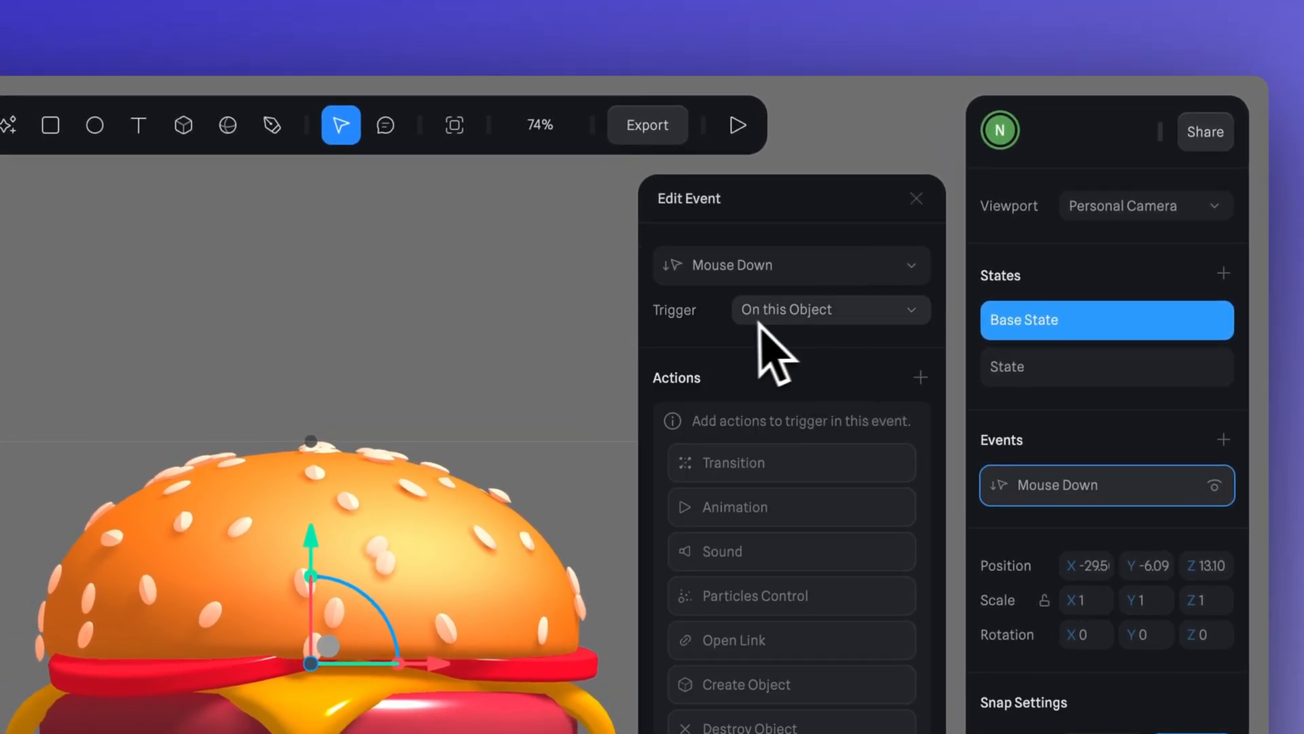
mouse_move(718, 409)
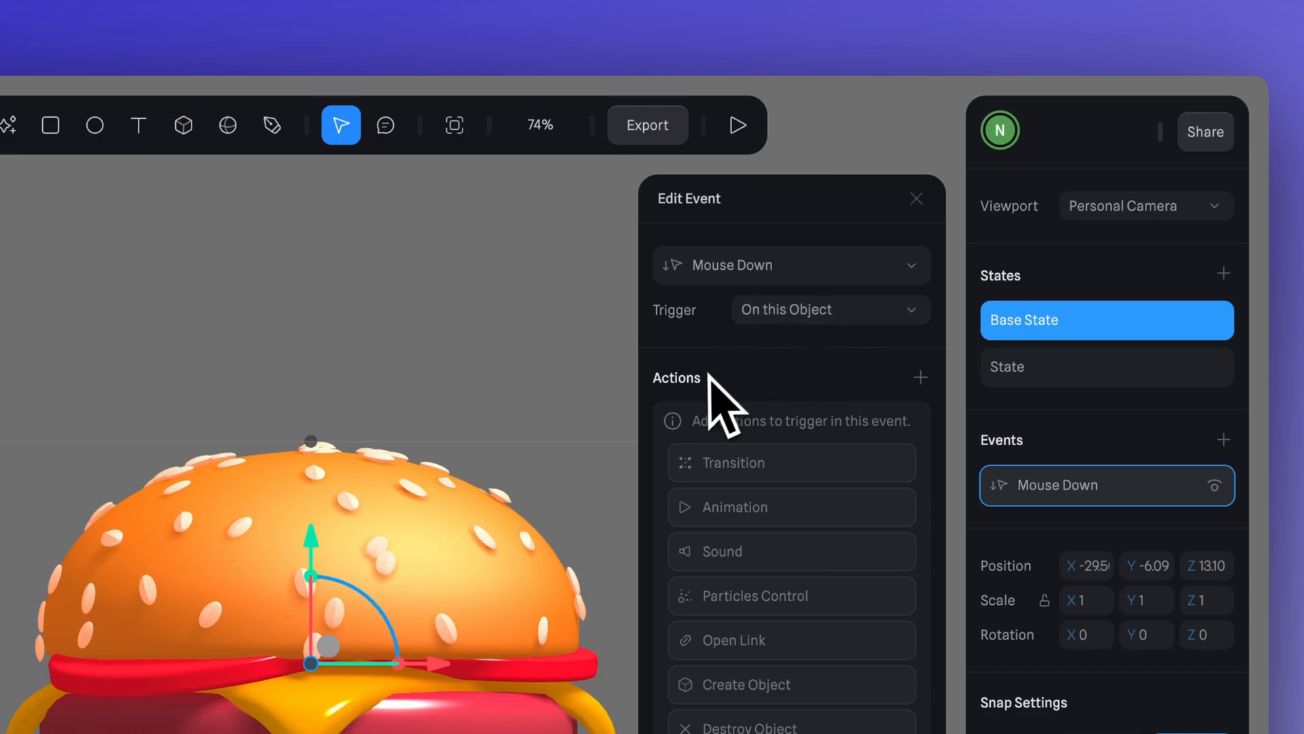
click(921, 378)
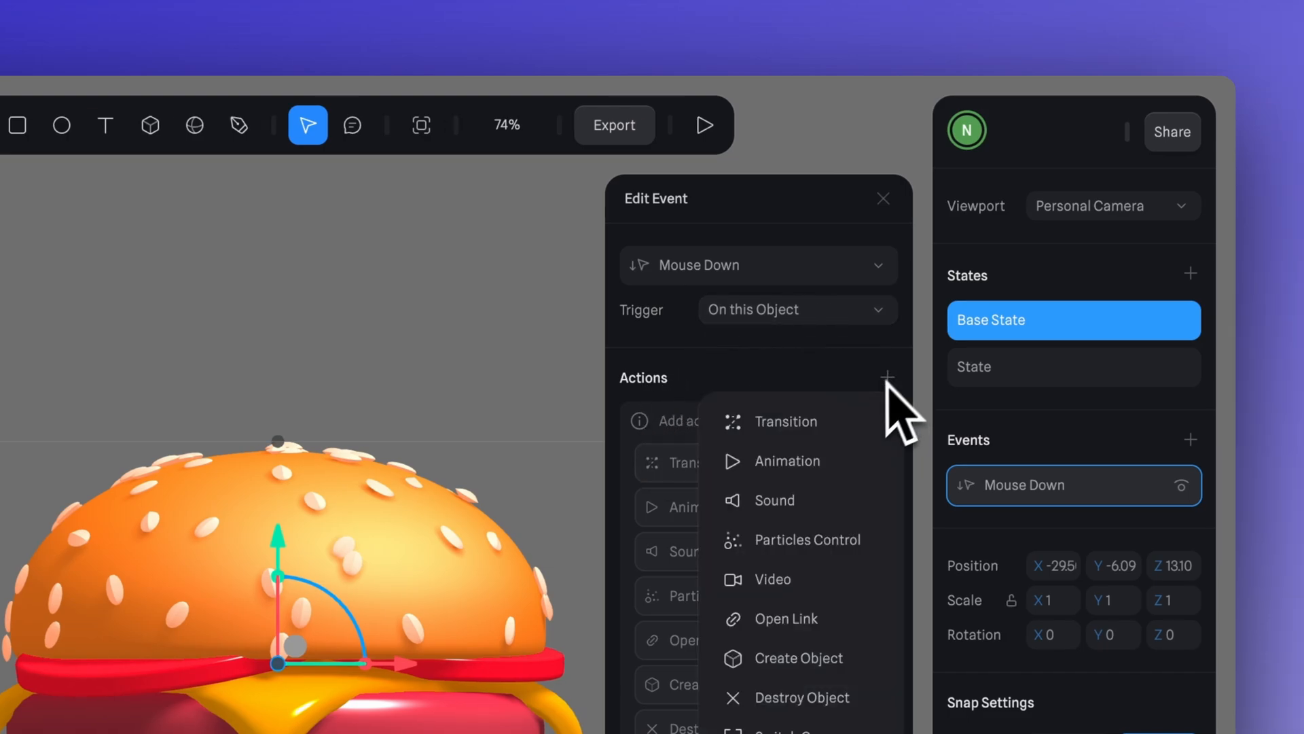
click(785, 421)
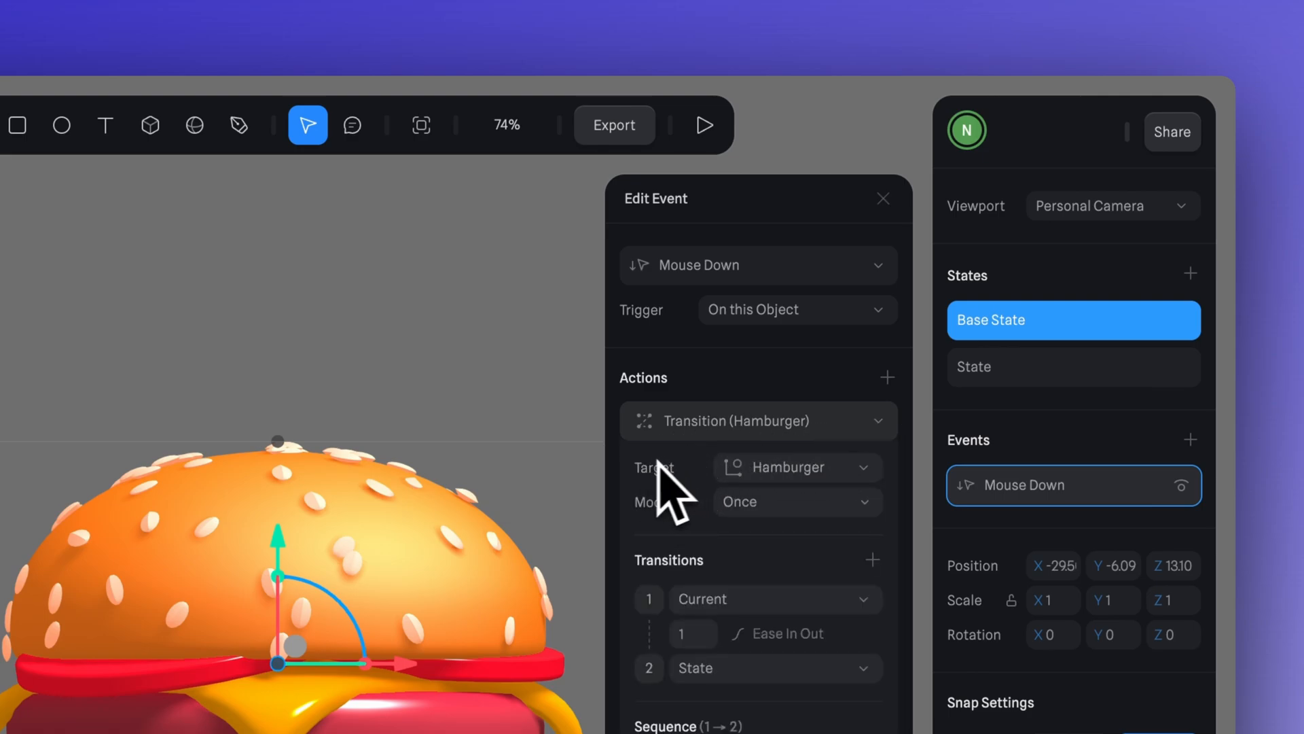
Target the transition at Bread_Up and set its mode to Toggle between Base State and State
click(798, 468)
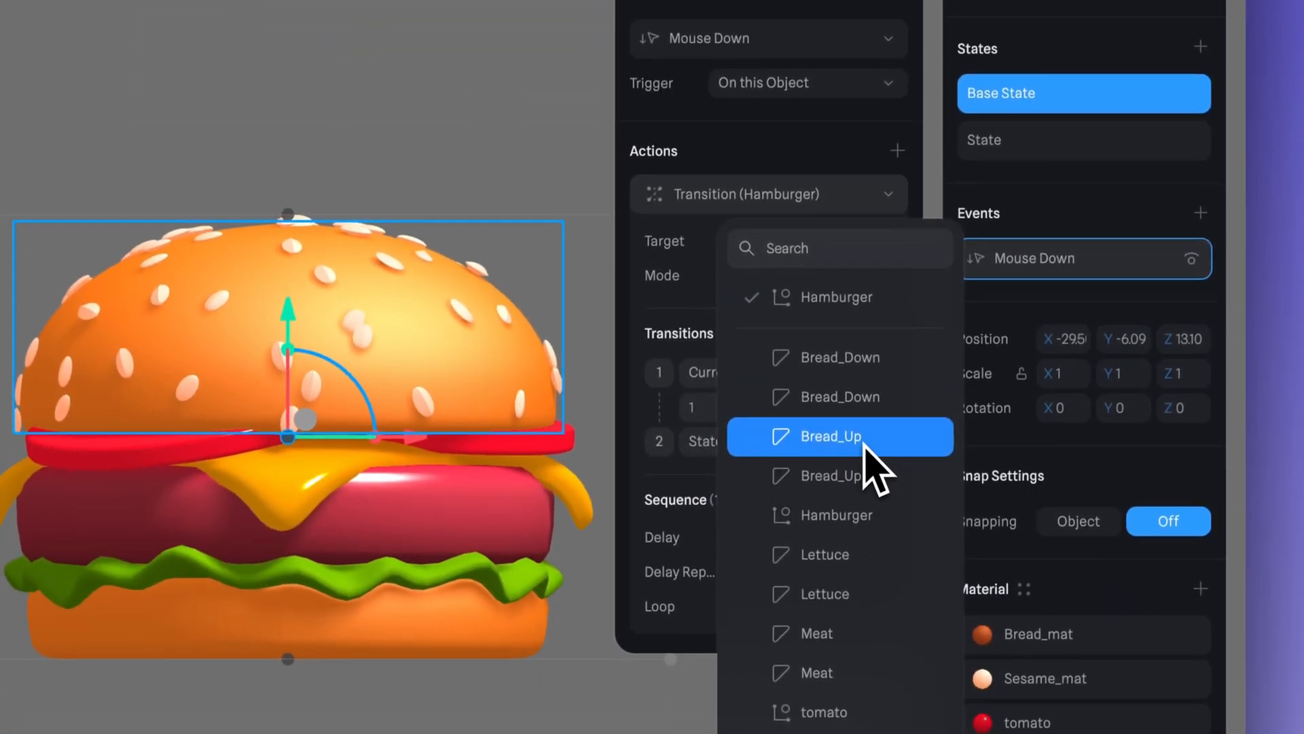
click(832, 436)
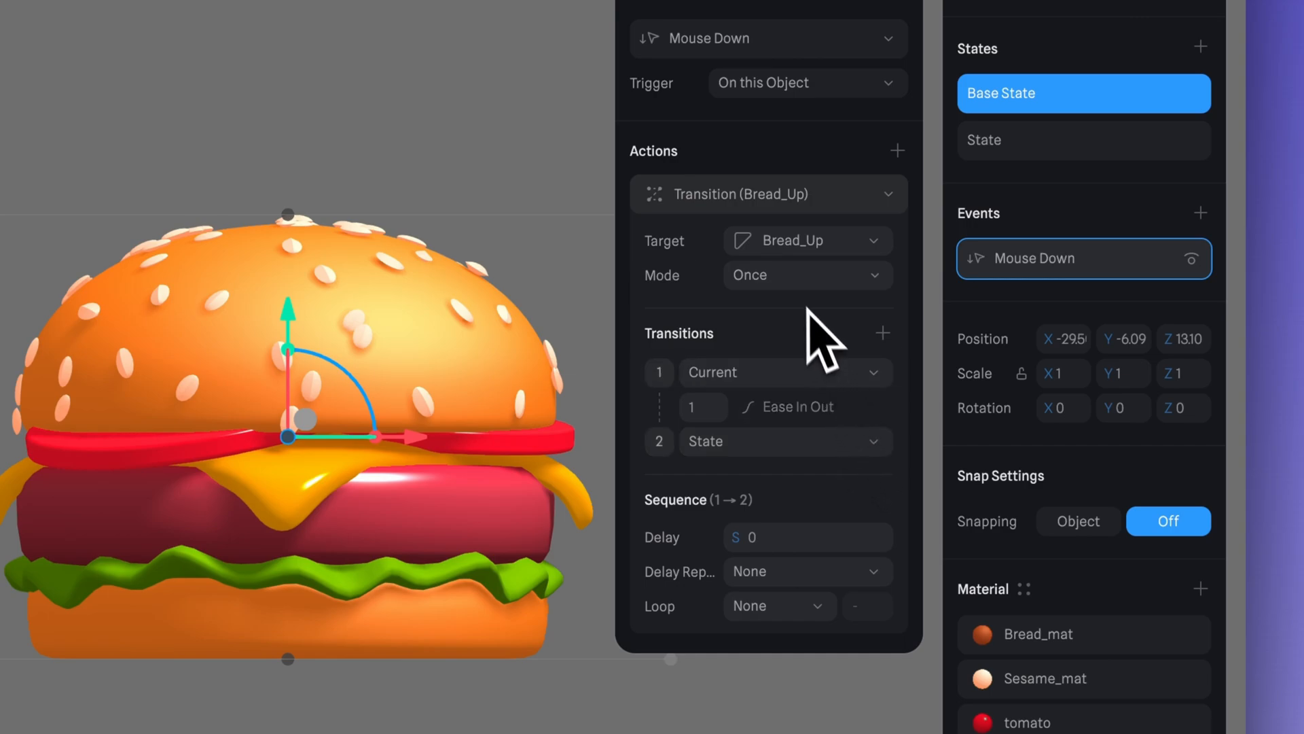
mouse_move(686, 304)
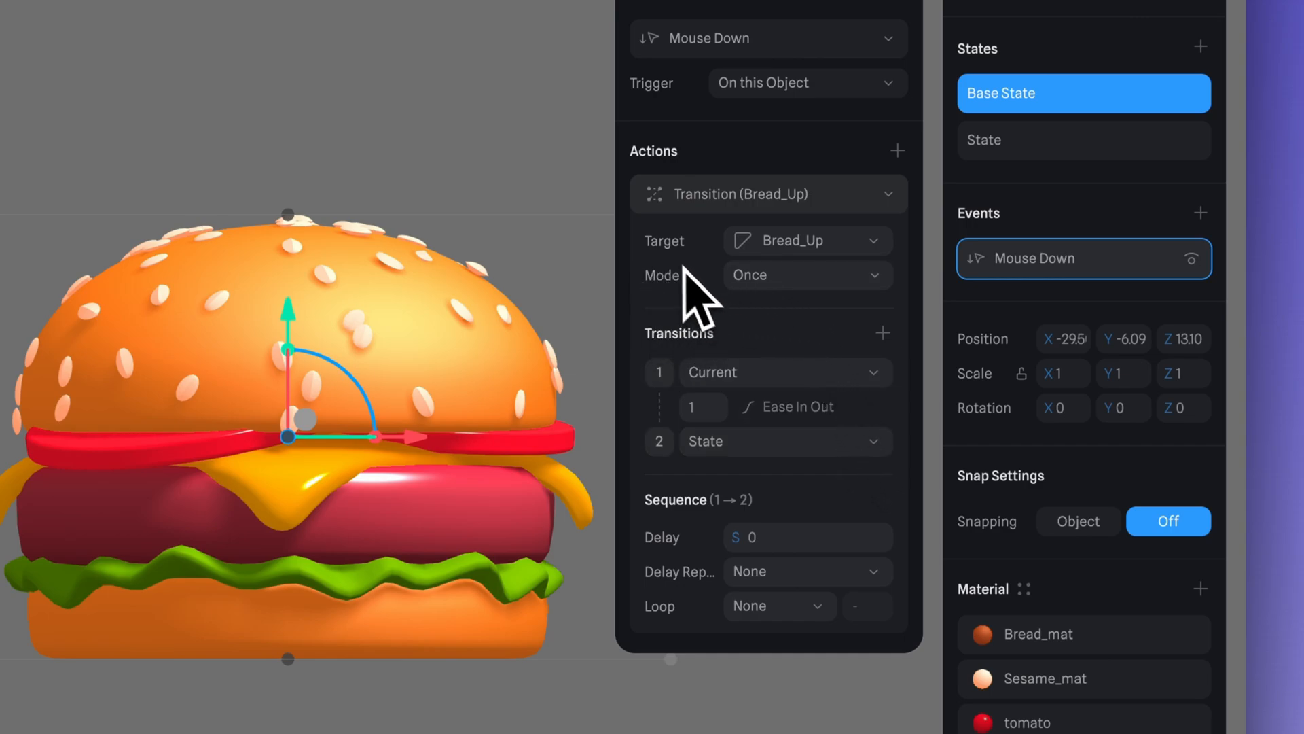
click(807, 274)
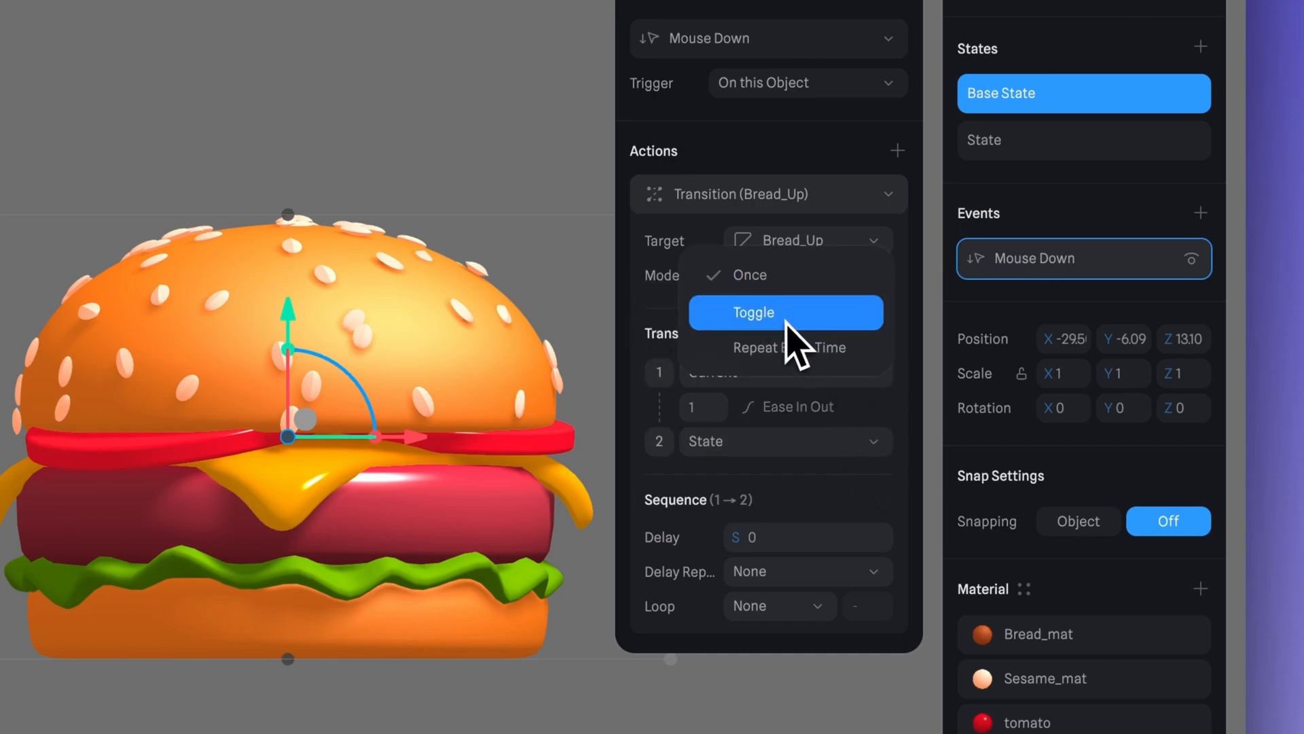
click(753, 312)
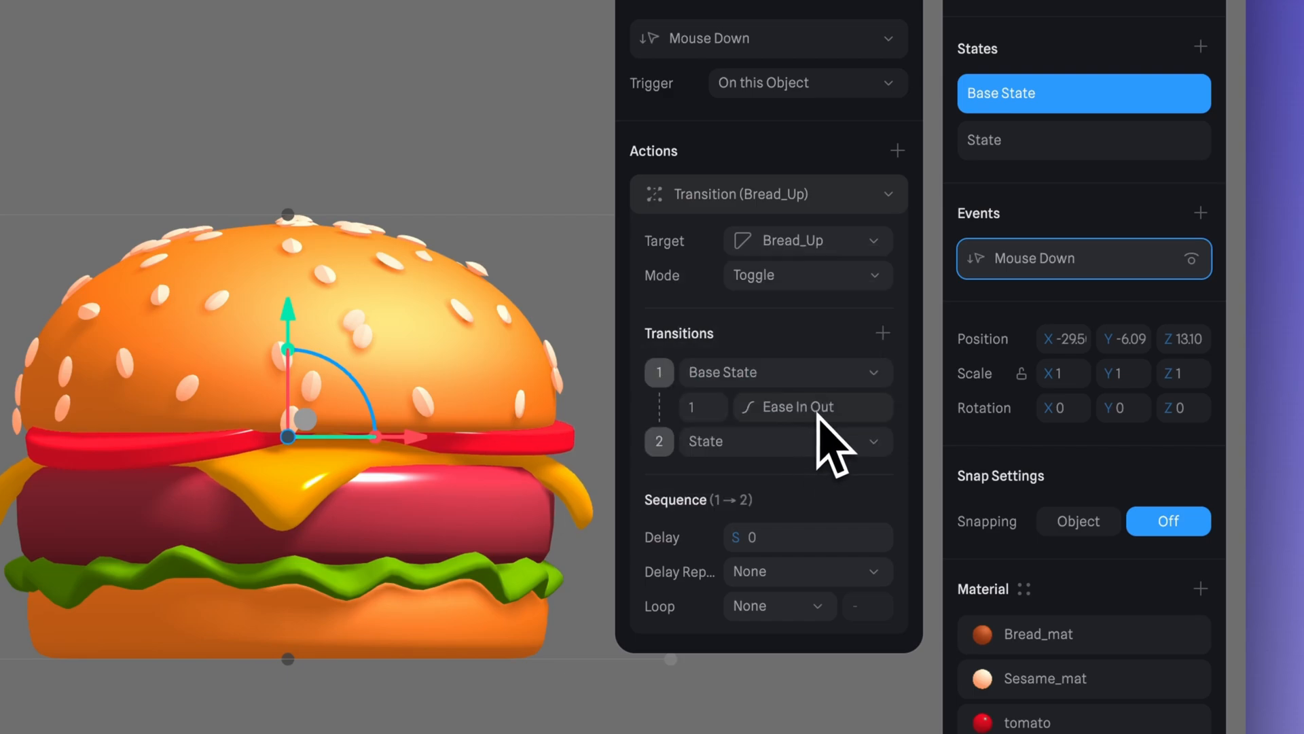
mouse_move(837, 503)
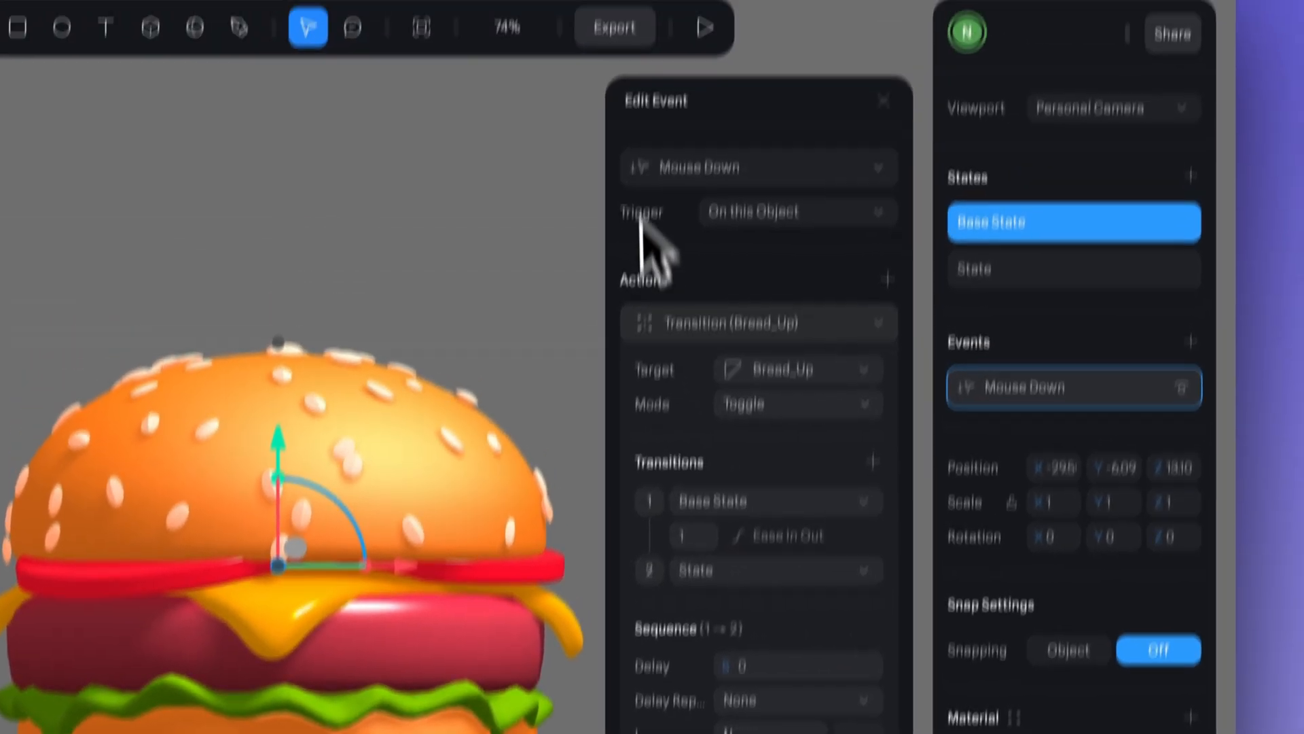
click(703, 27)
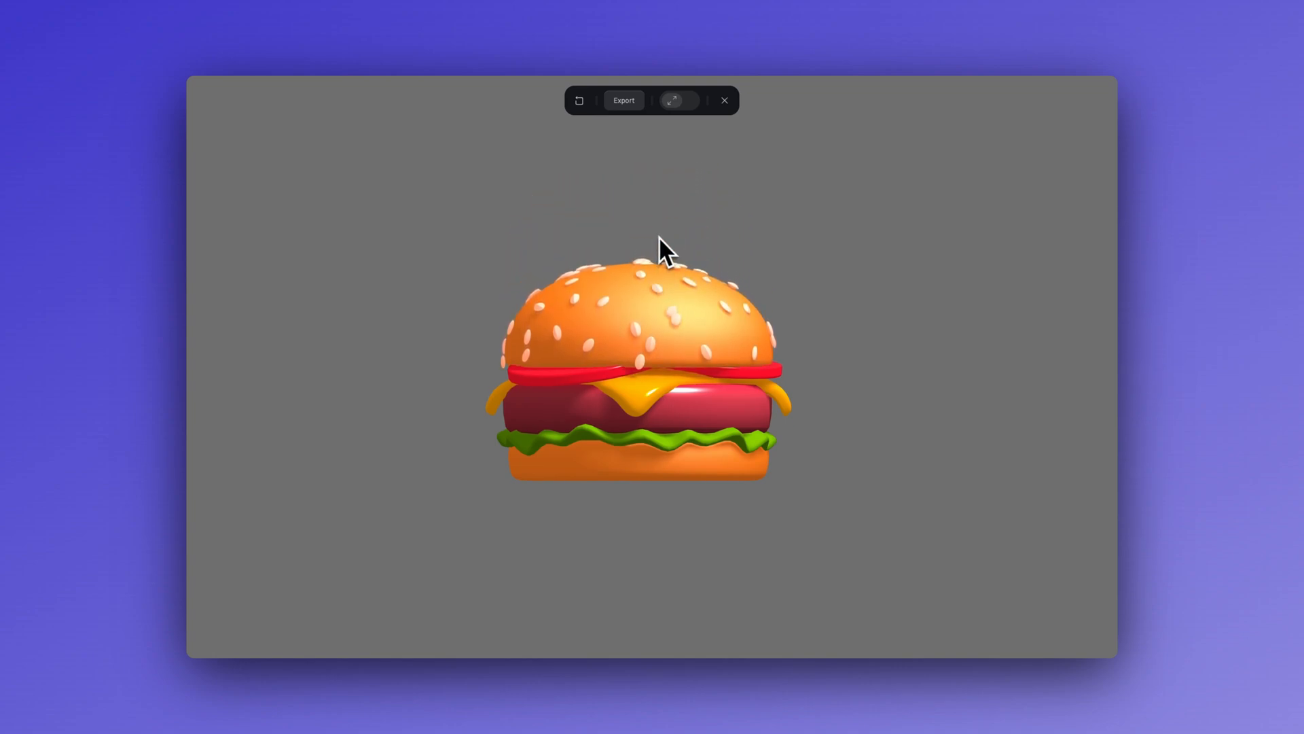
mouse_move(462, 396)
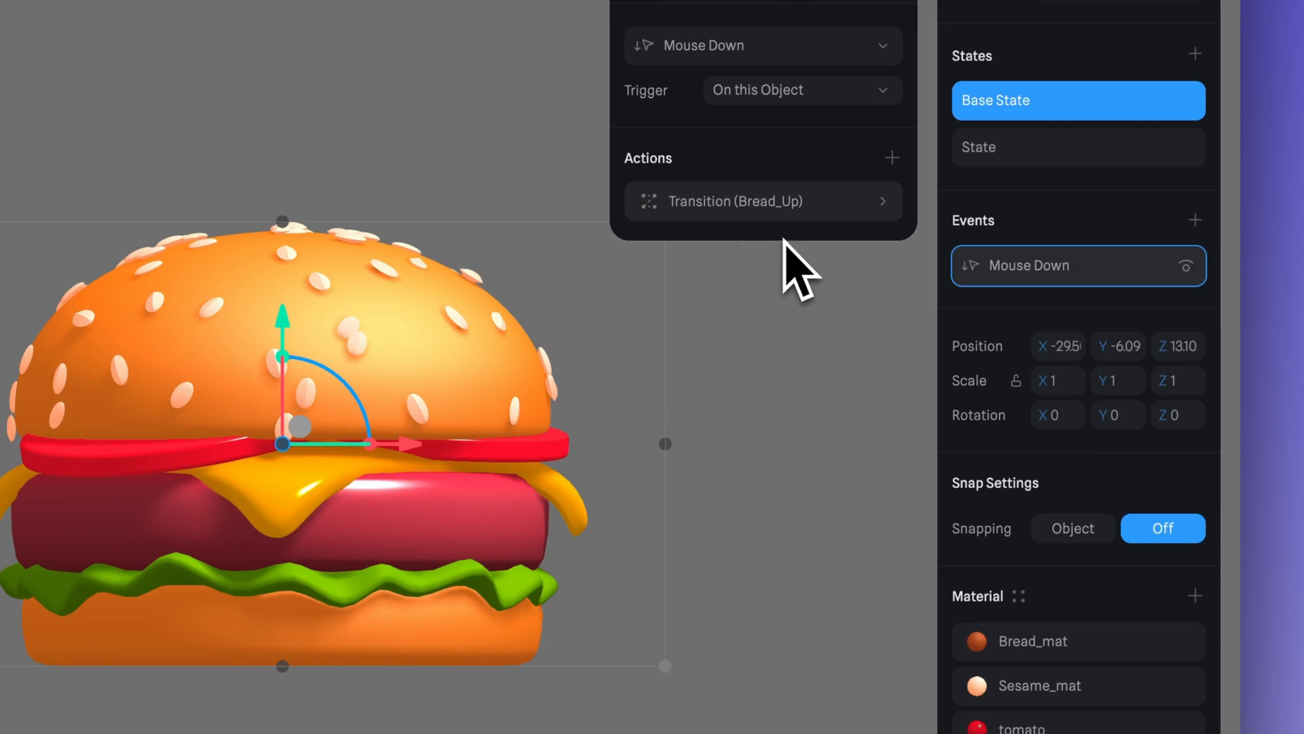
Paste copies of the Bread_Up transition and retarget them to tomato and Lettuce
right_click(764, 201)
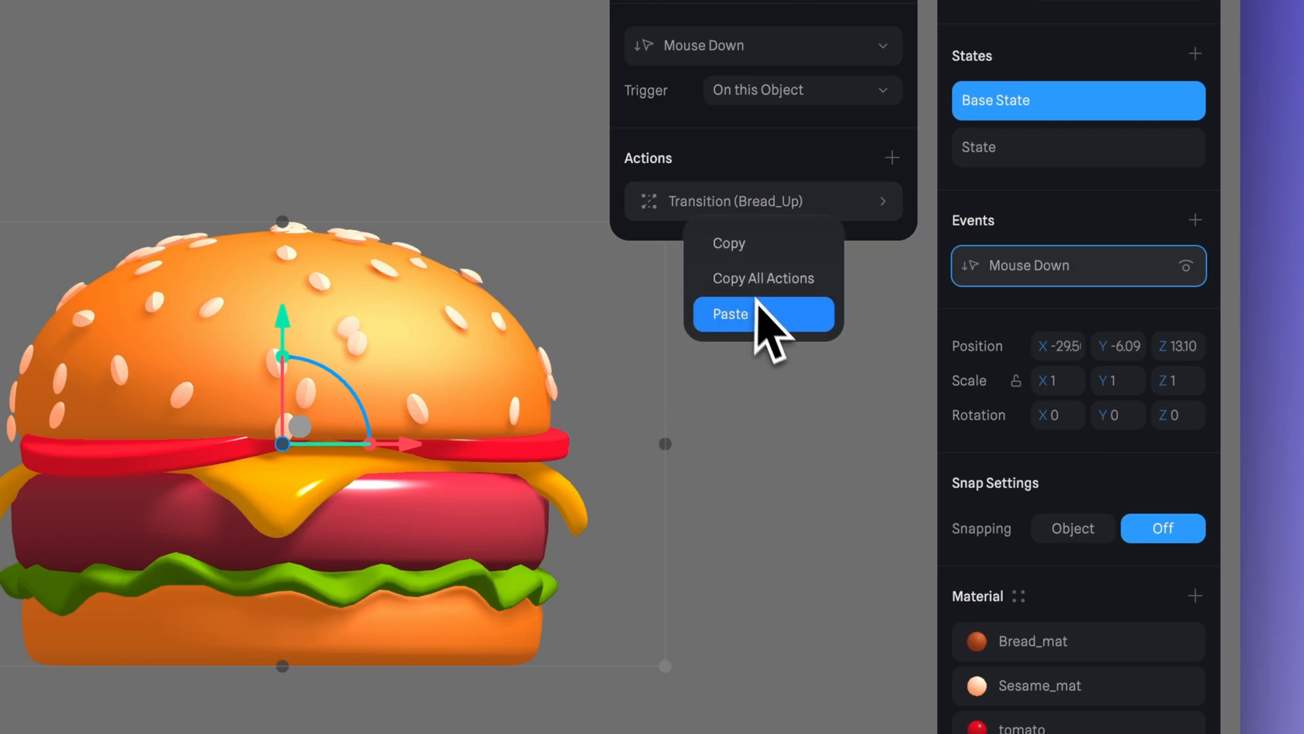
click(731, 312)
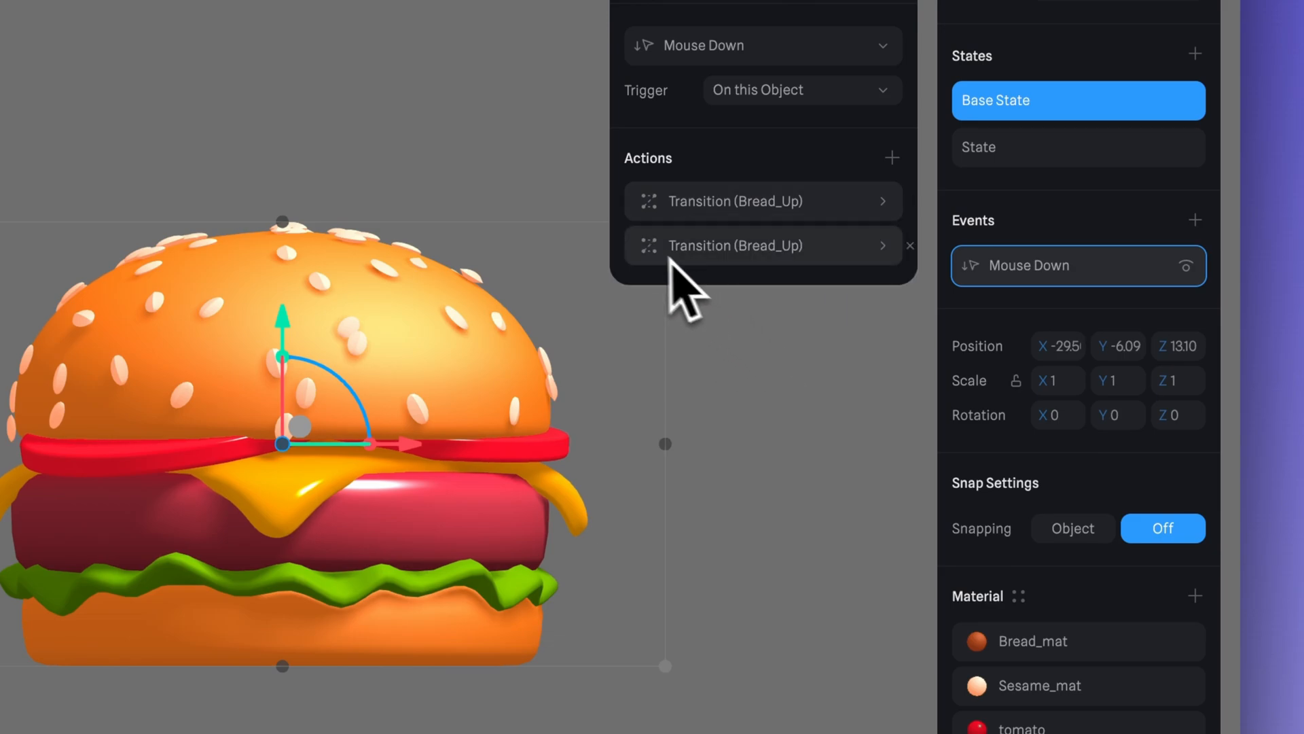
click(764, 245)
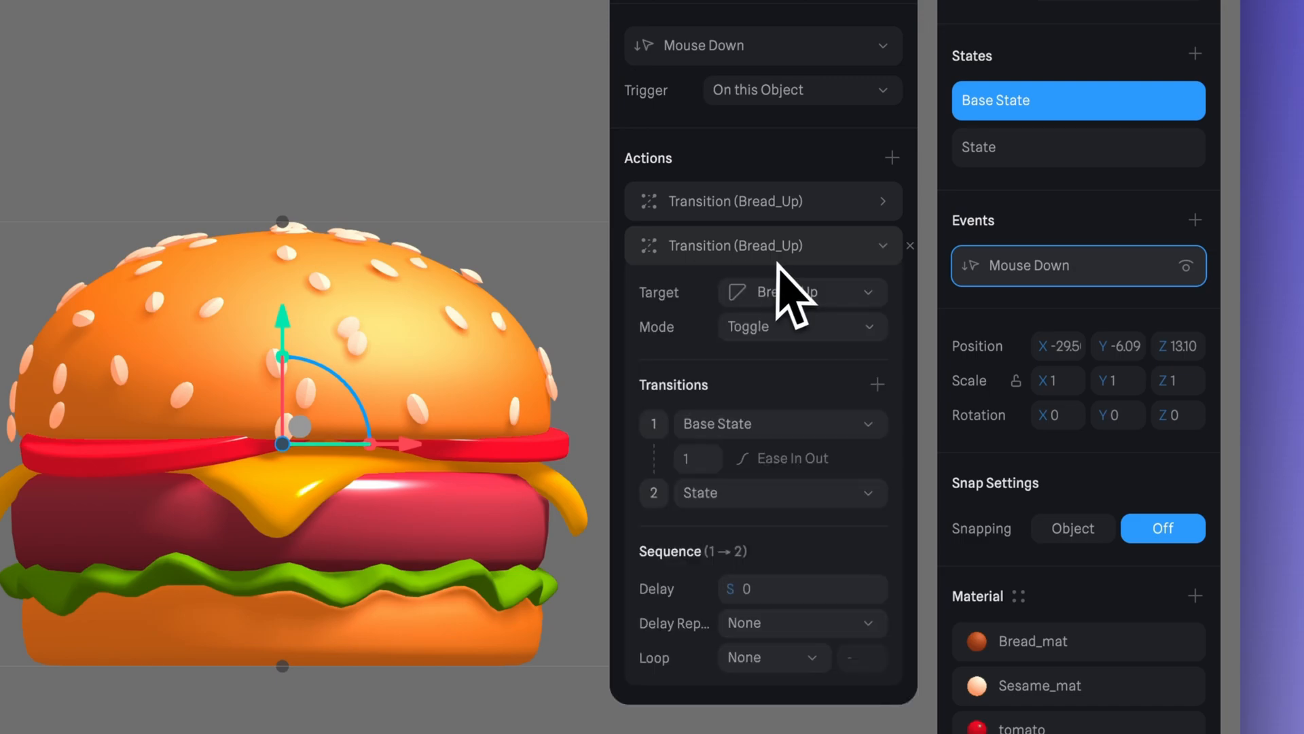
click(803, 292)
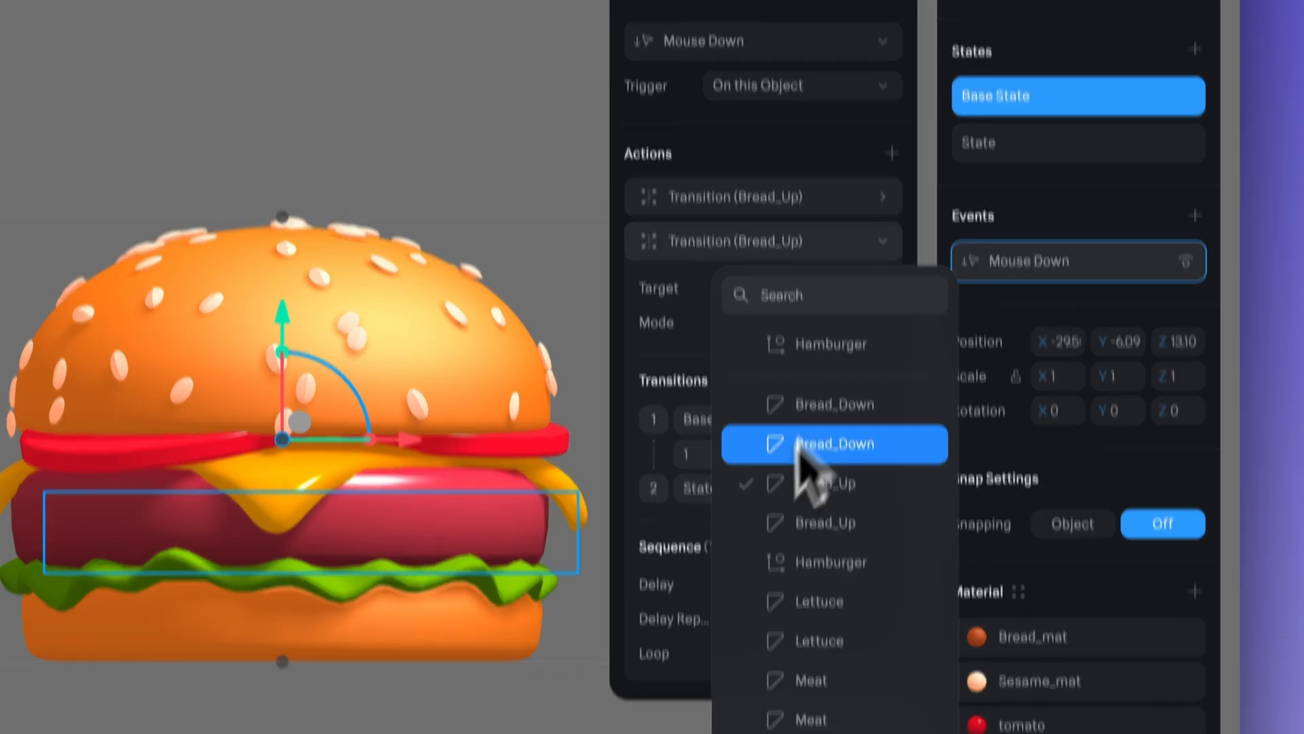
scroll(down, 3)
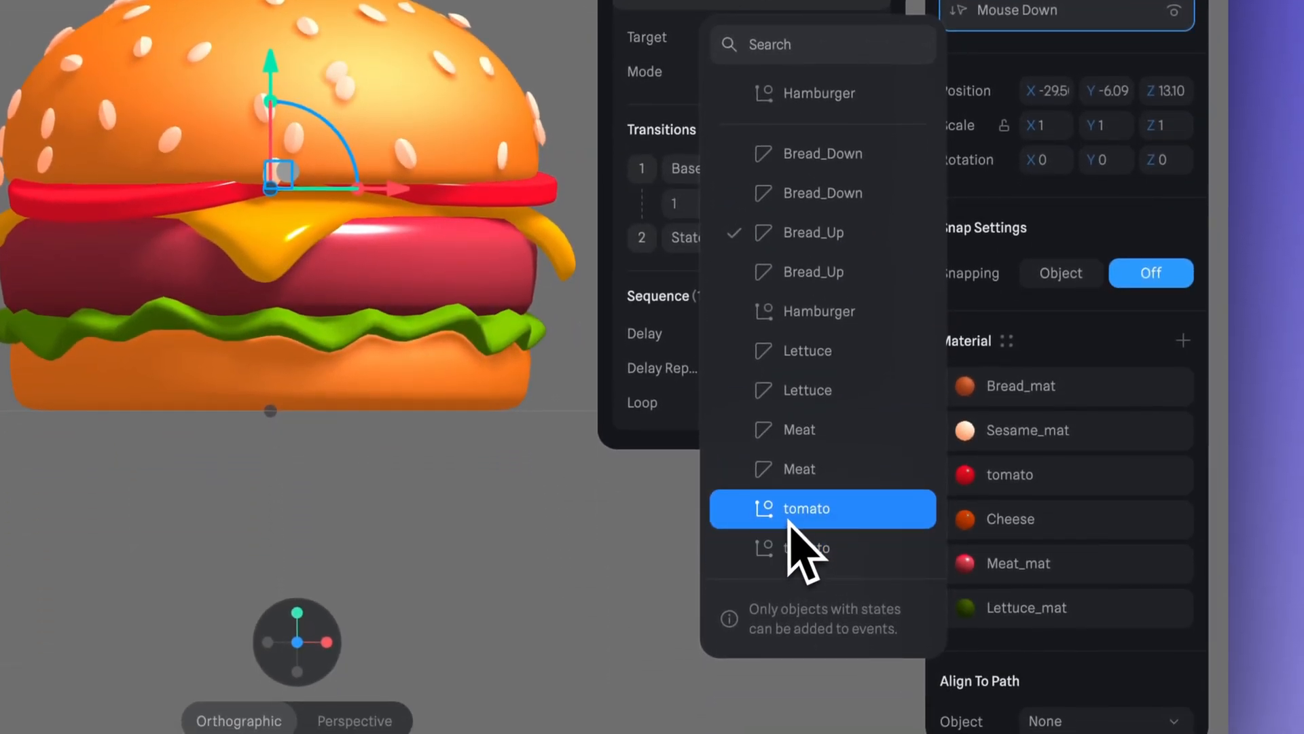
click(806, 508)
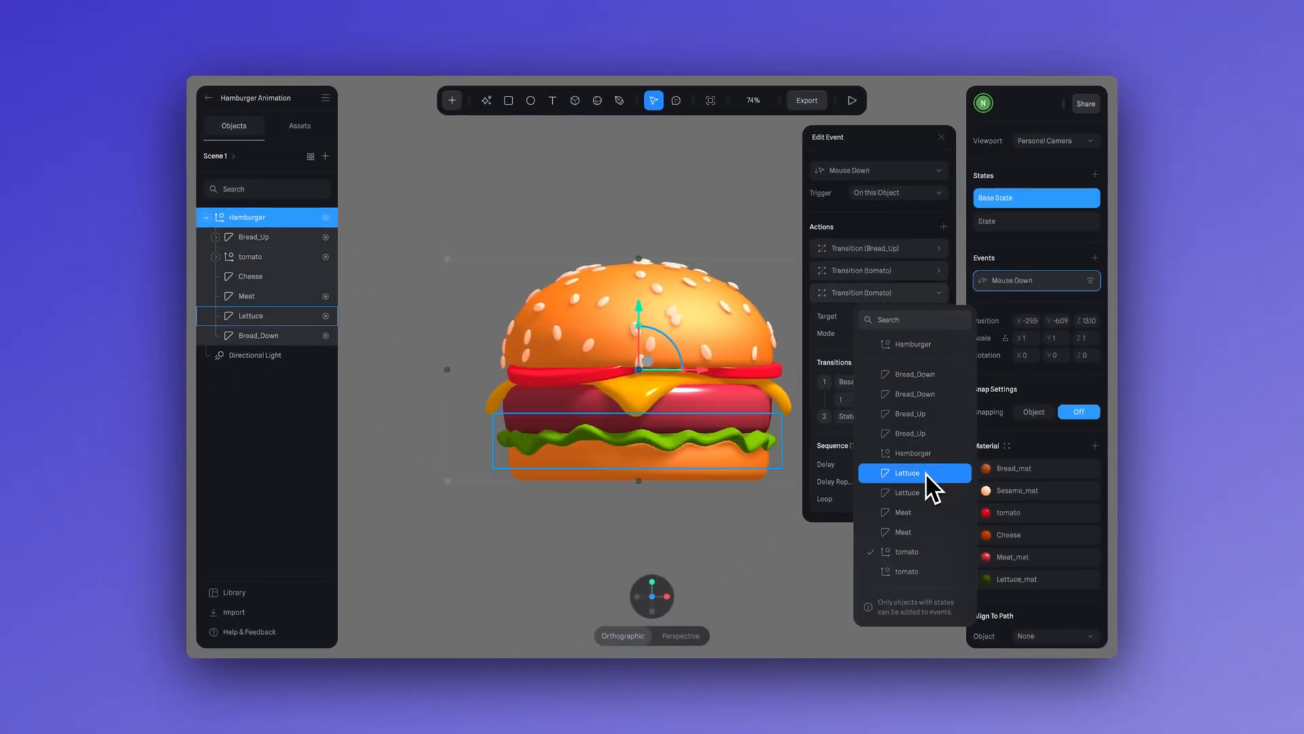
click(908, 473)
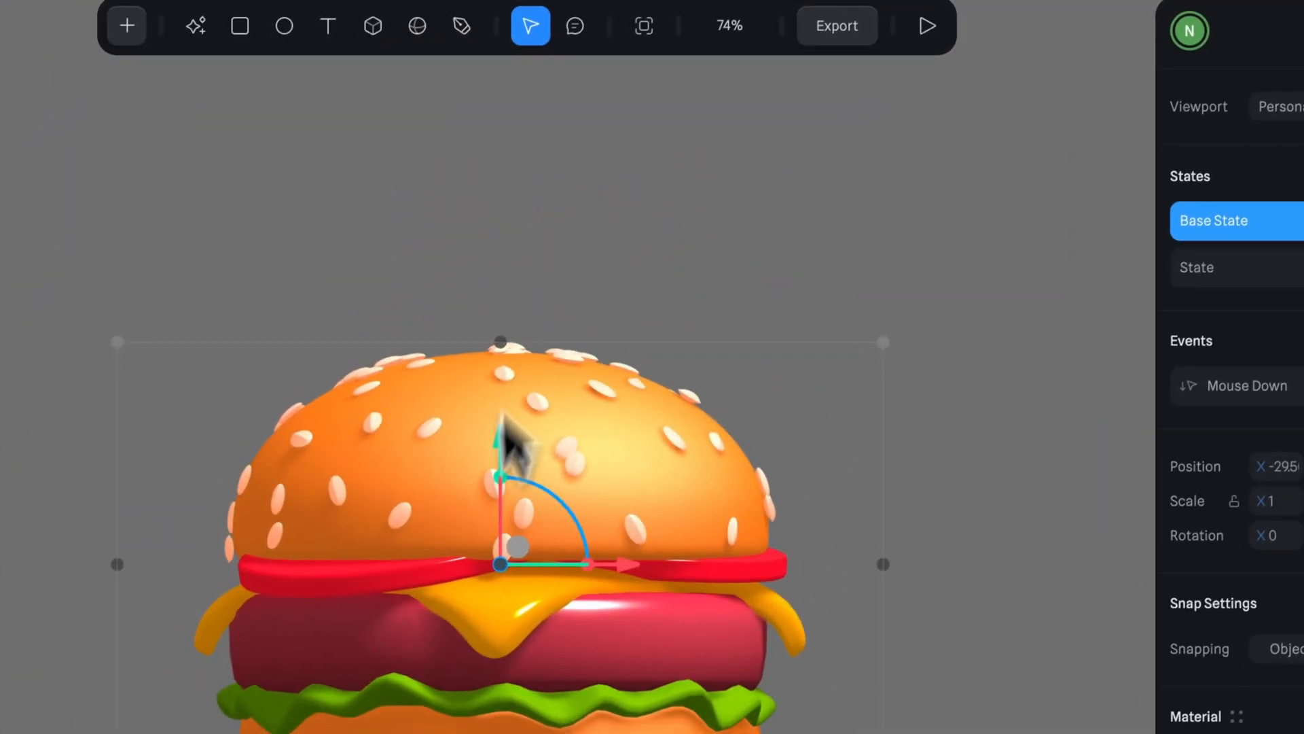
Add a Hamburger group transition to the Mouse Down event with mode Toggle
click(1236, 386)
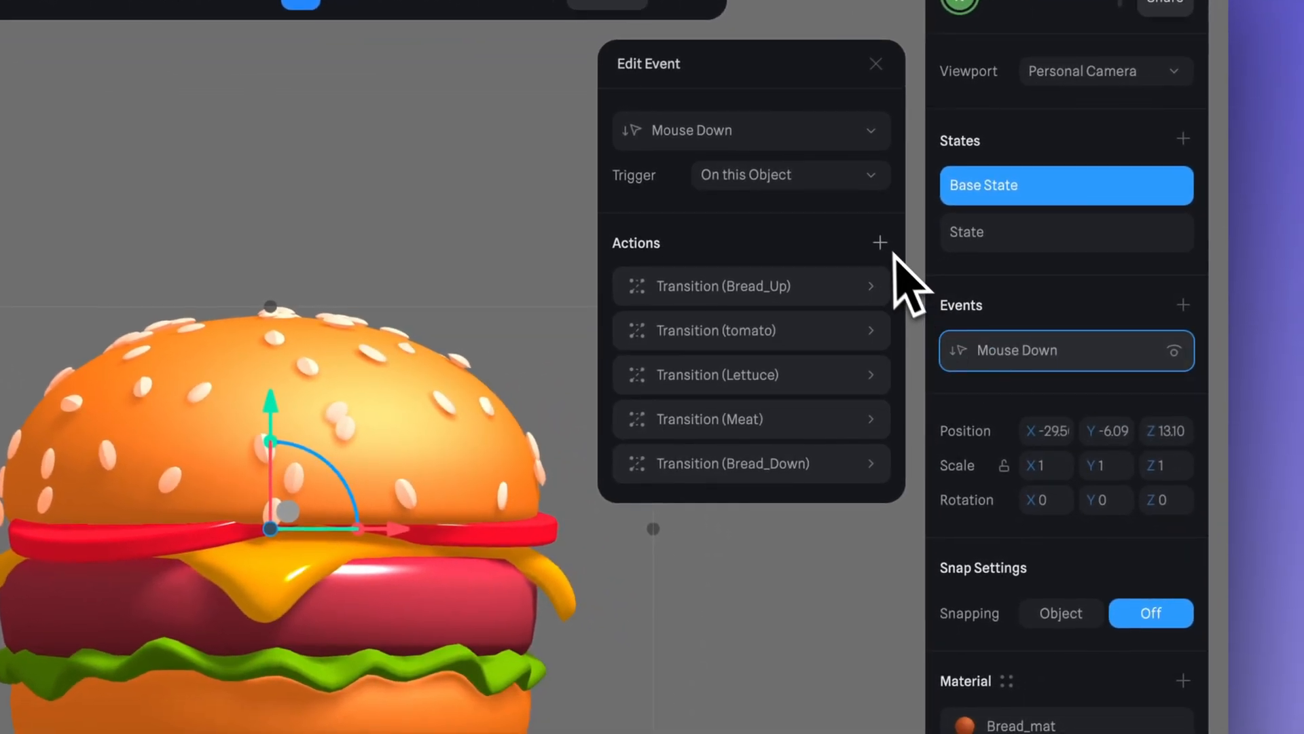
click(881, 242)
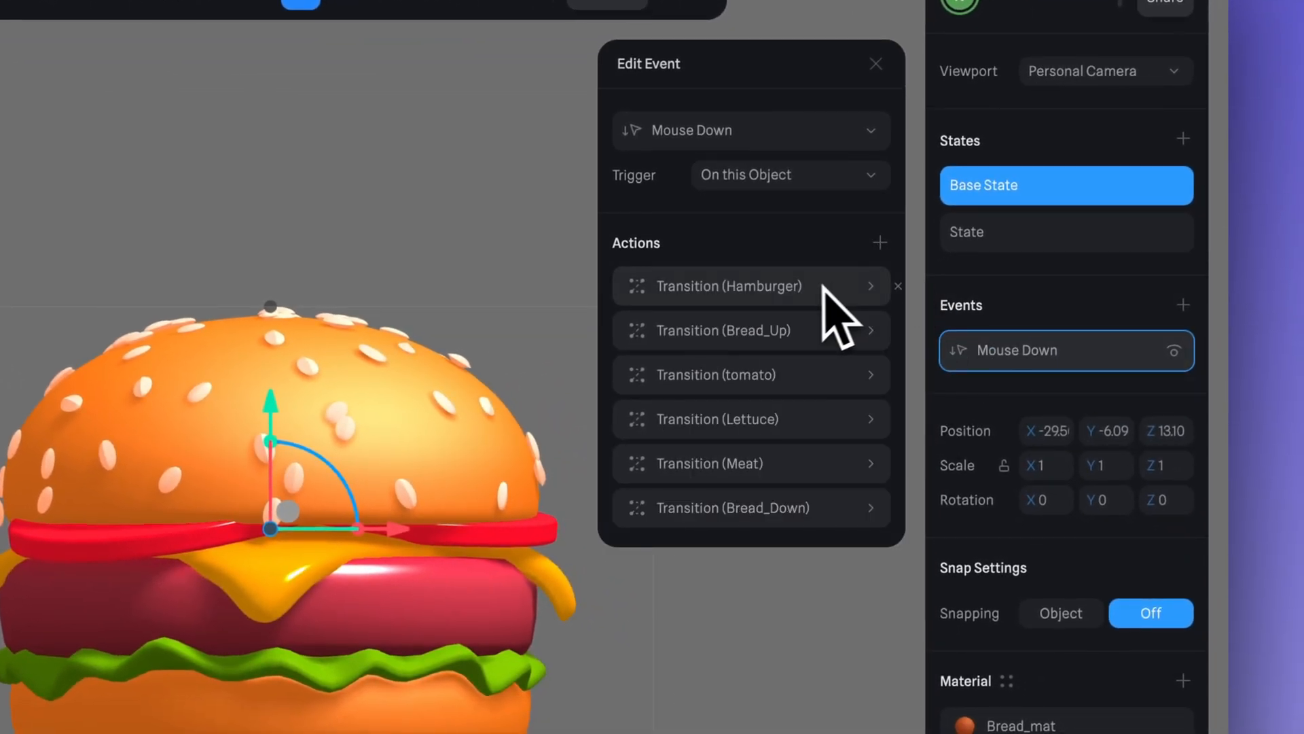
click(752, 286)
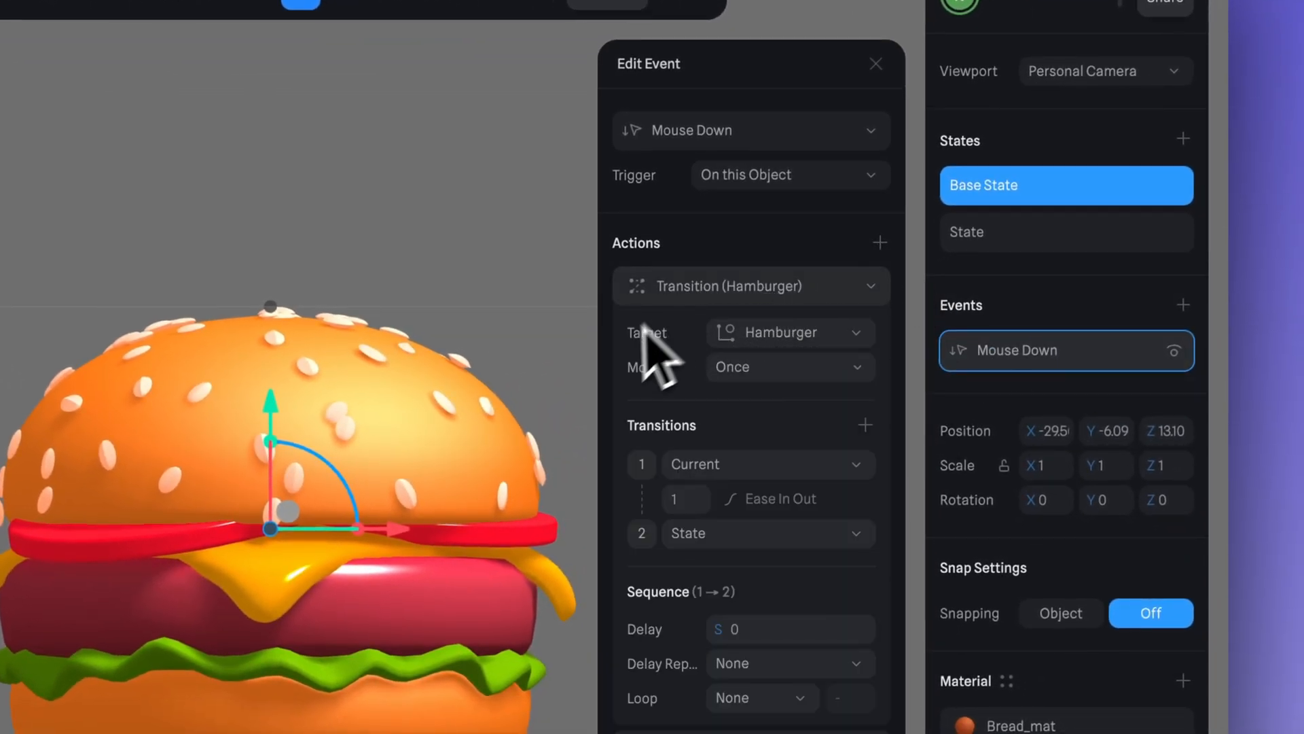
click(791, 367)
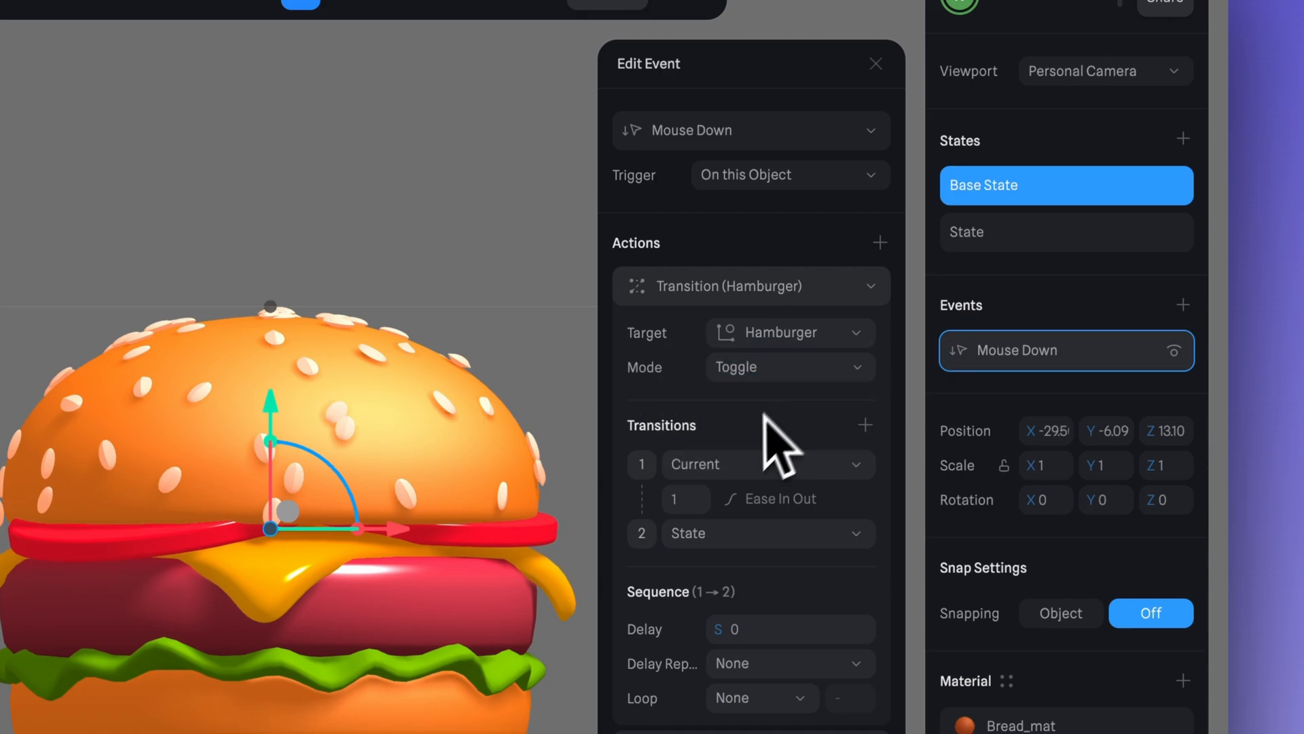
mouse_move(644, 516)
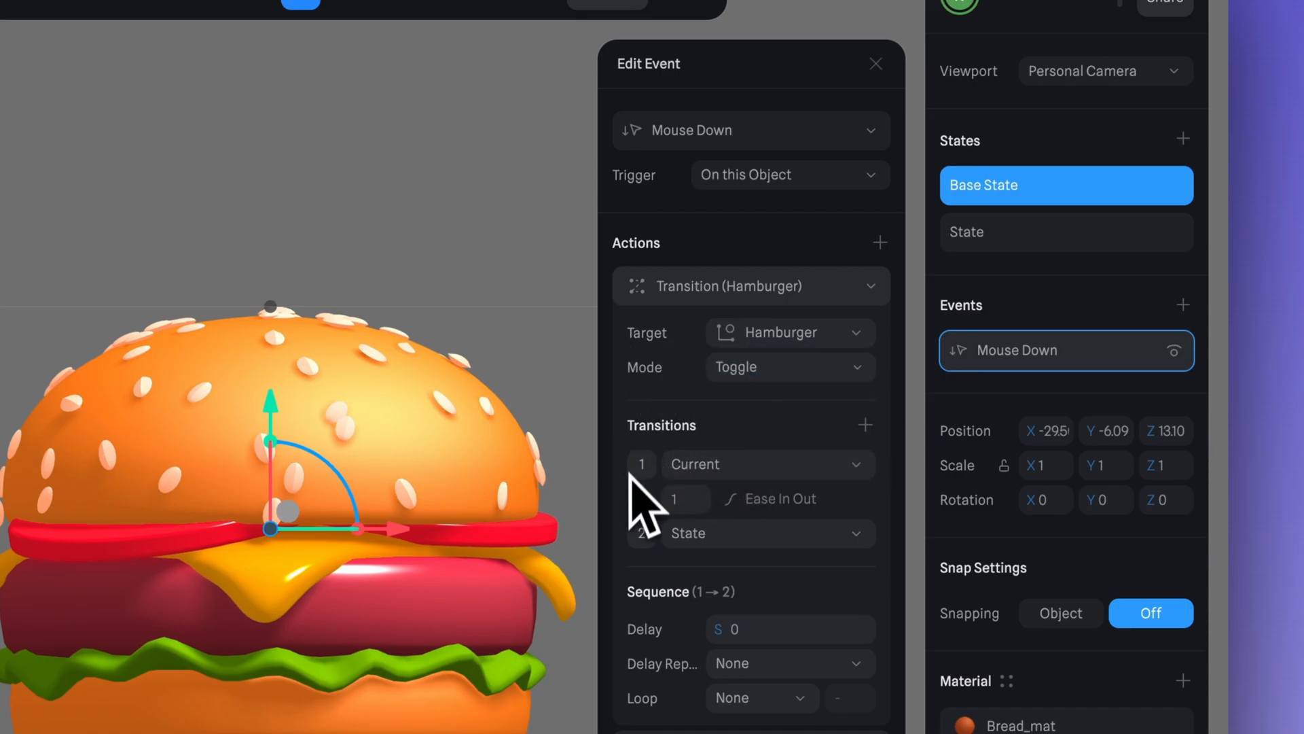
Start the Hamburger transition from Base State and set its easing to a custom bezier curve
click(768, 465)
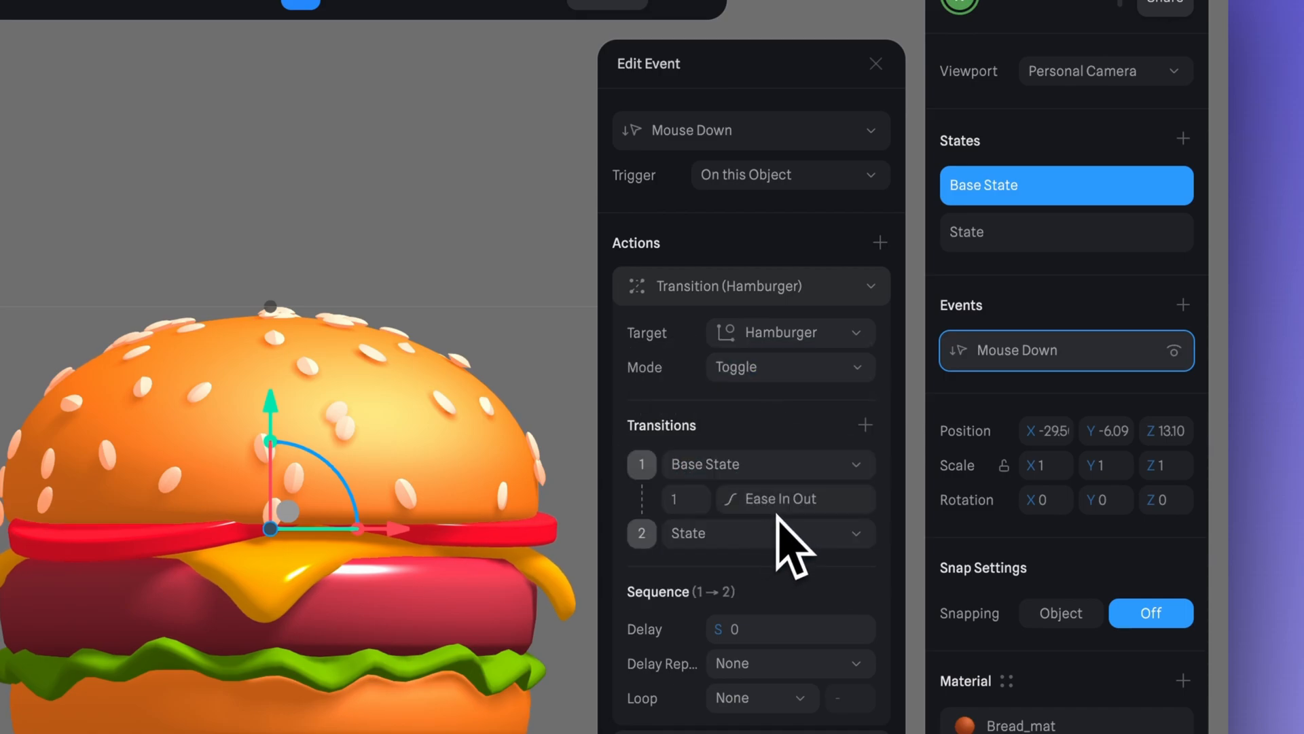
click(794, 498)
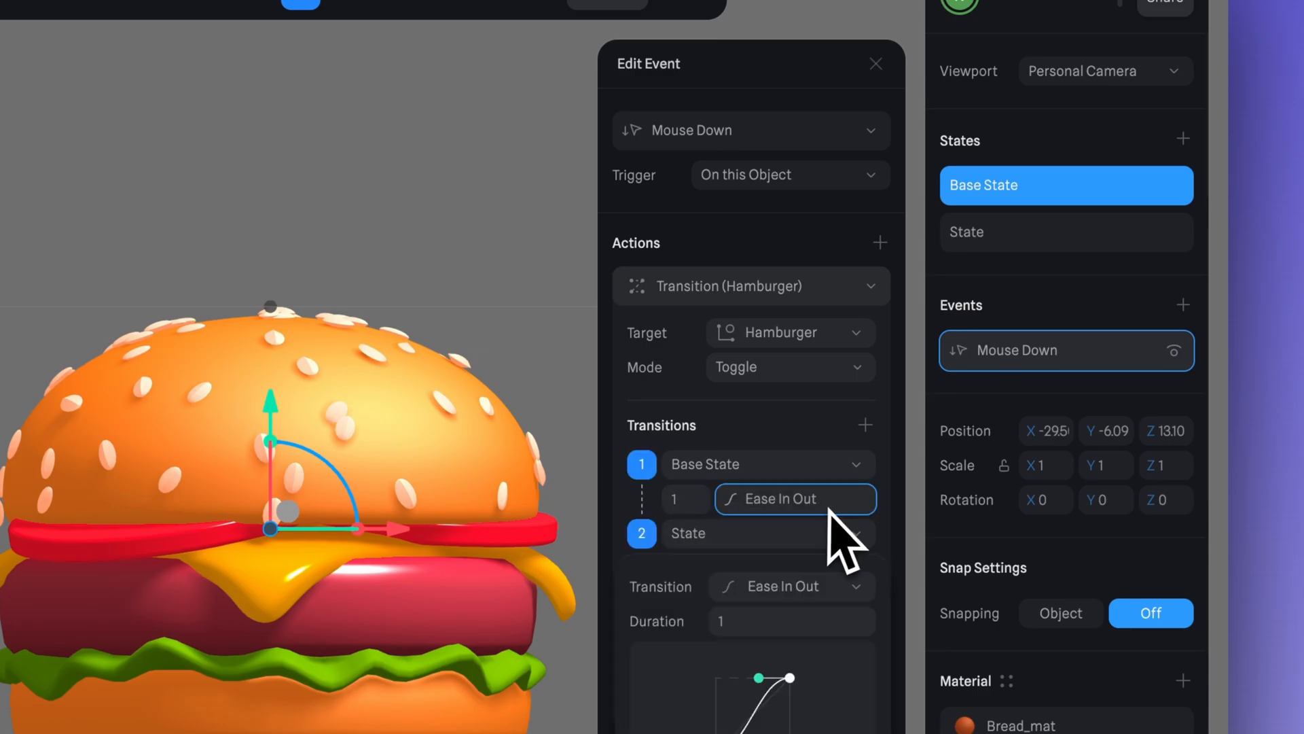
scroll(down, 3)
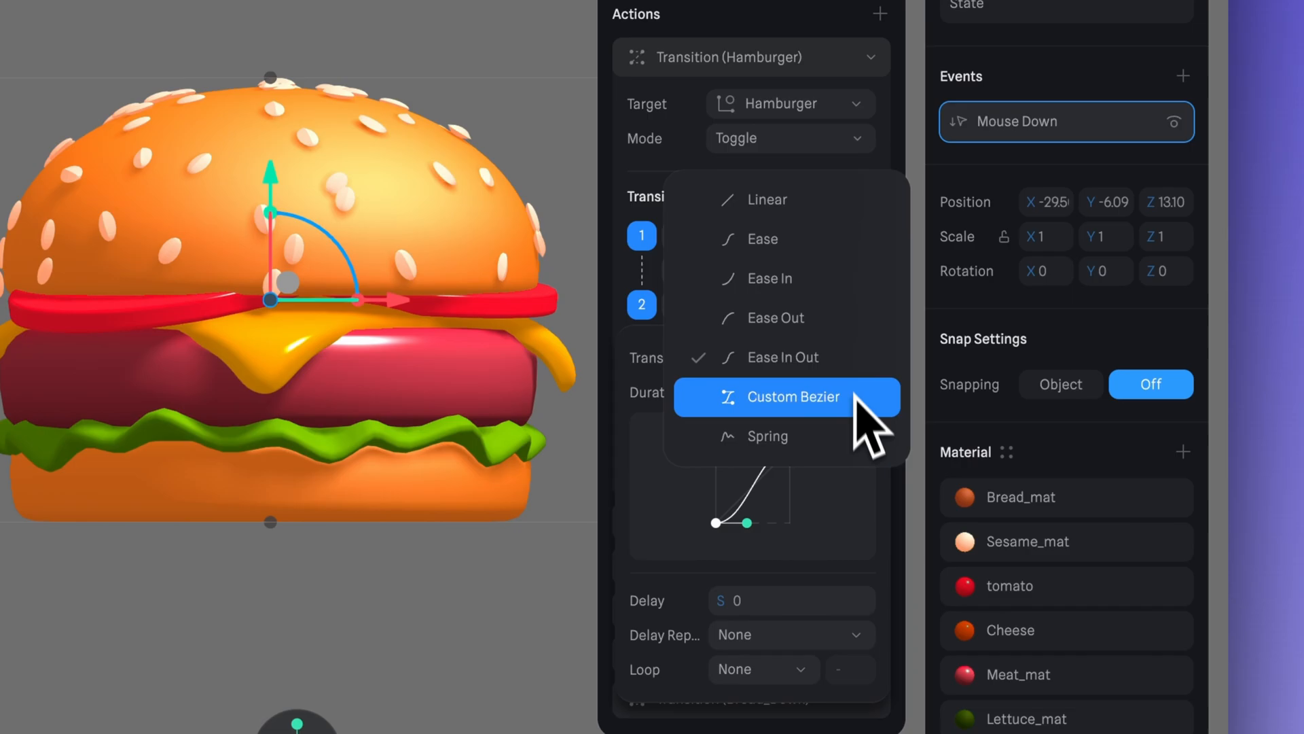
click(768, 437)
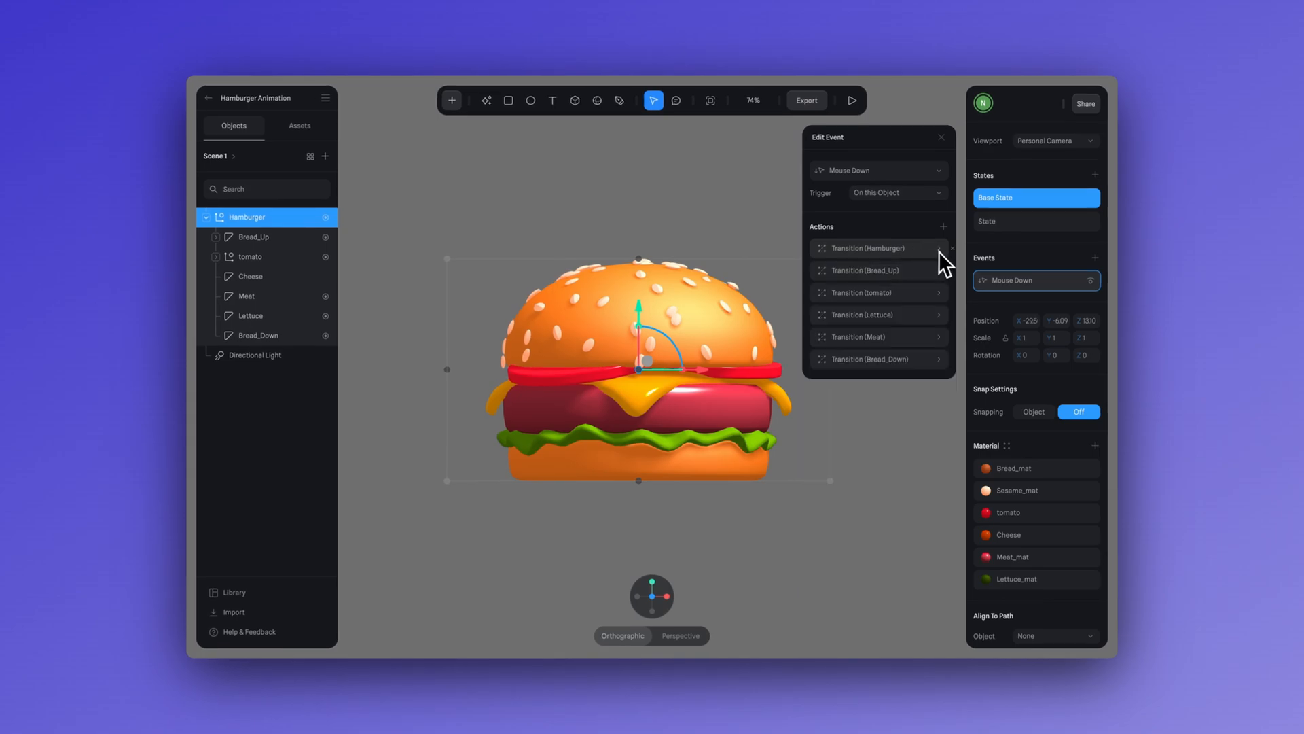
Play the scene and click the hamburger in the preview to test the toggle animation
click(945, 137)
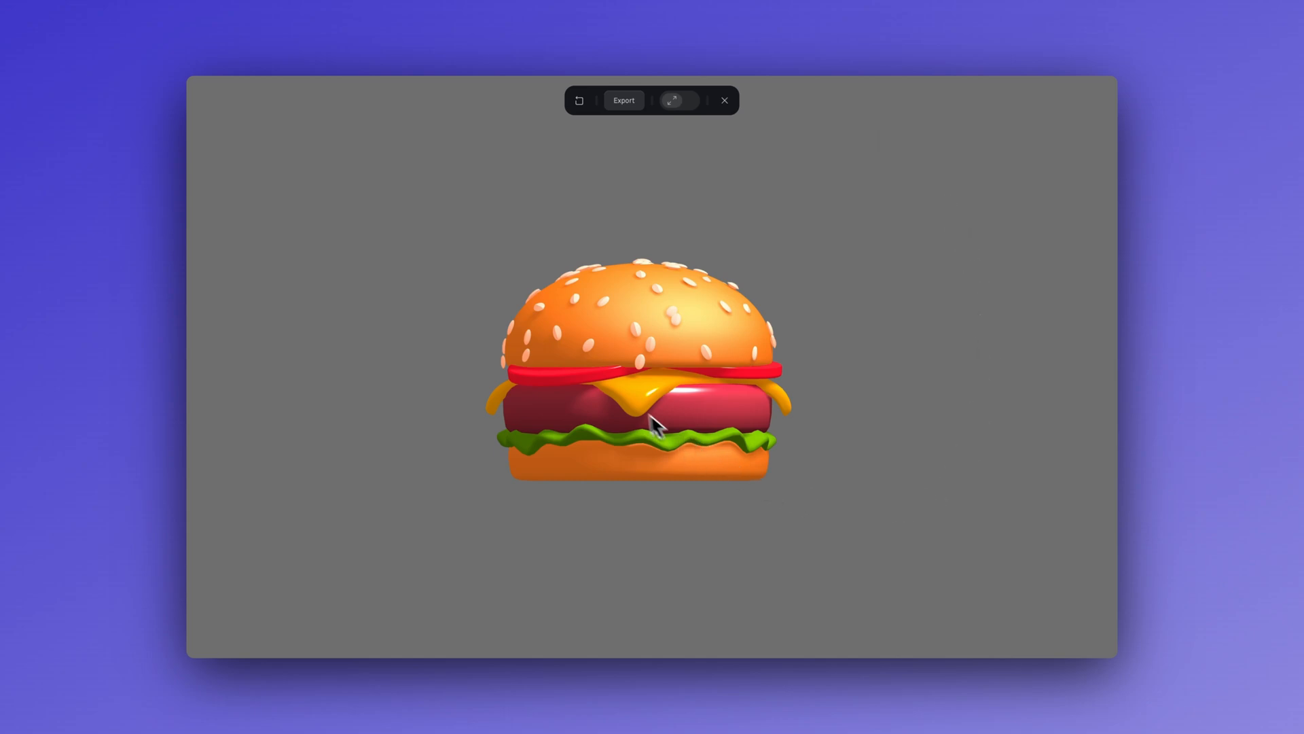
drag(654, 428, 803, 428)
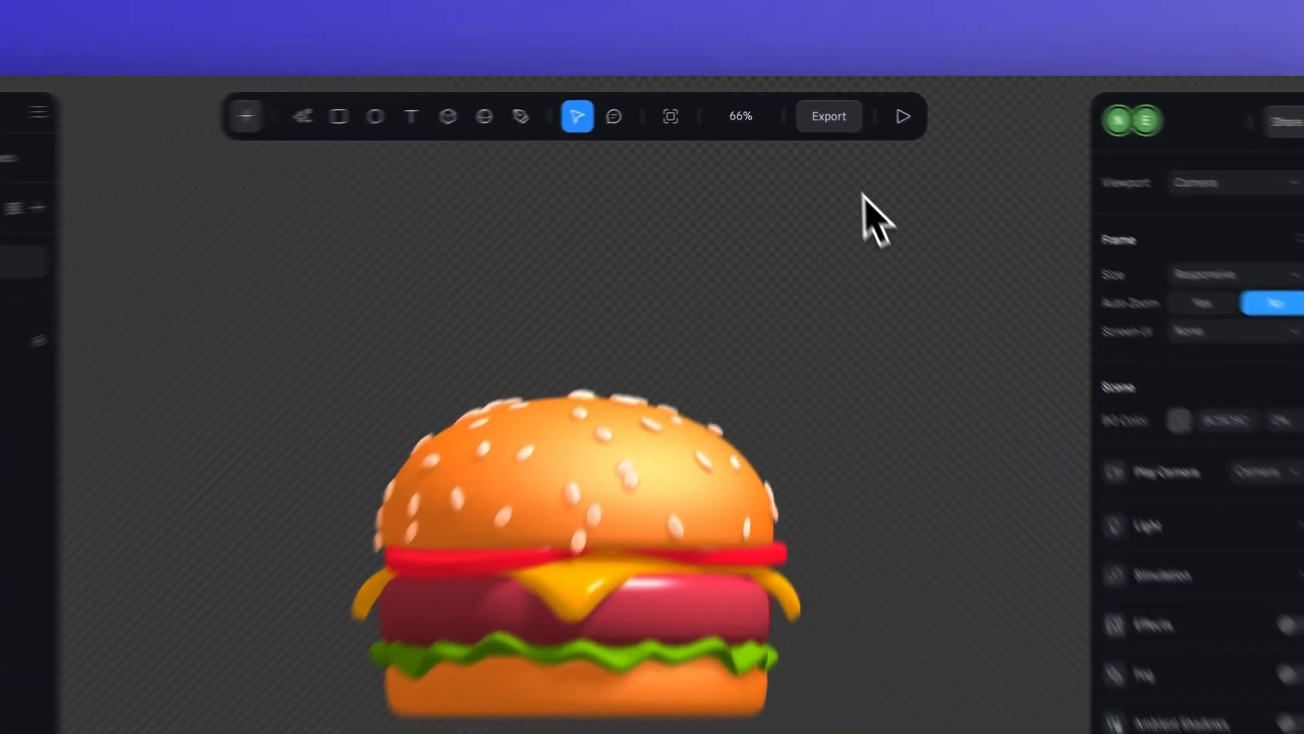
In Export Play Settings hide the logo and set Pan, Zoom and Soft Orbit to No
click(829, 115)
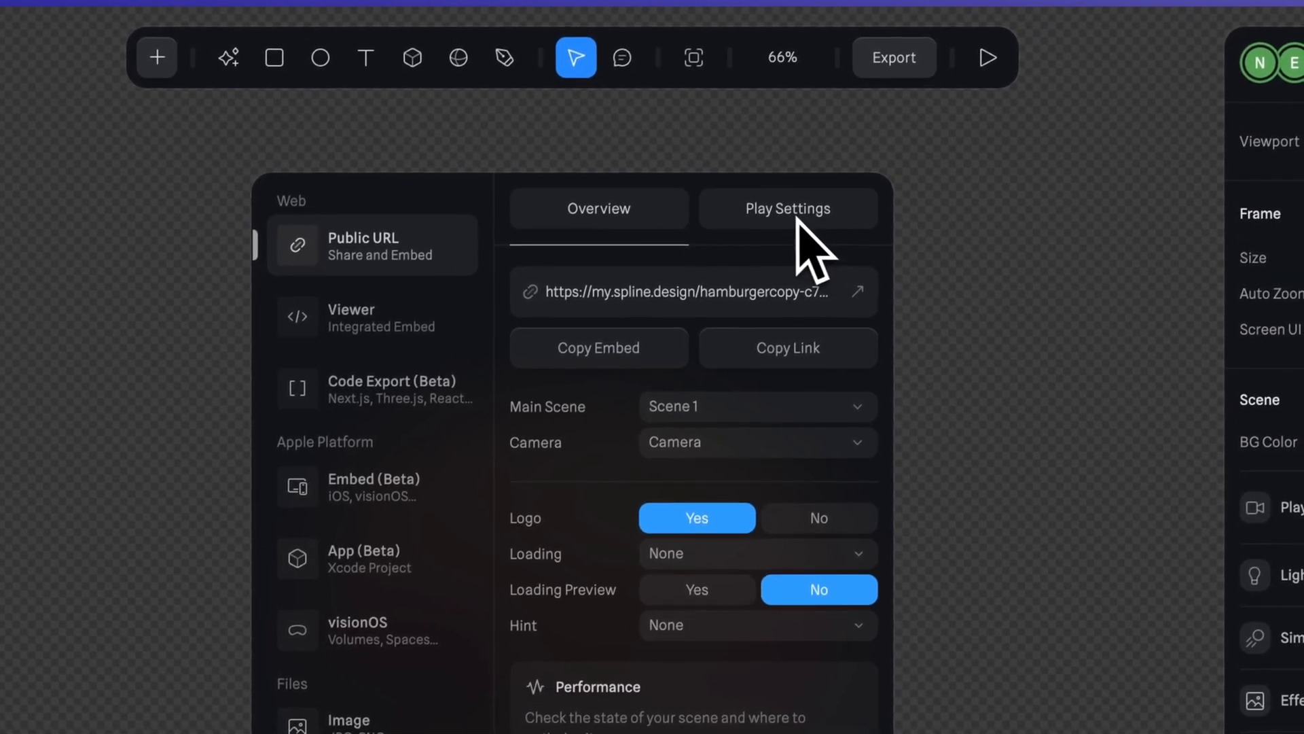
click(788, 208)
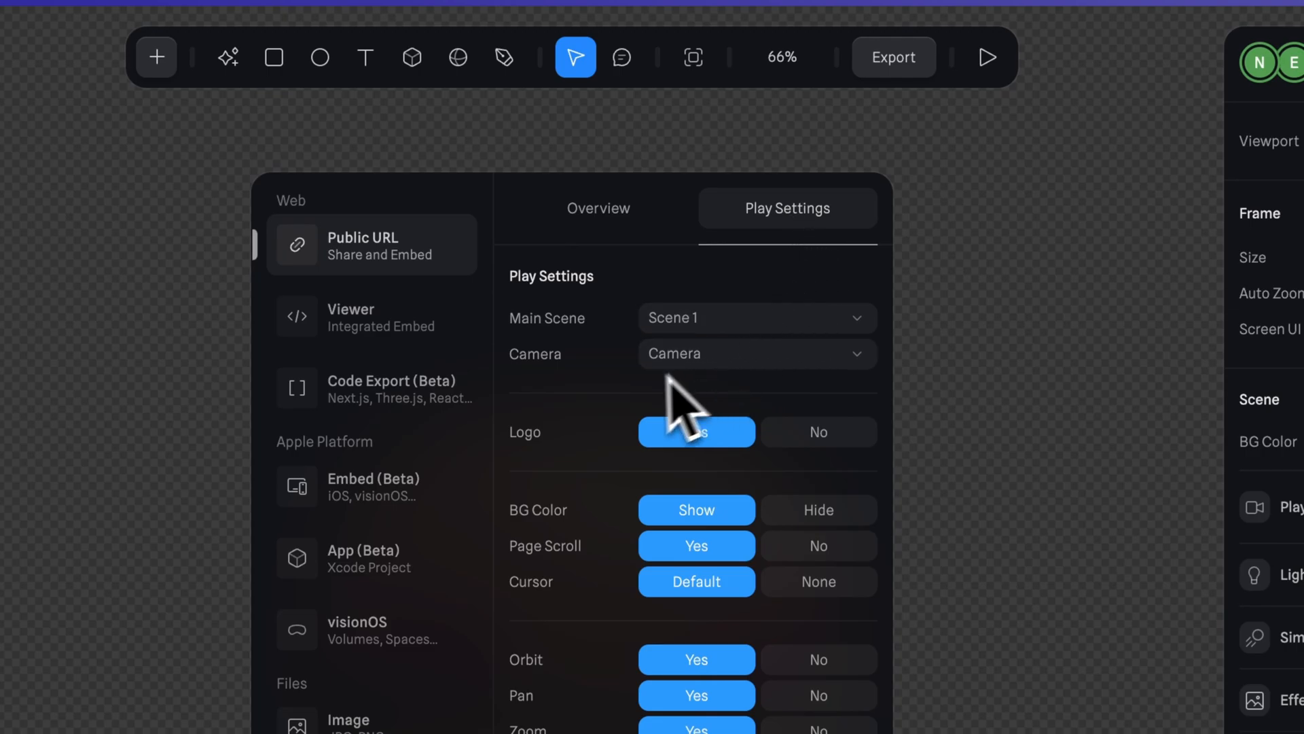
mouse_move(834, 503)
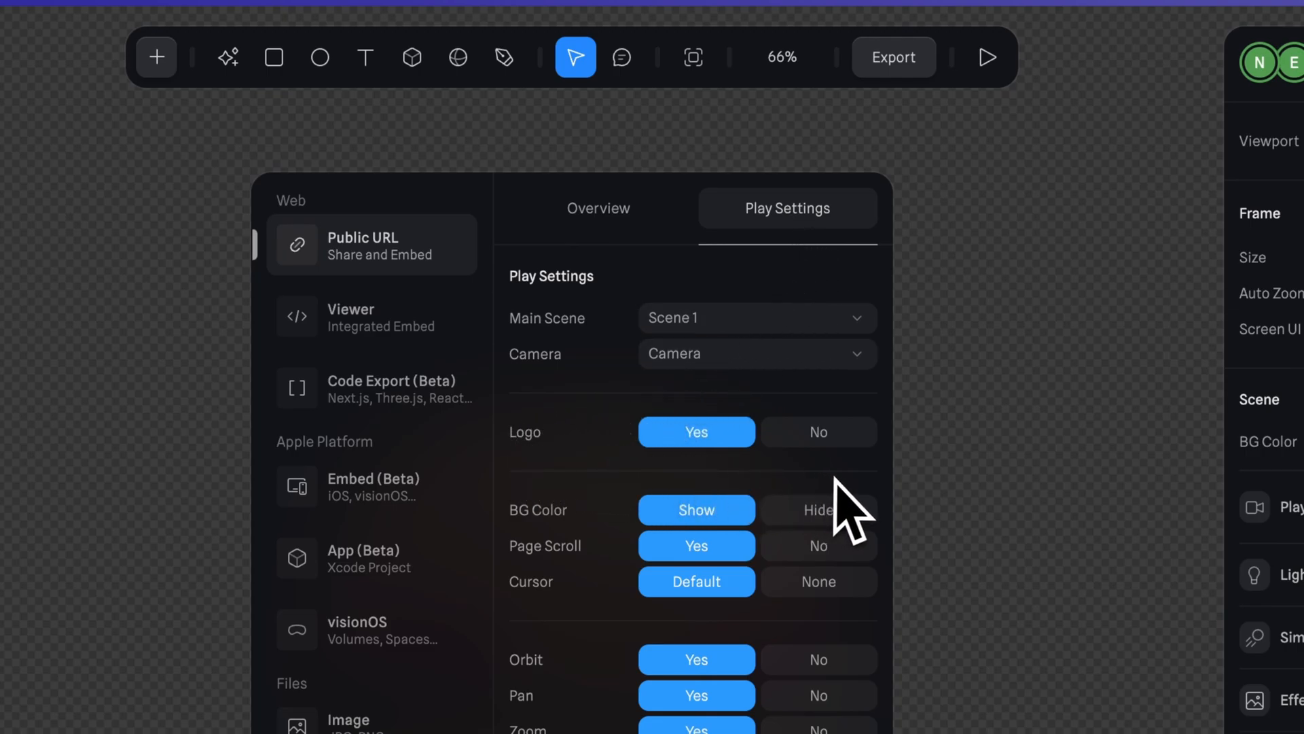
click(818, 433)
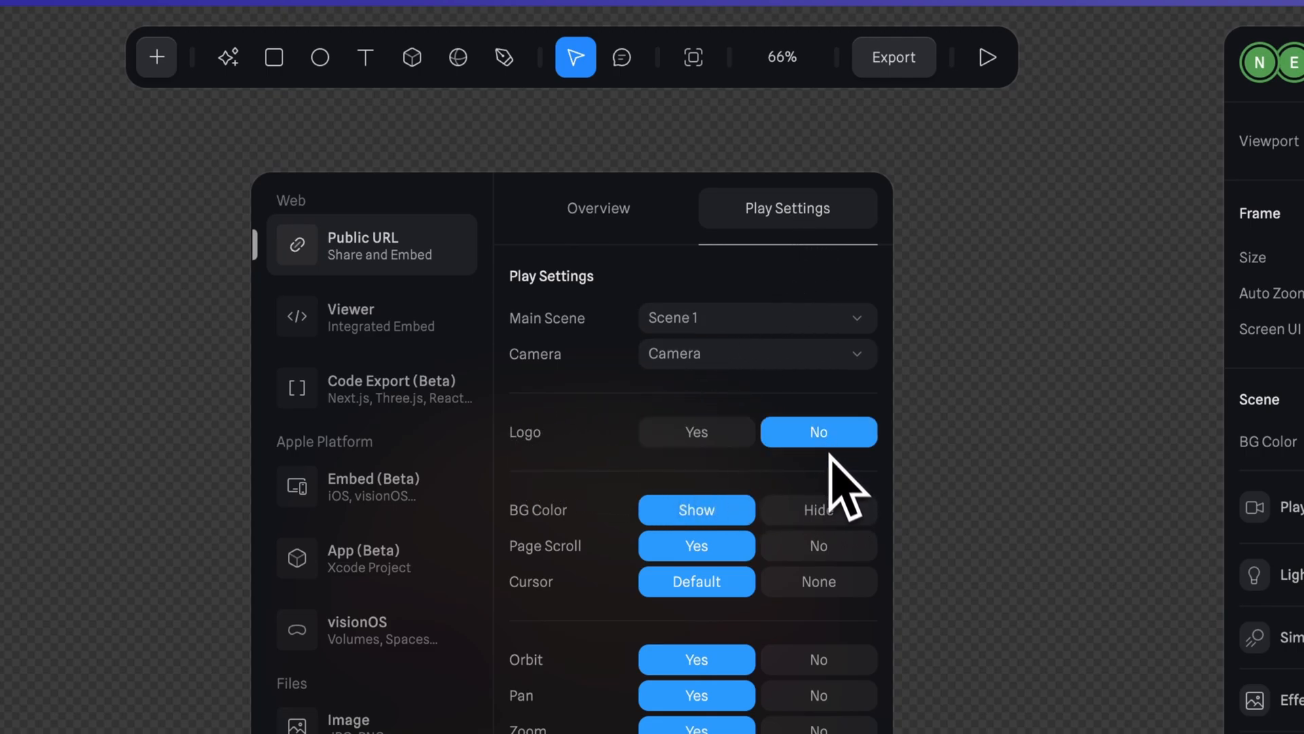
click(818, 510)
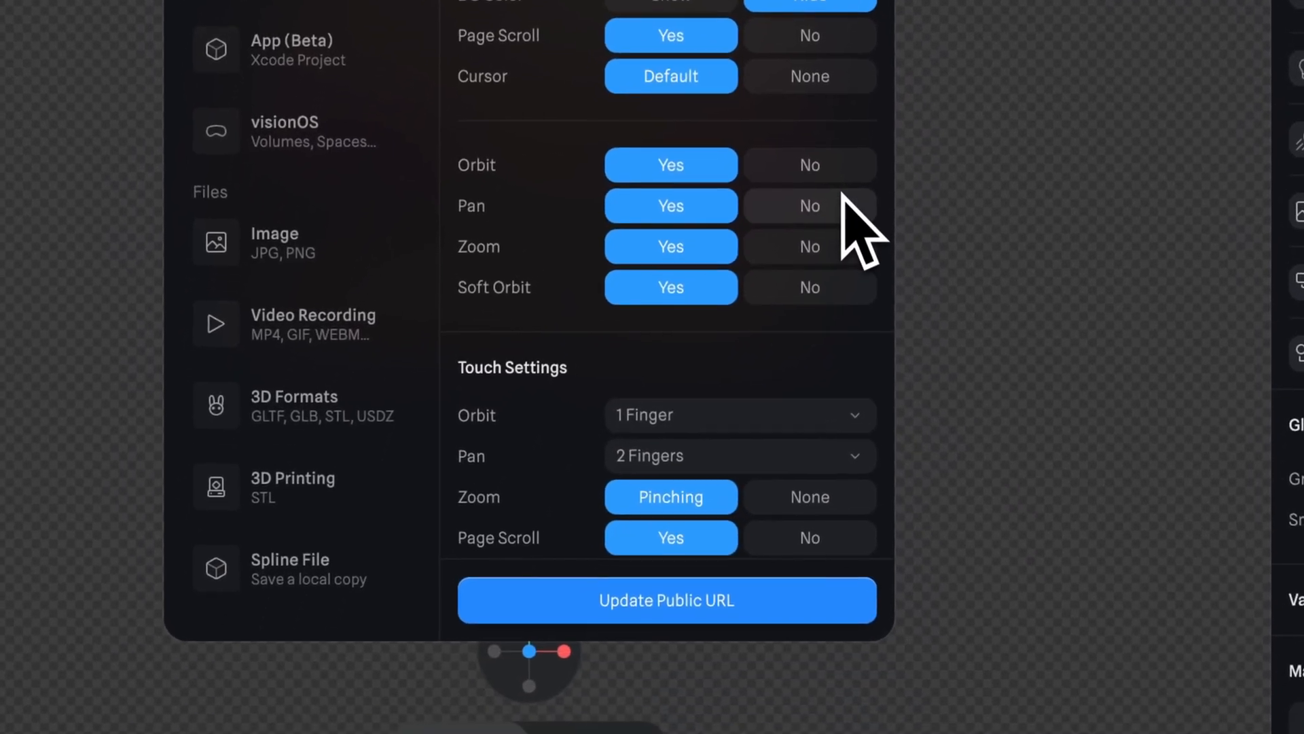
click(809, 206)
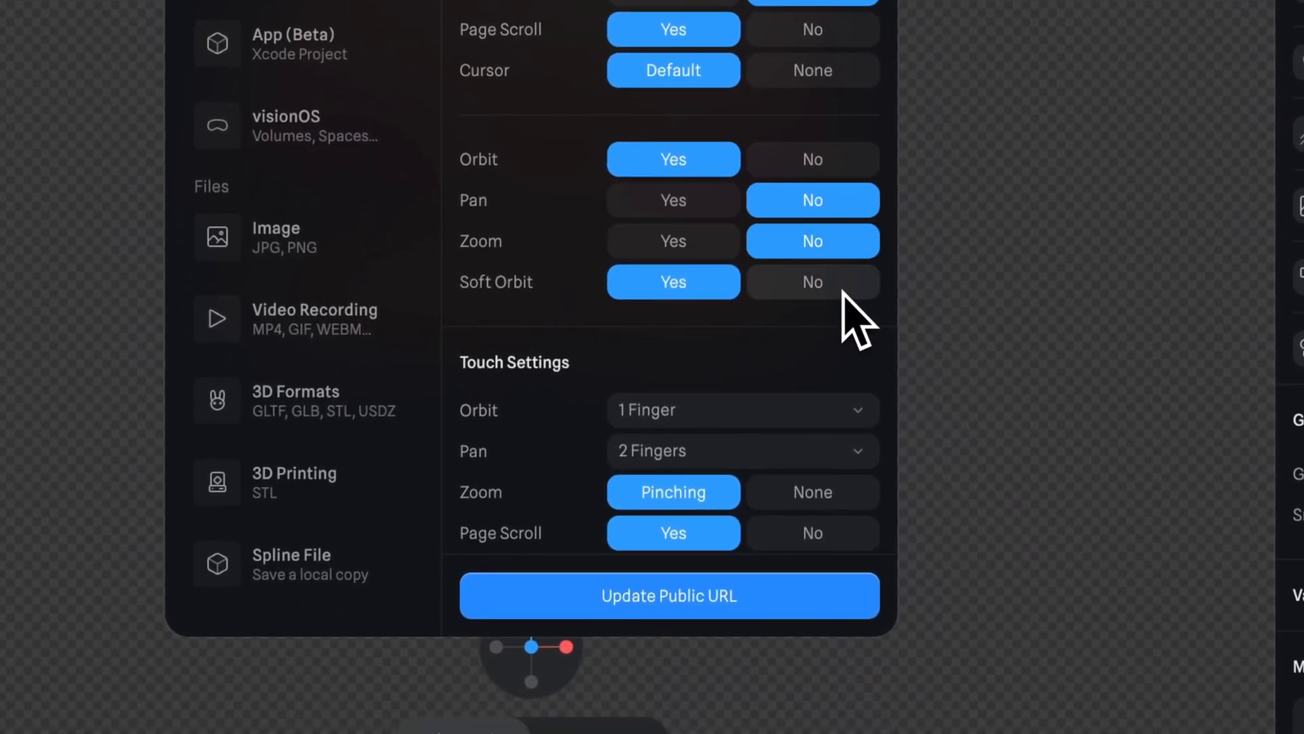
click(813, 281)
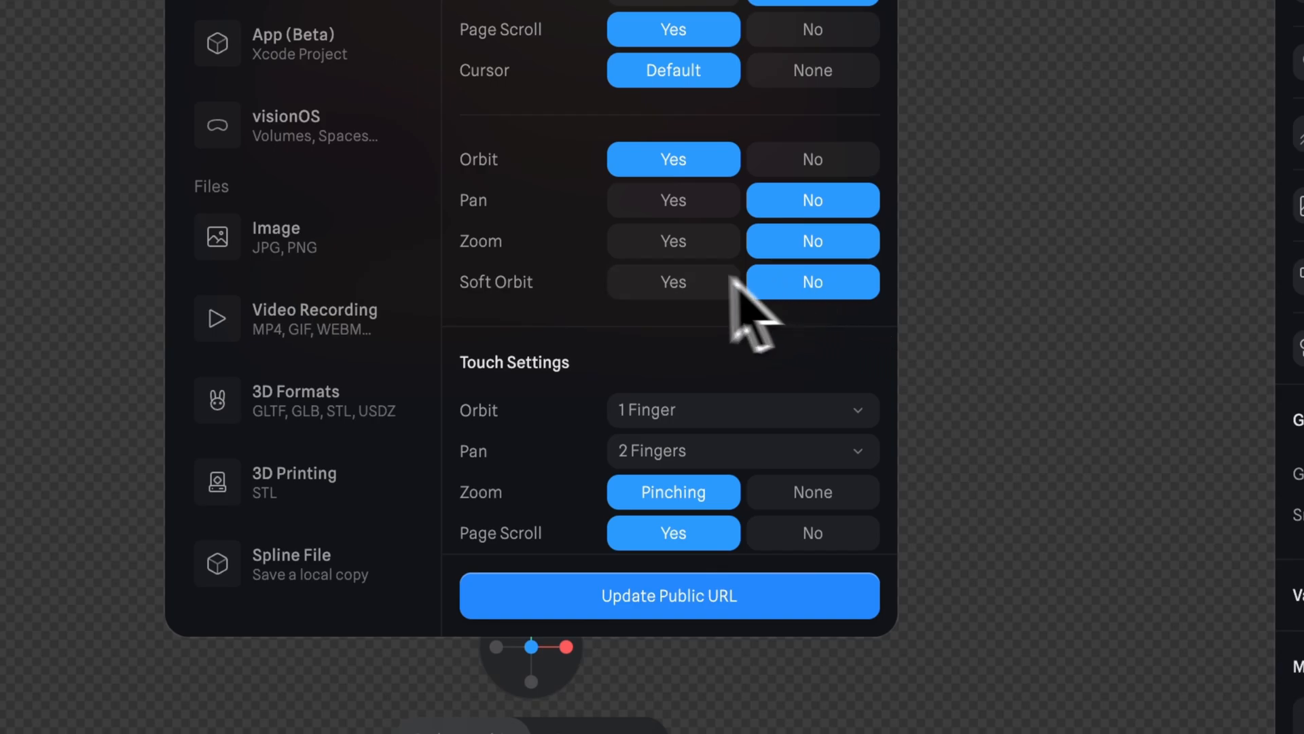
Update the Public URL with the new settings and return to the Overview tab
click(670, 595)
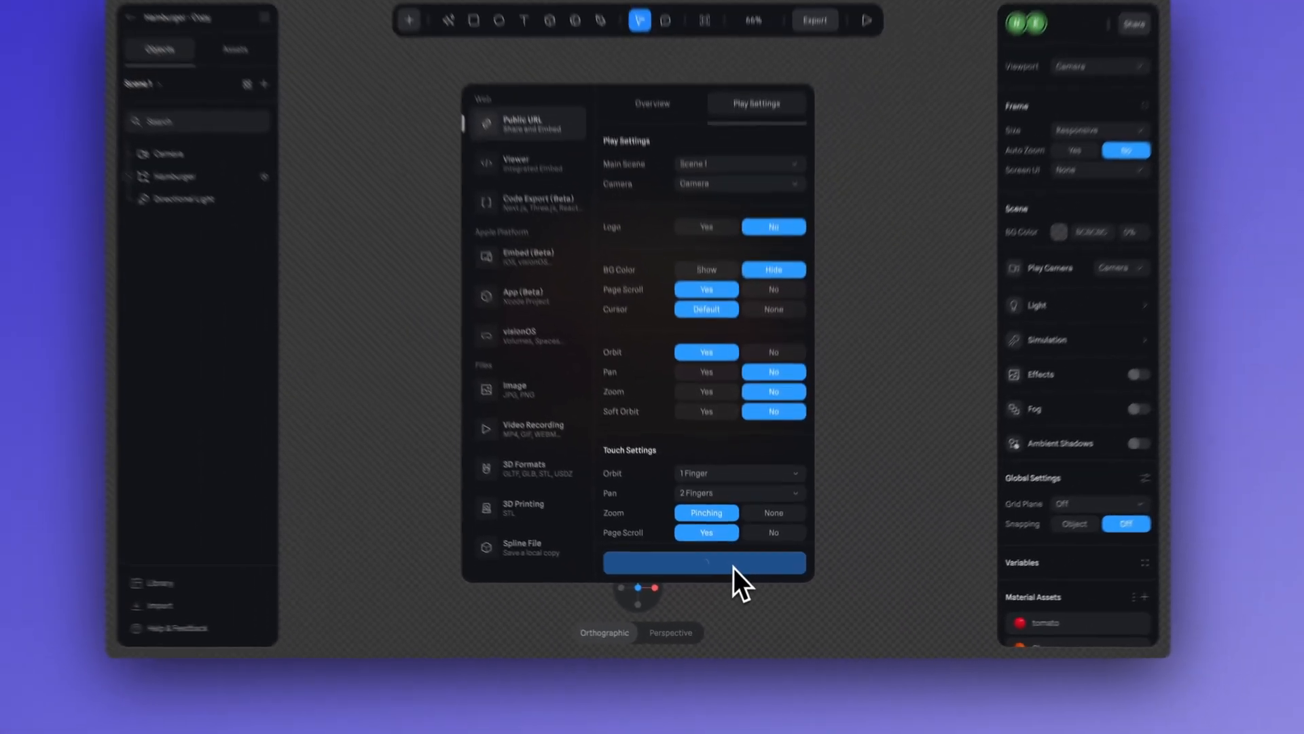
click(704, 563)
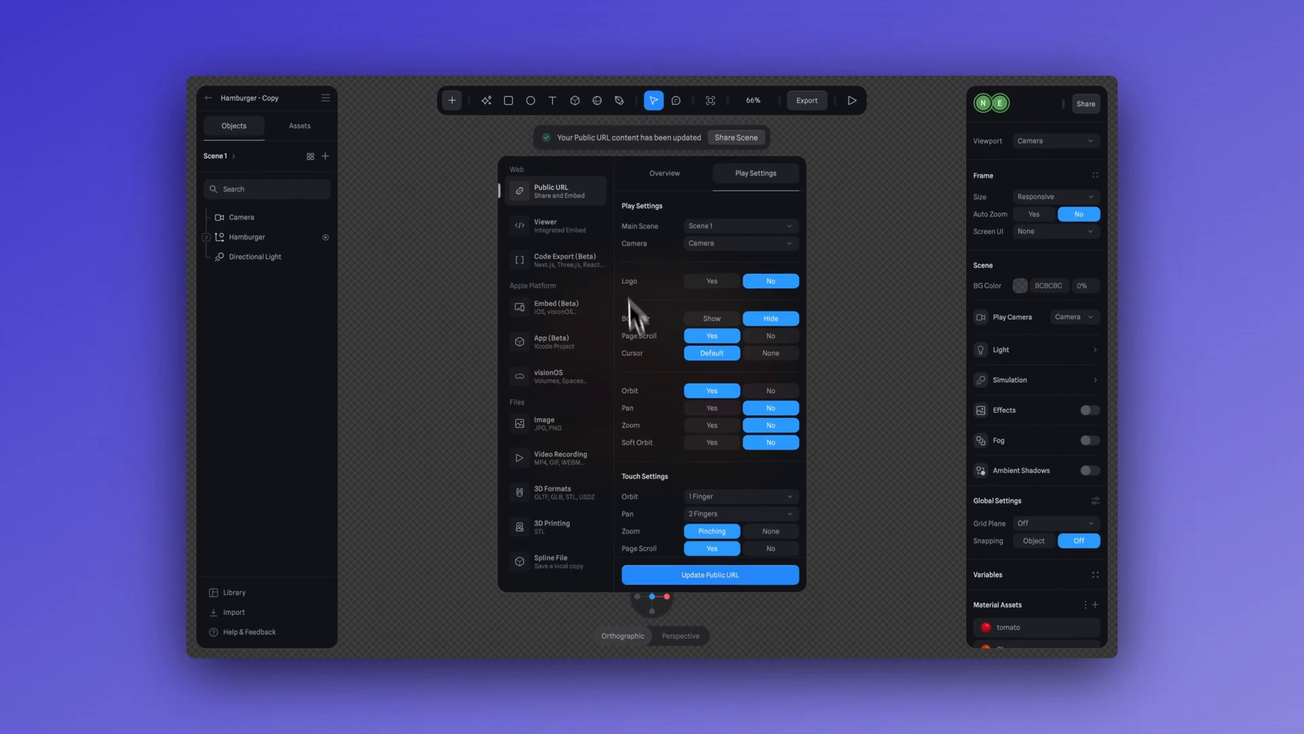
click(665, 174)
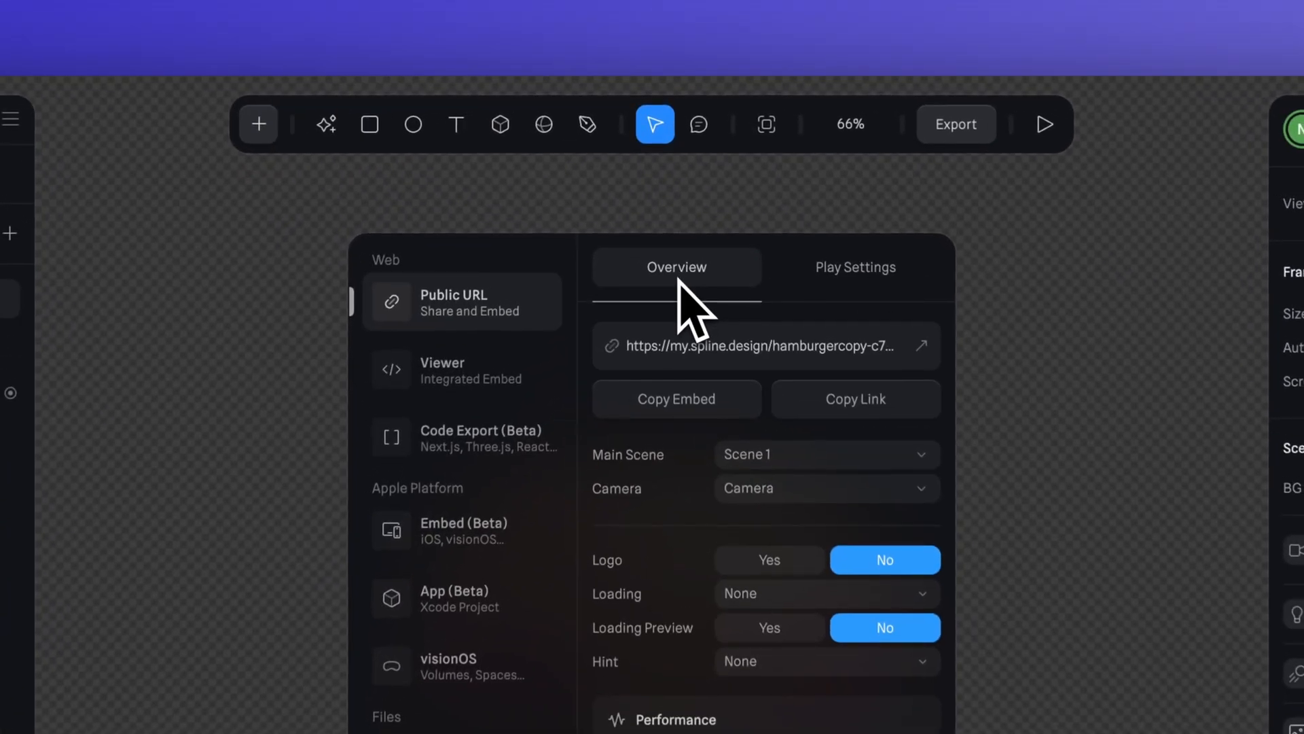
click(677, 399)
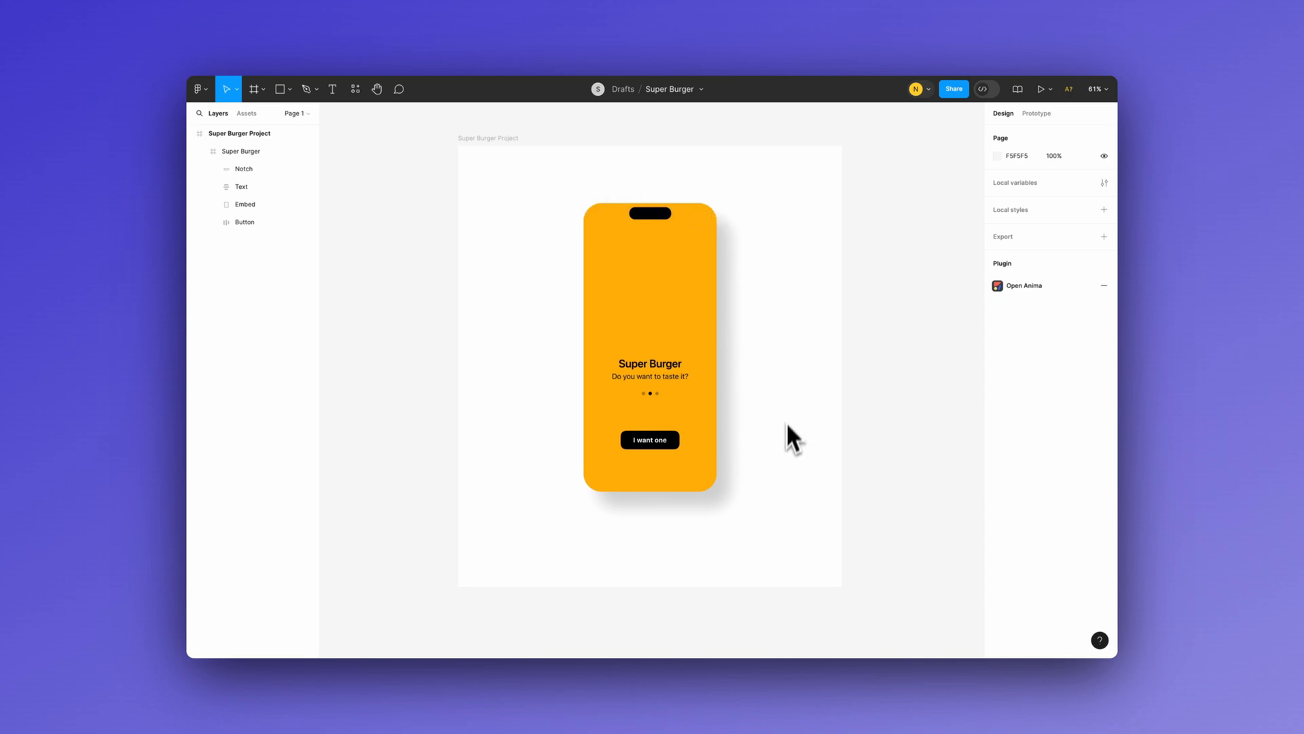
mouse_move(777, 419)
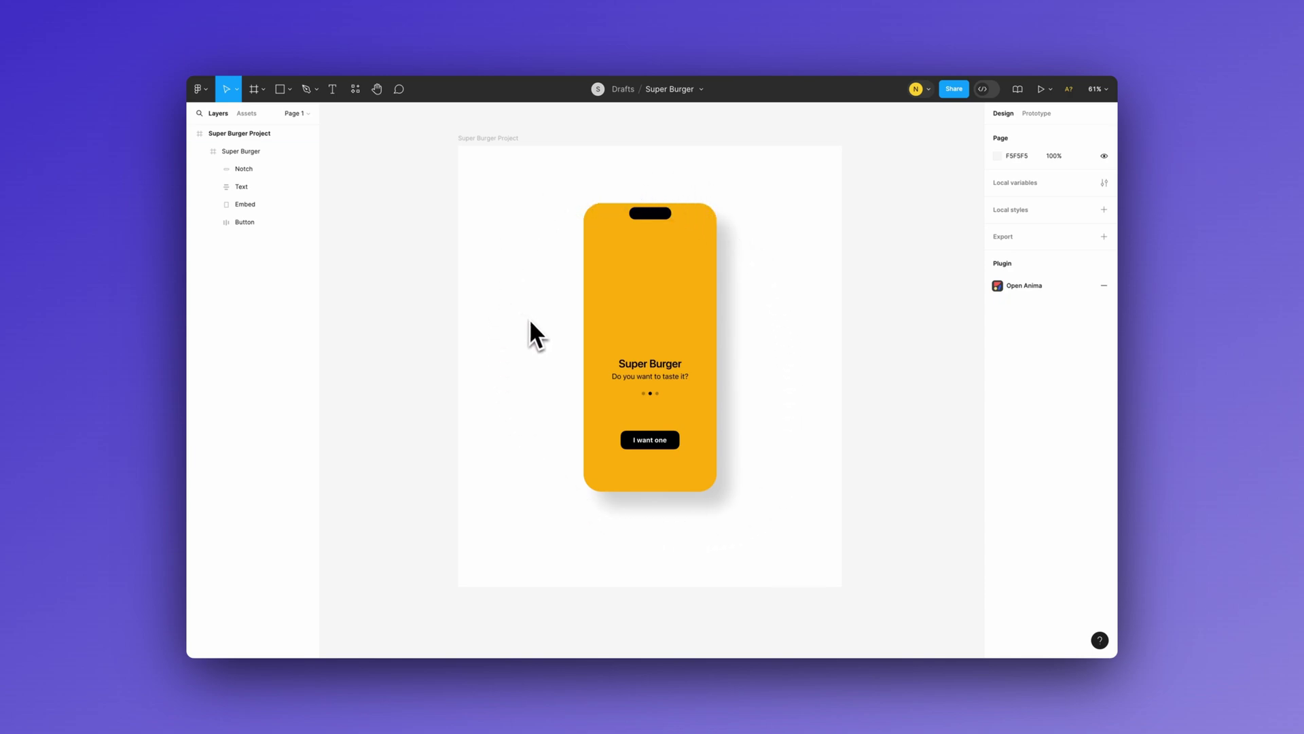
Select the Embed layer, resize it to 393×532, and bring up its Plugins menu with Anima listed
click(245, 203)
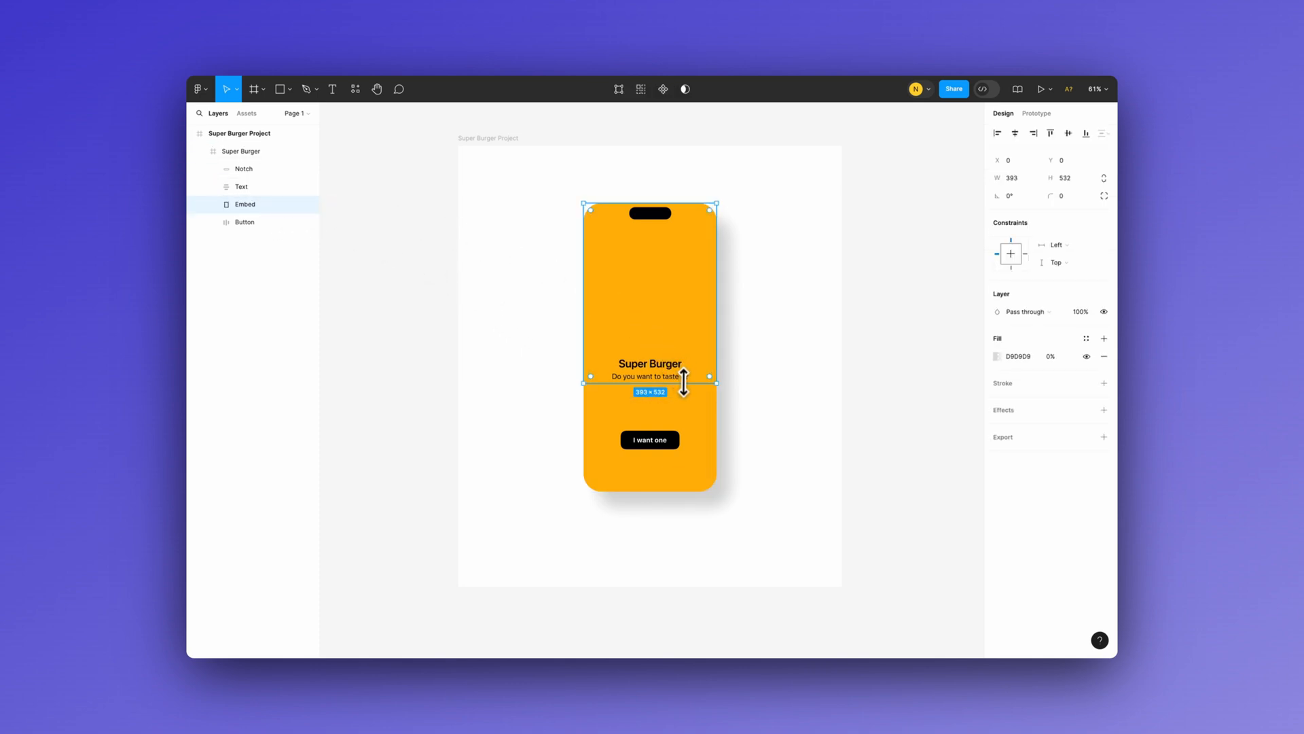
drag(650, 379, 650, 314)
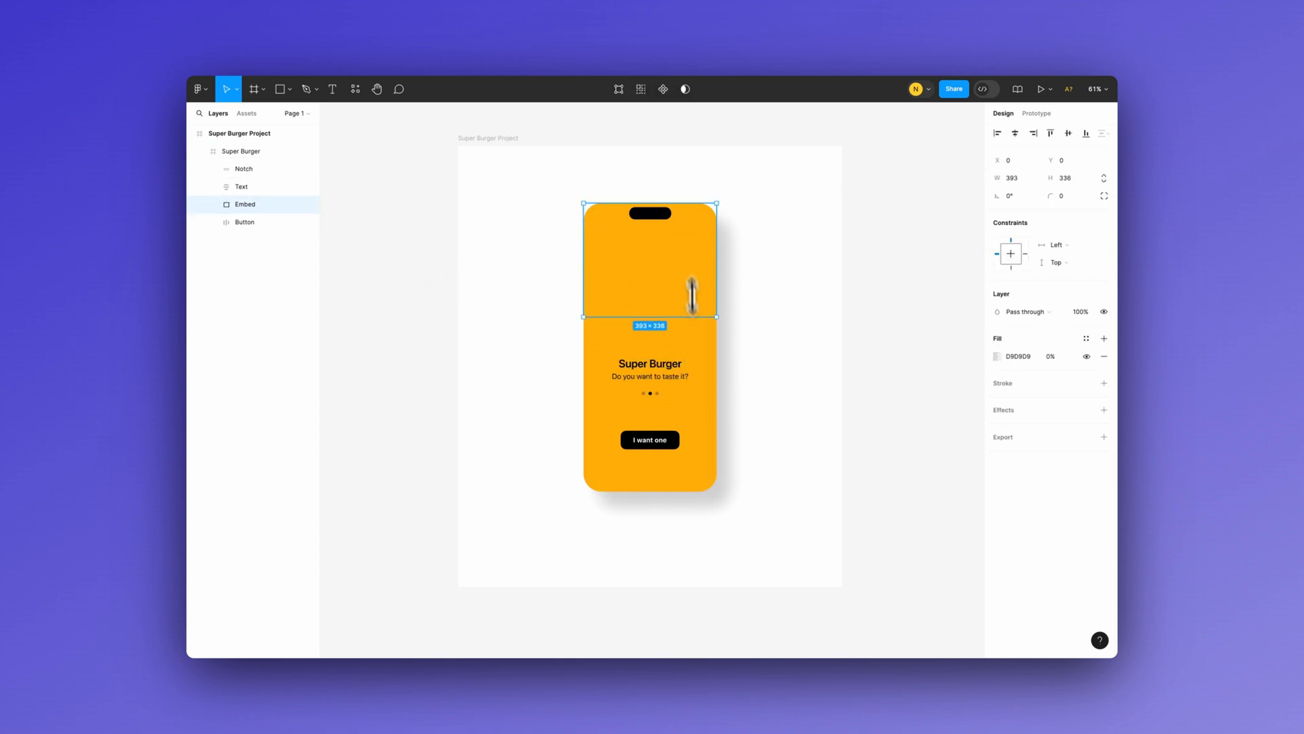
right_click(244, 204)
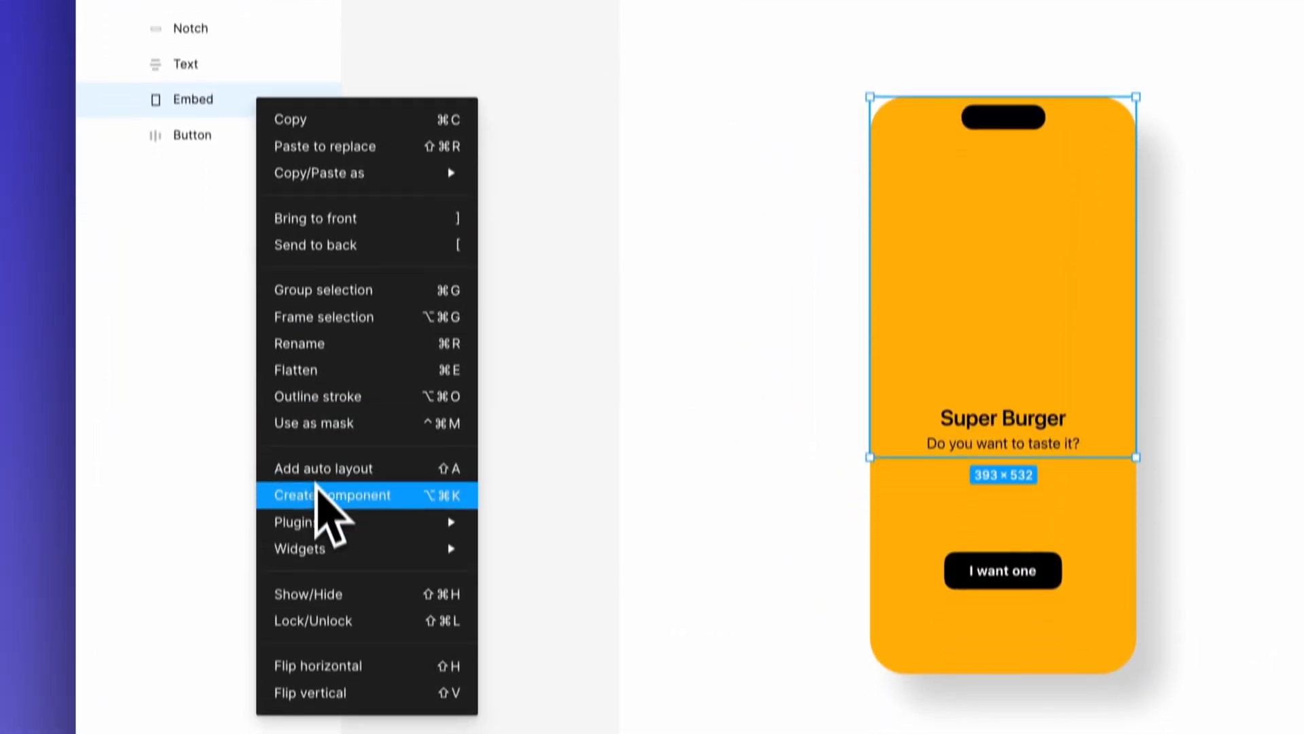
mouse_move(322, 495)
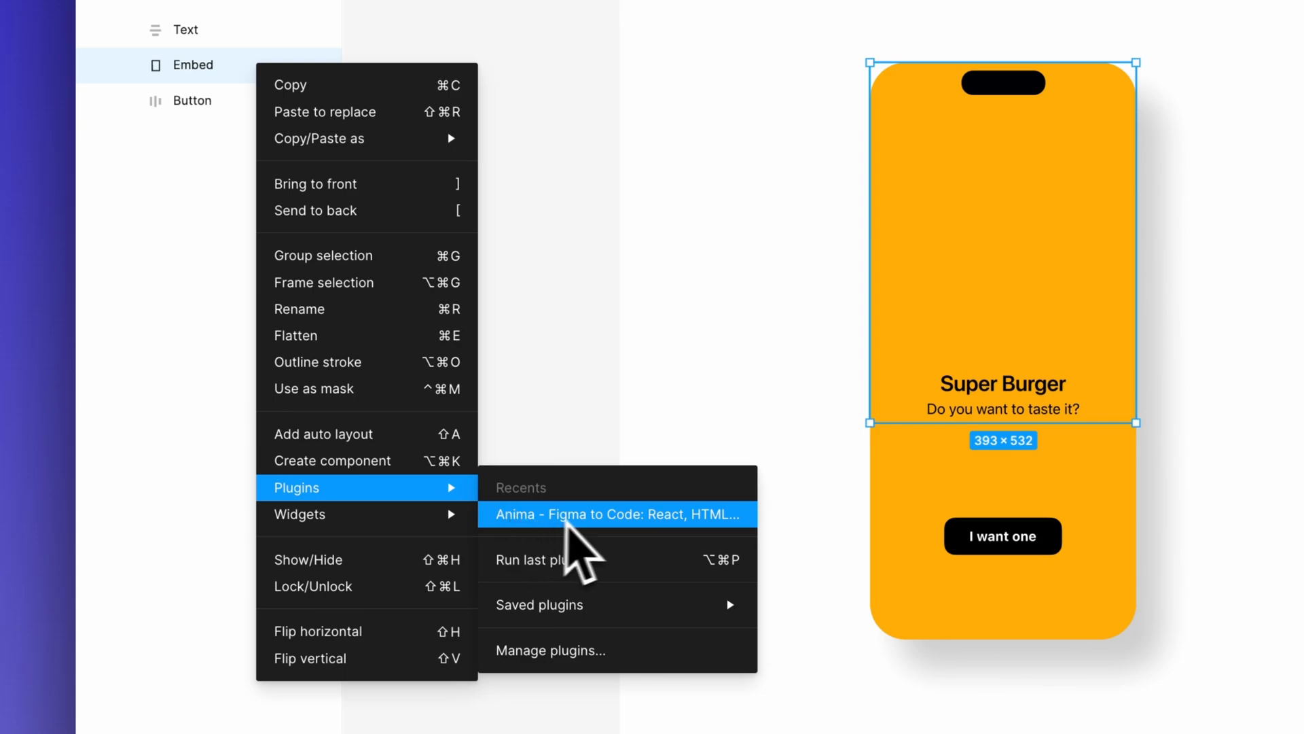
mouse_move(541, 556)
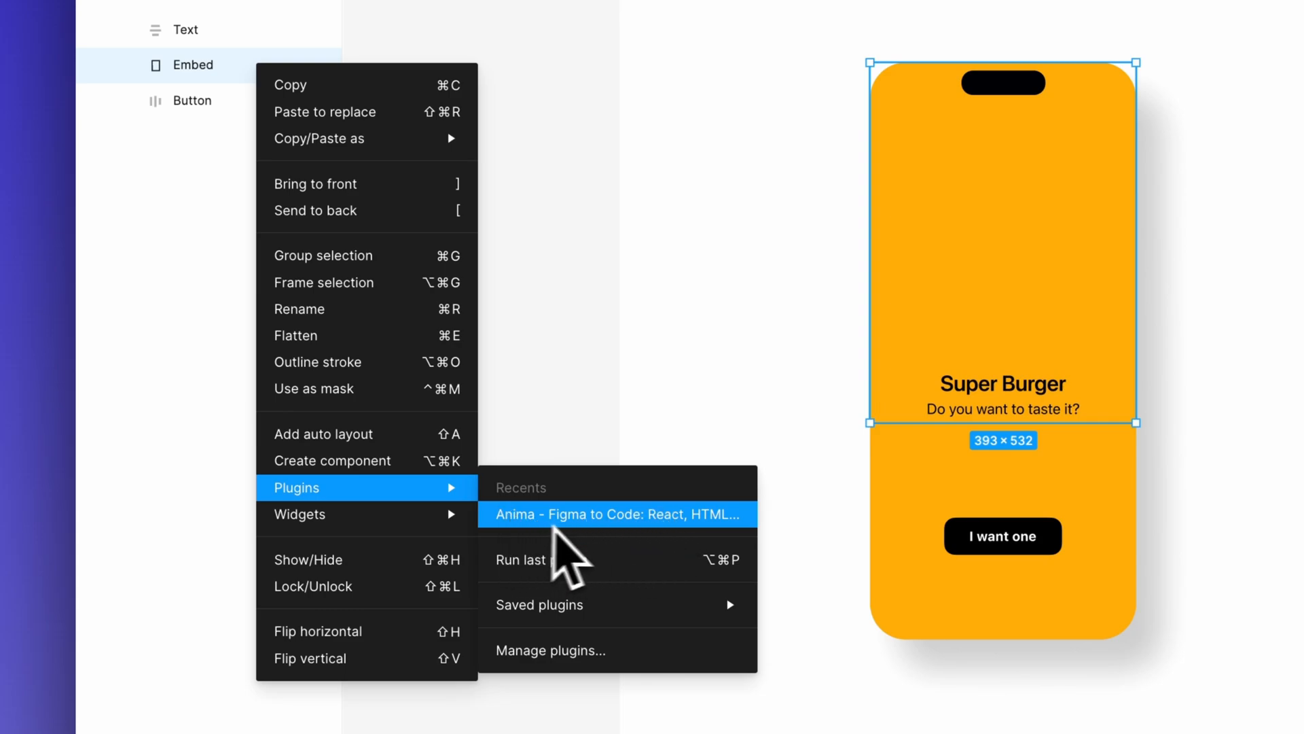
Run Anima and paste the Spline hamburger iframe URL into the Embed layer's code field
click(619, 514)
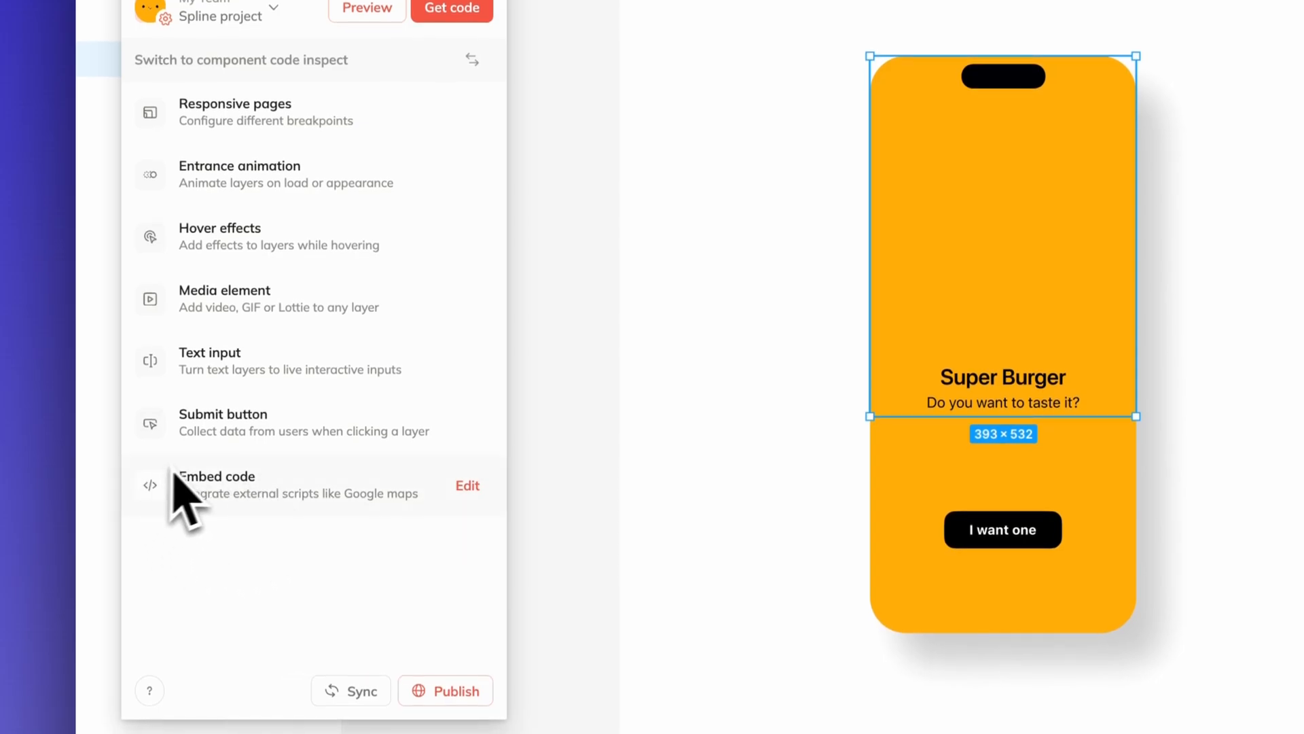
click(217, 477)
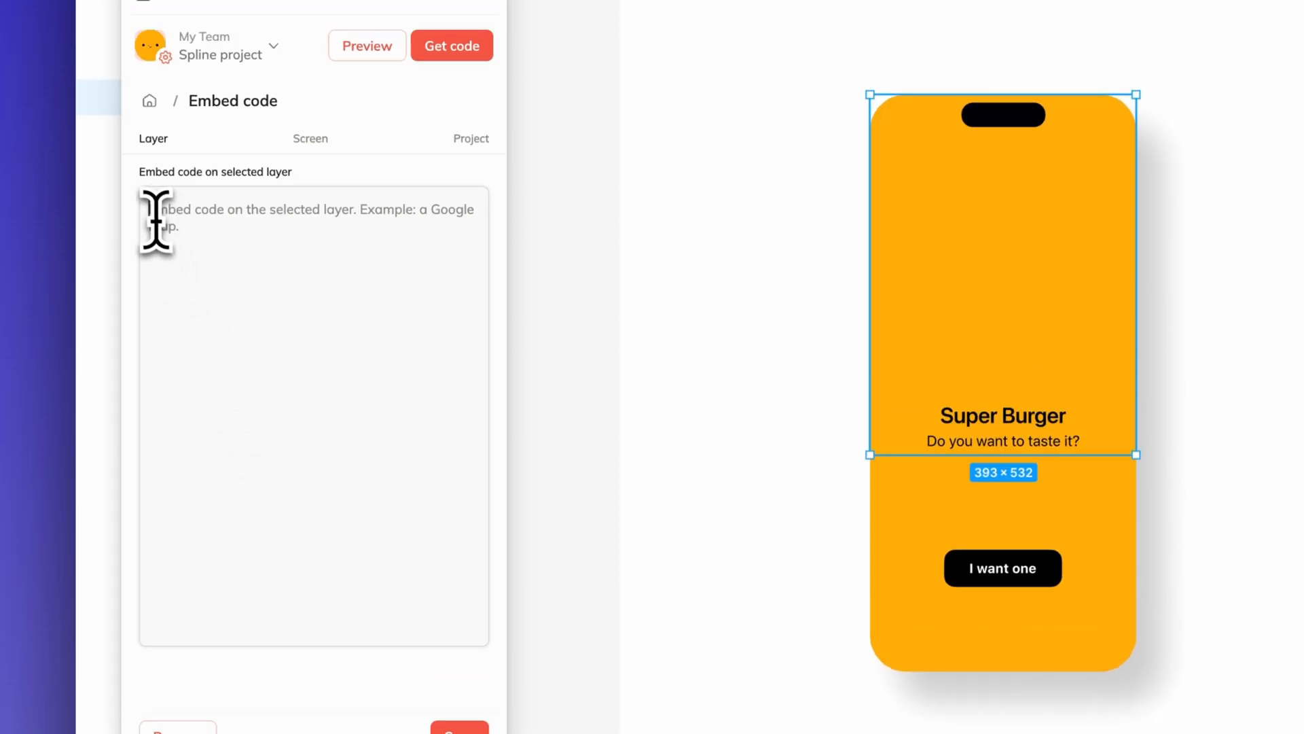
text(<iframe src='https://my.spline.design/hamburgercopy-c710330e15d0c564864f12780ded03ce/' frameborder='0' width='100%' height='100%'></iframe>)
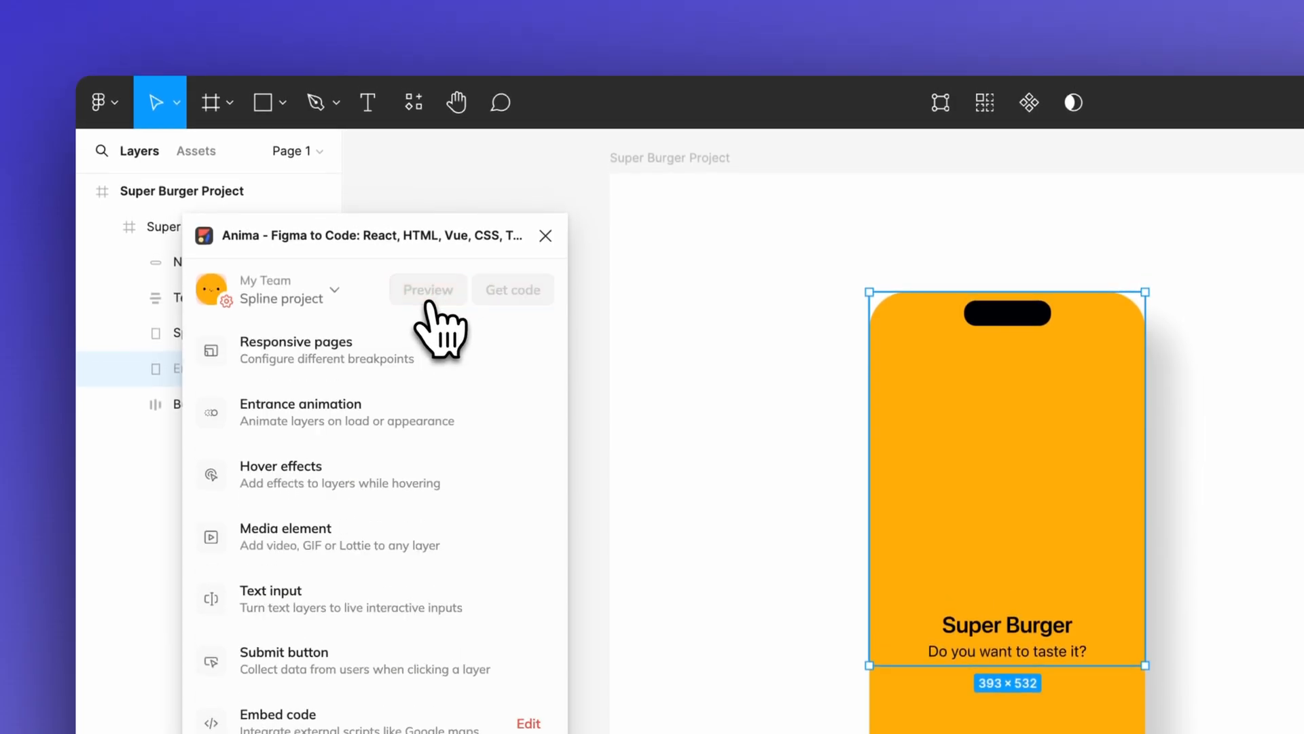
Preview the Super Burger screen with the embedded 3D hamburger in Anima
click(428, 289)
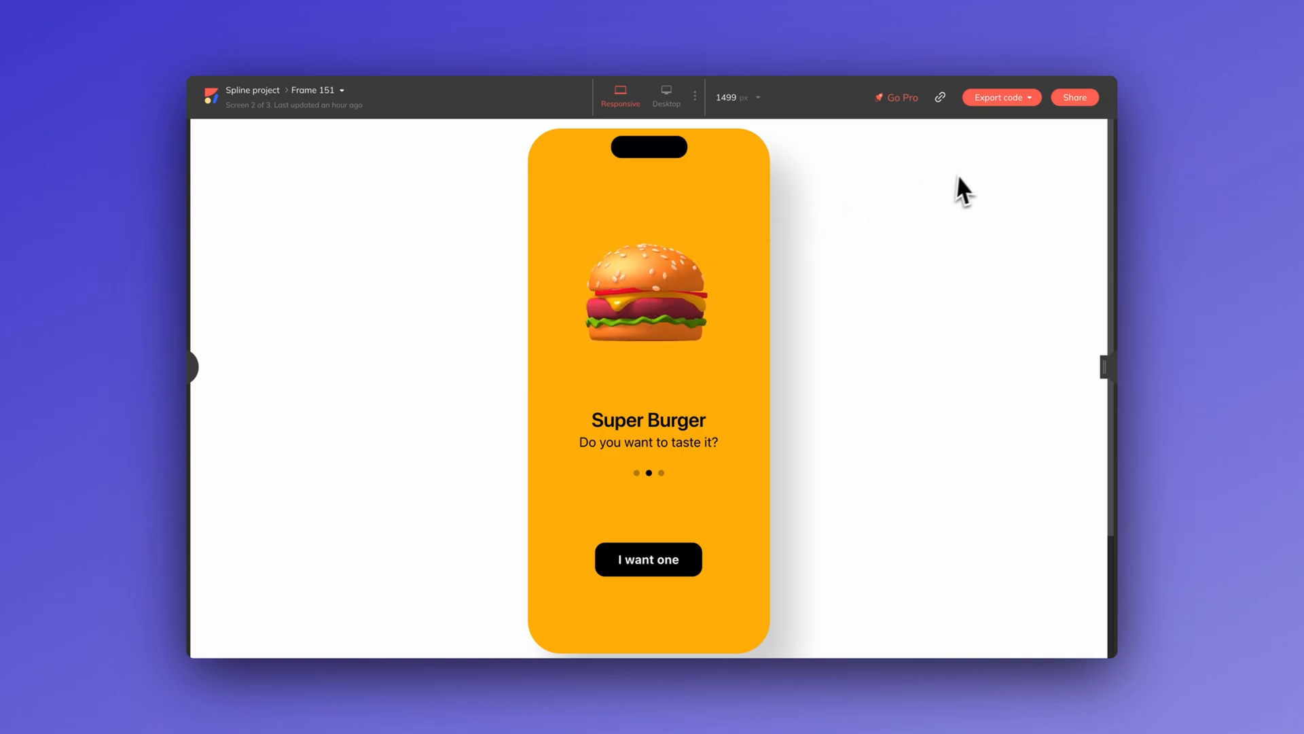
mouse_move(942, 98)
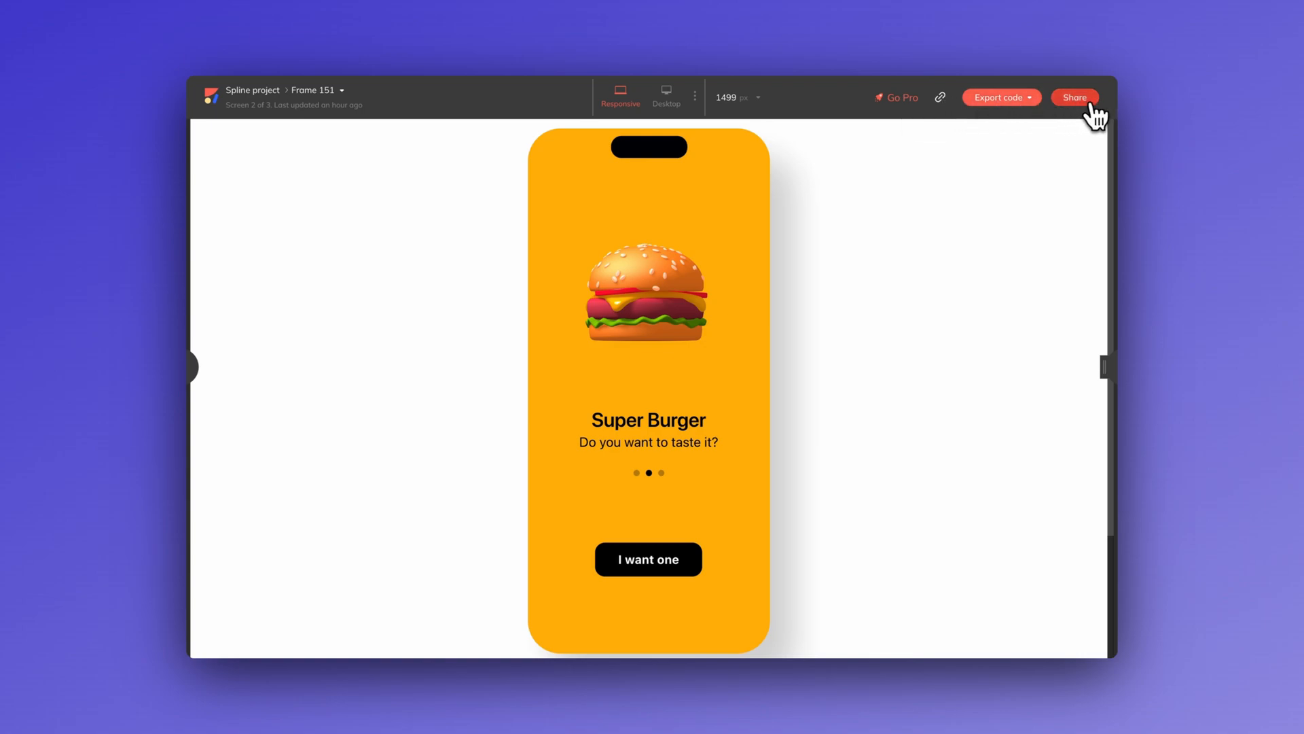
Share the project and switch Publish on for a free animaapp.io subdomain
click(1075, 97)
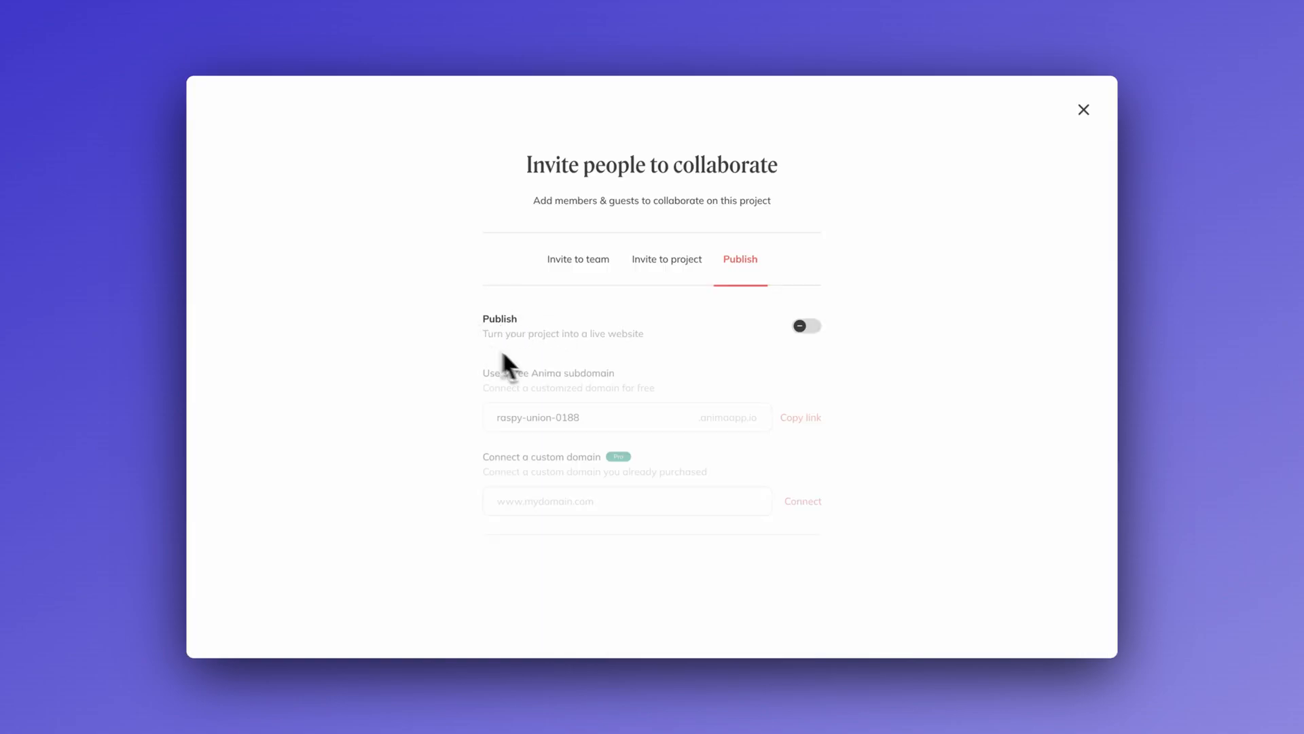
mouse_move(773, 350)
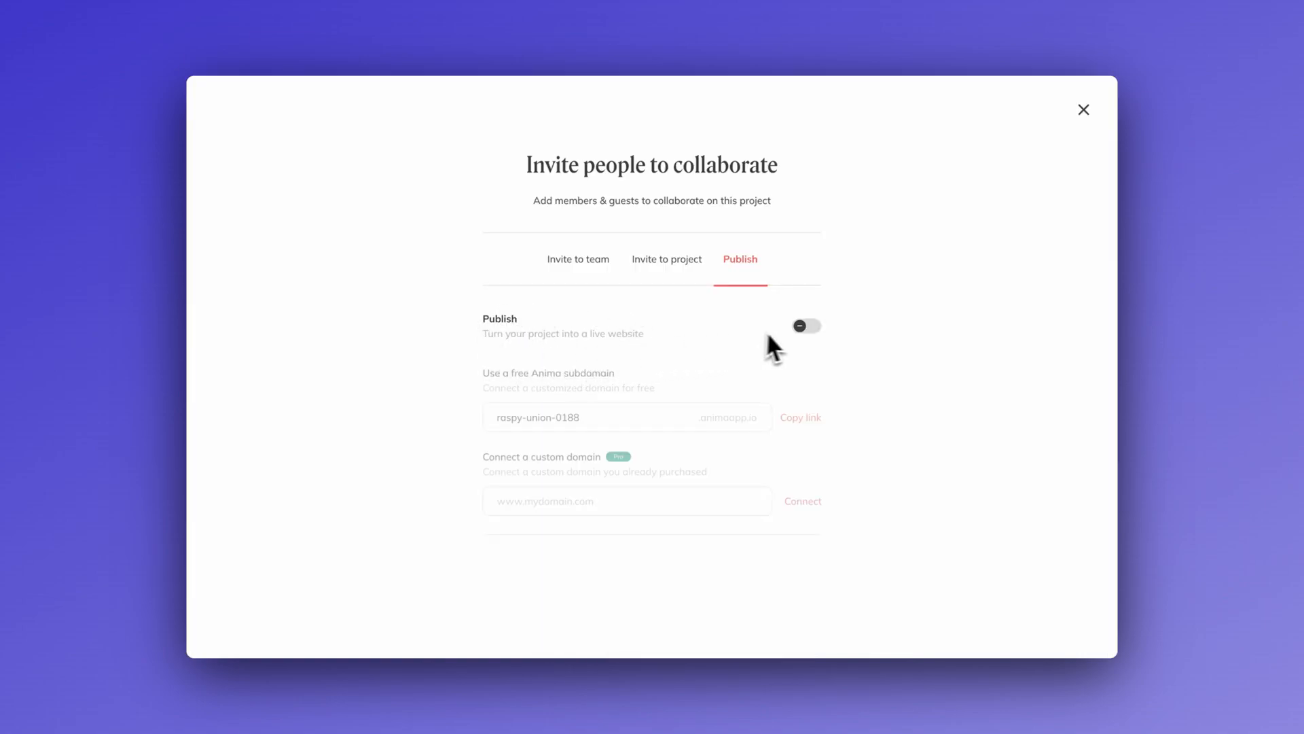
click(807, 326)
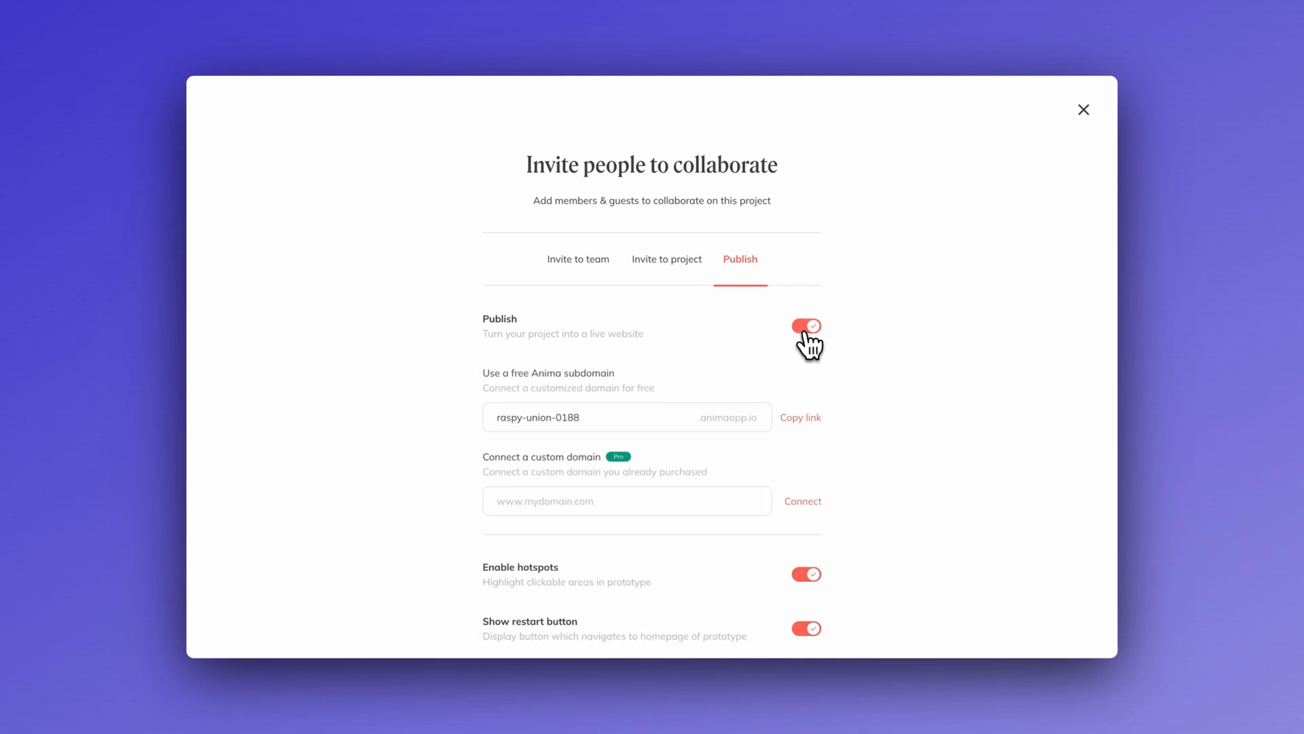
mouse_move(533, 464)
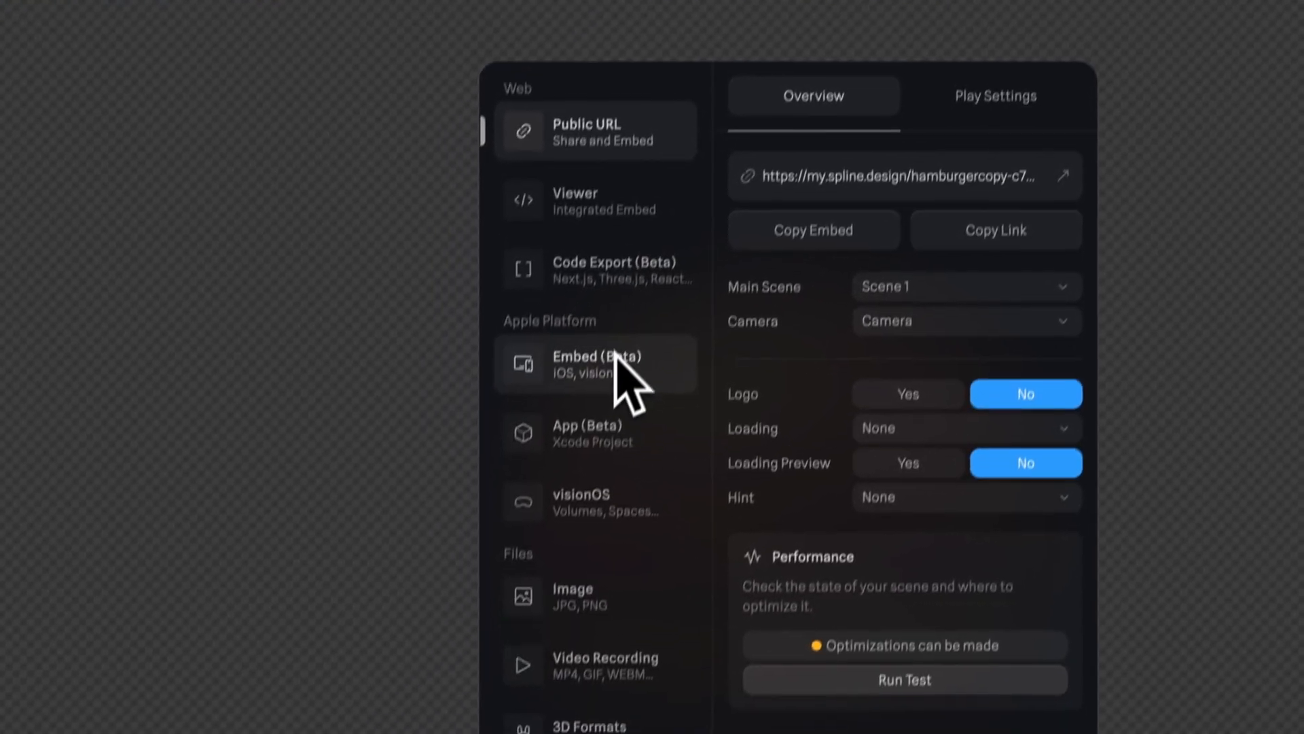
Show the Apple Platform Embed (Beta) SwiftUI code for the hamburger scene
click(597, 364)
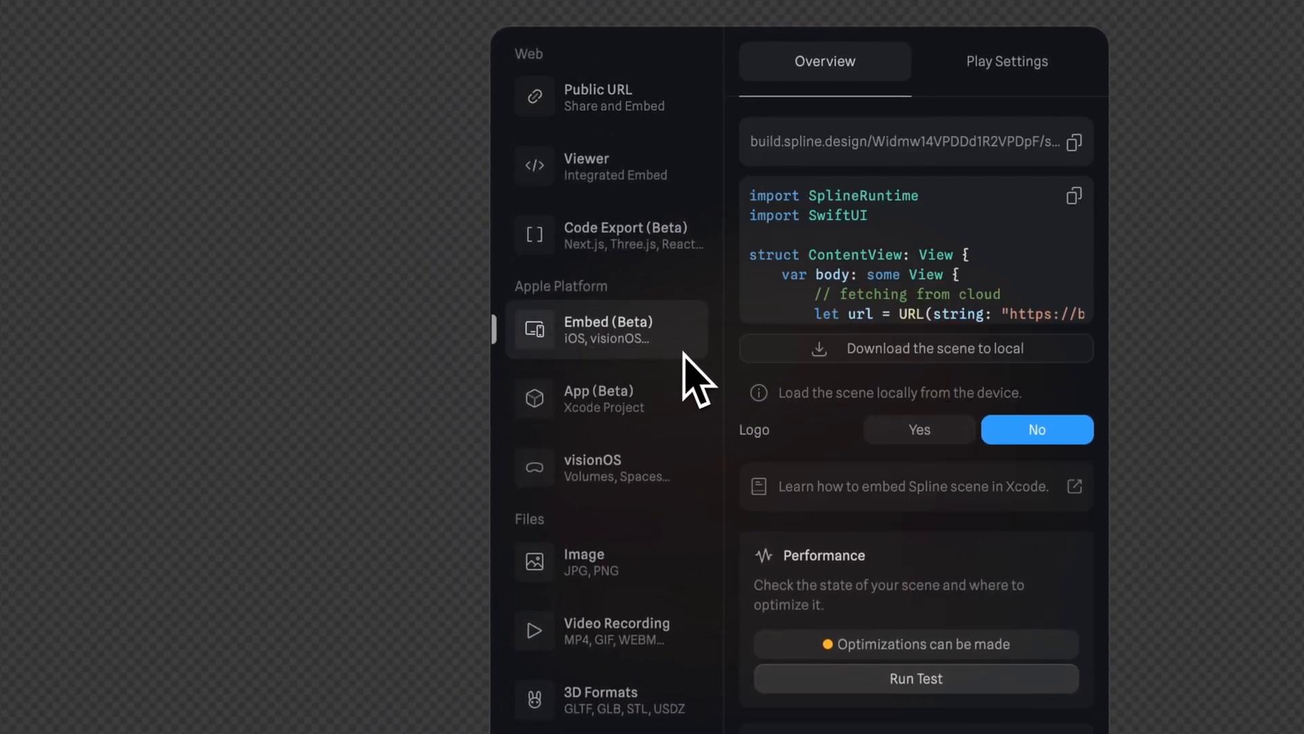